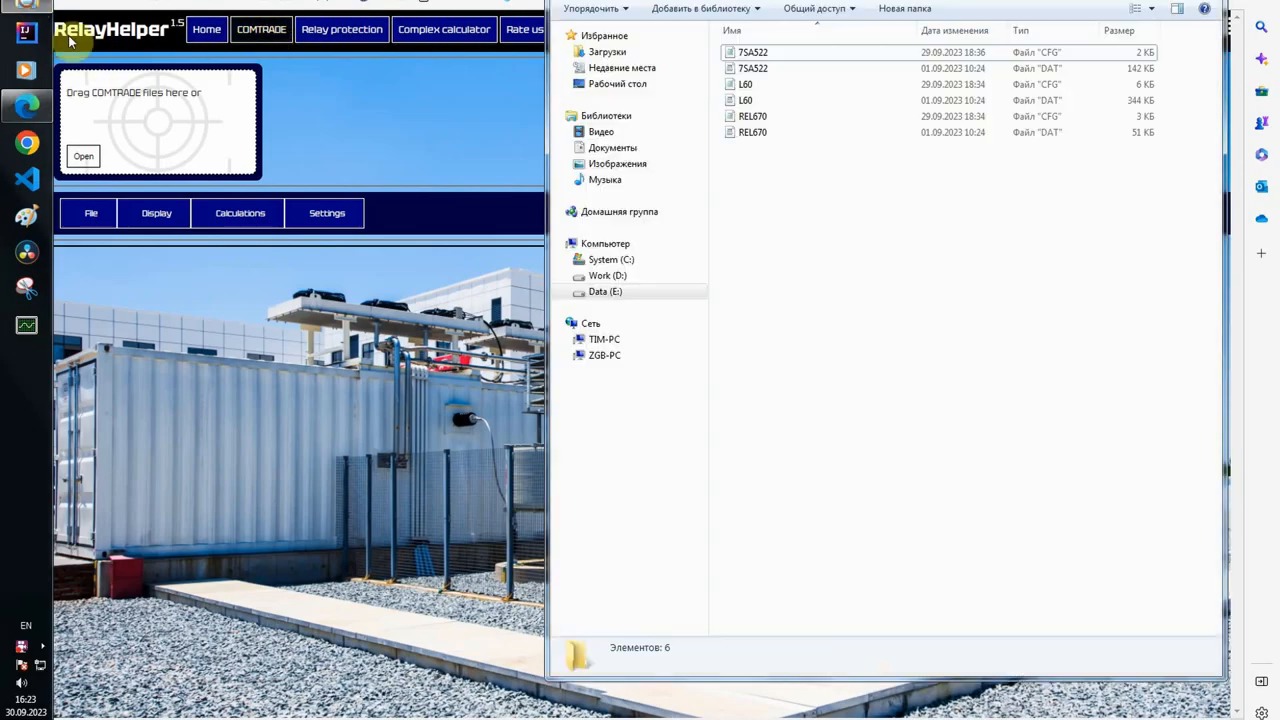
Step: Load the U60 COMTRADE recording and start adding the REL670 recording as an additional file
{"action": "left_click", "coordinate": [744, 84]}
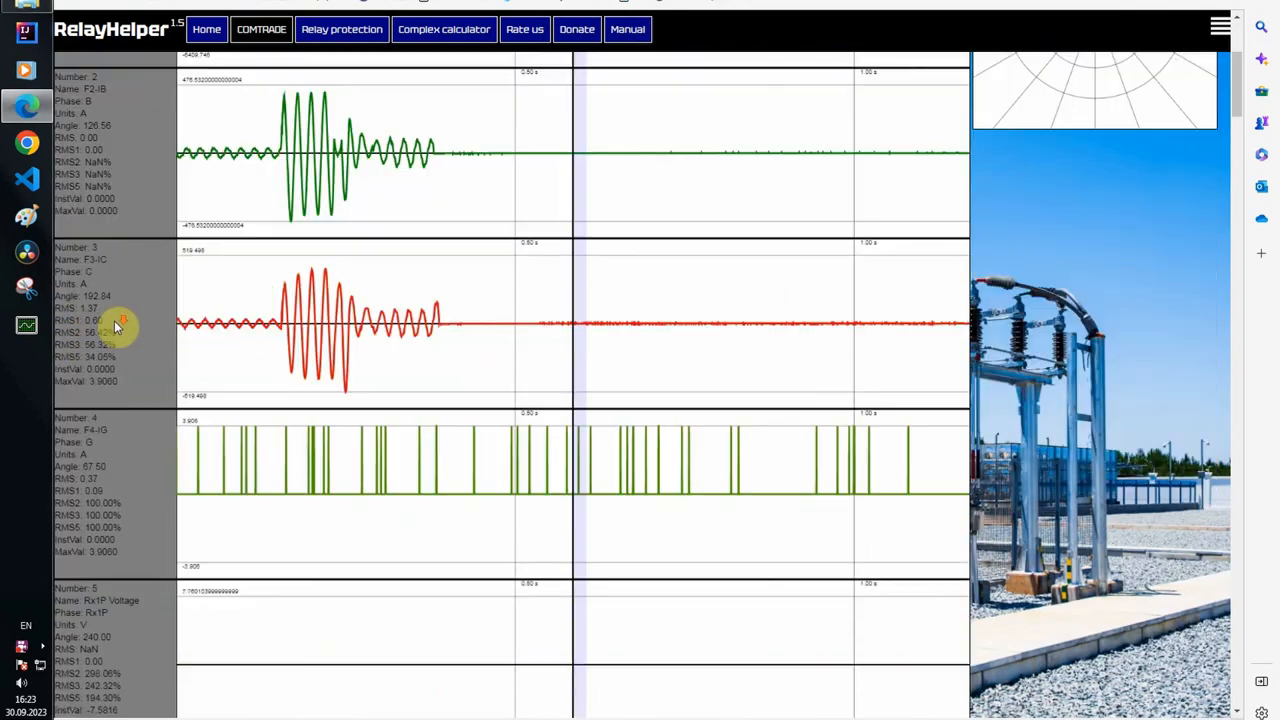
{"action": "scroll", "scroll_direction": "down", "scroll_amount": 3}
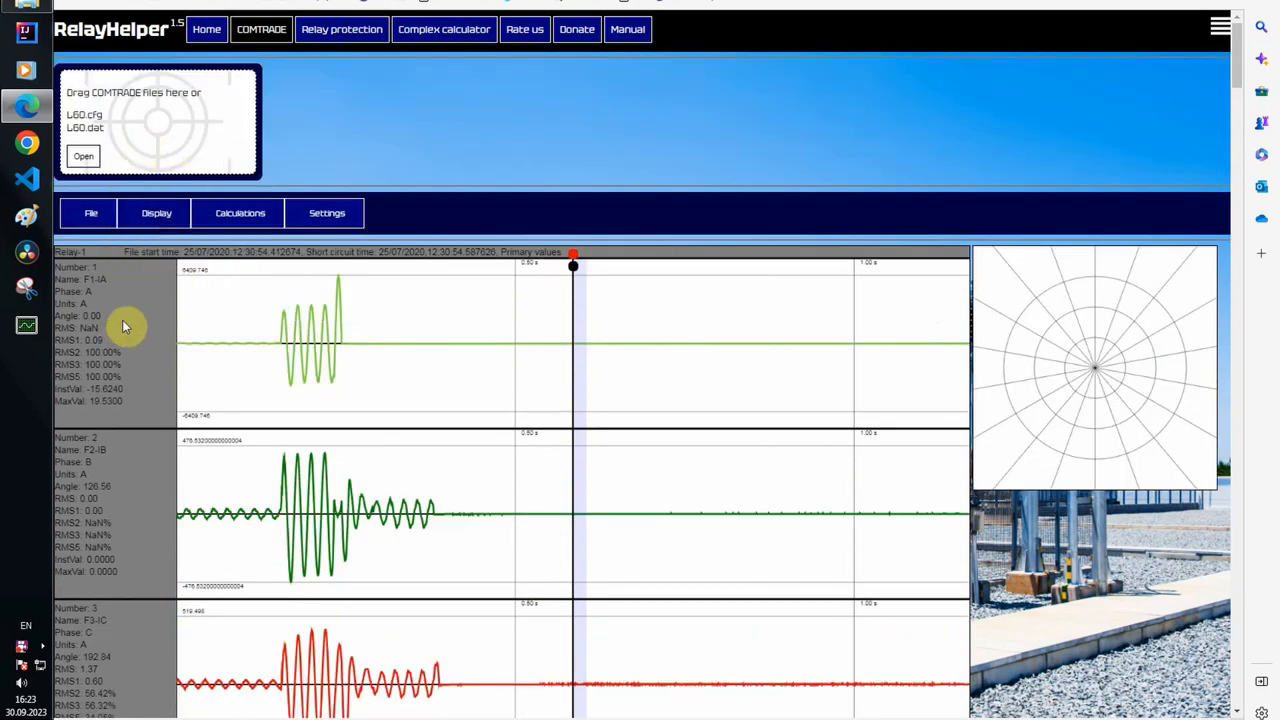
{"action": "left_click", "coordinate": [92, 212]}
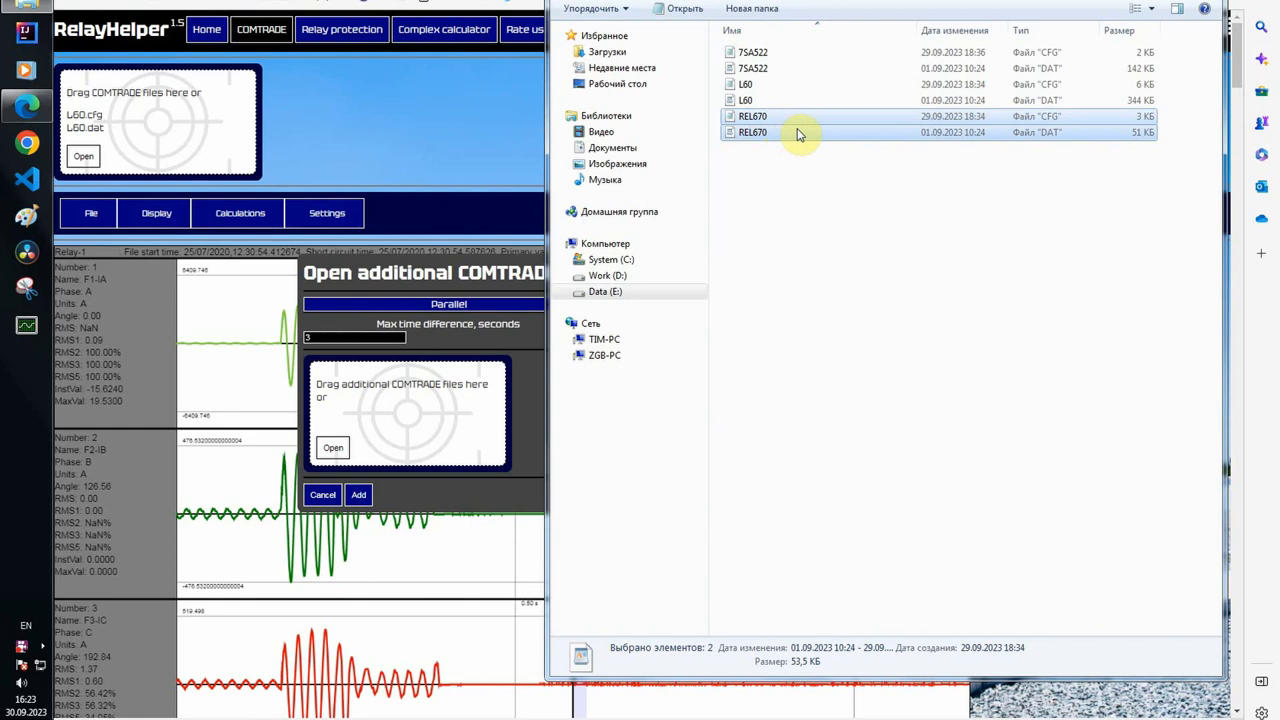
Step: Add REL670.cfg/.dat so its current channels appear below the U60 channels
{"action": "left_click_drag", "start_coordinate": [800, 132], "coordinate": [400, 410]}
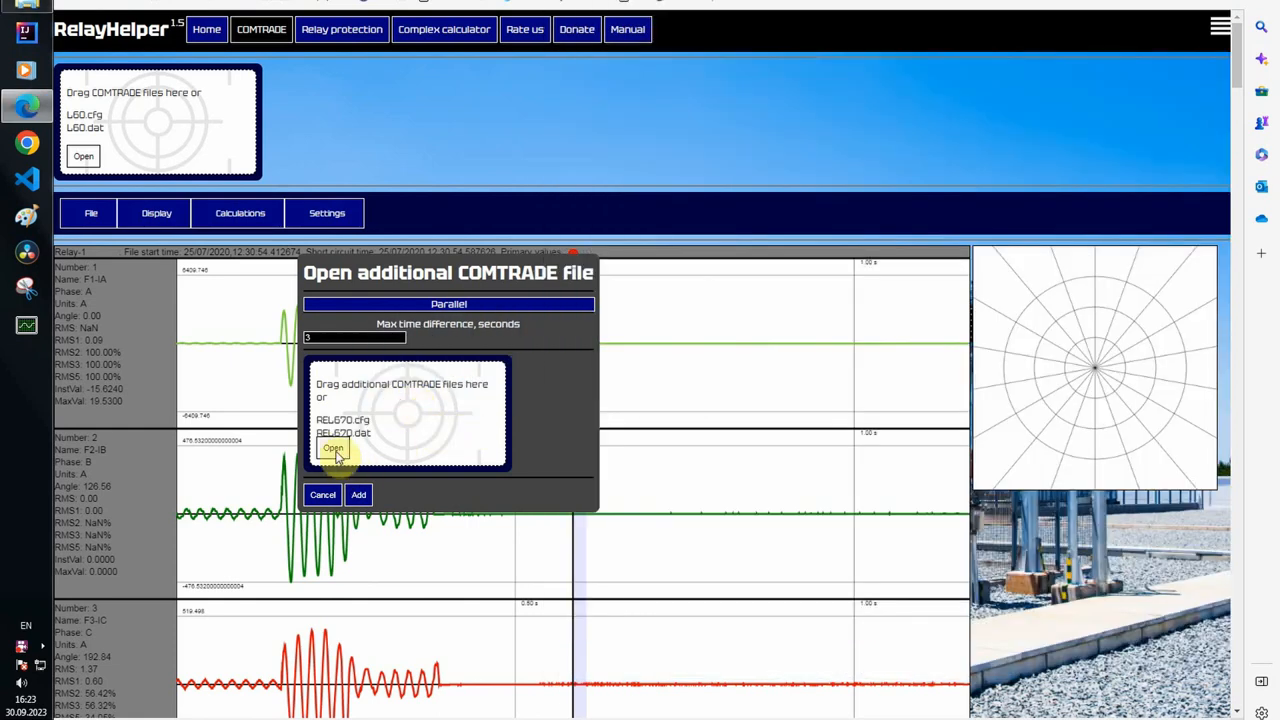
{"action": "mouse_move", "coordinate": [524, 420]}
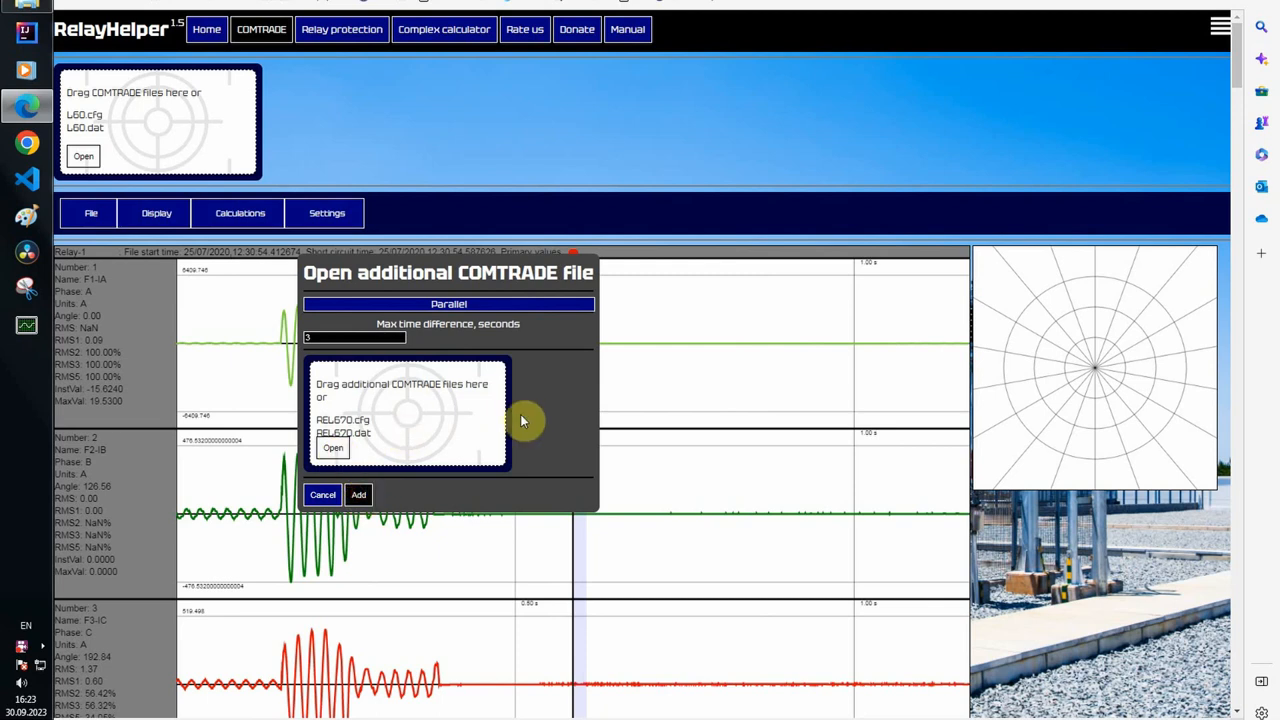
{"action": "left_click", "coordinate": [322, 494]}
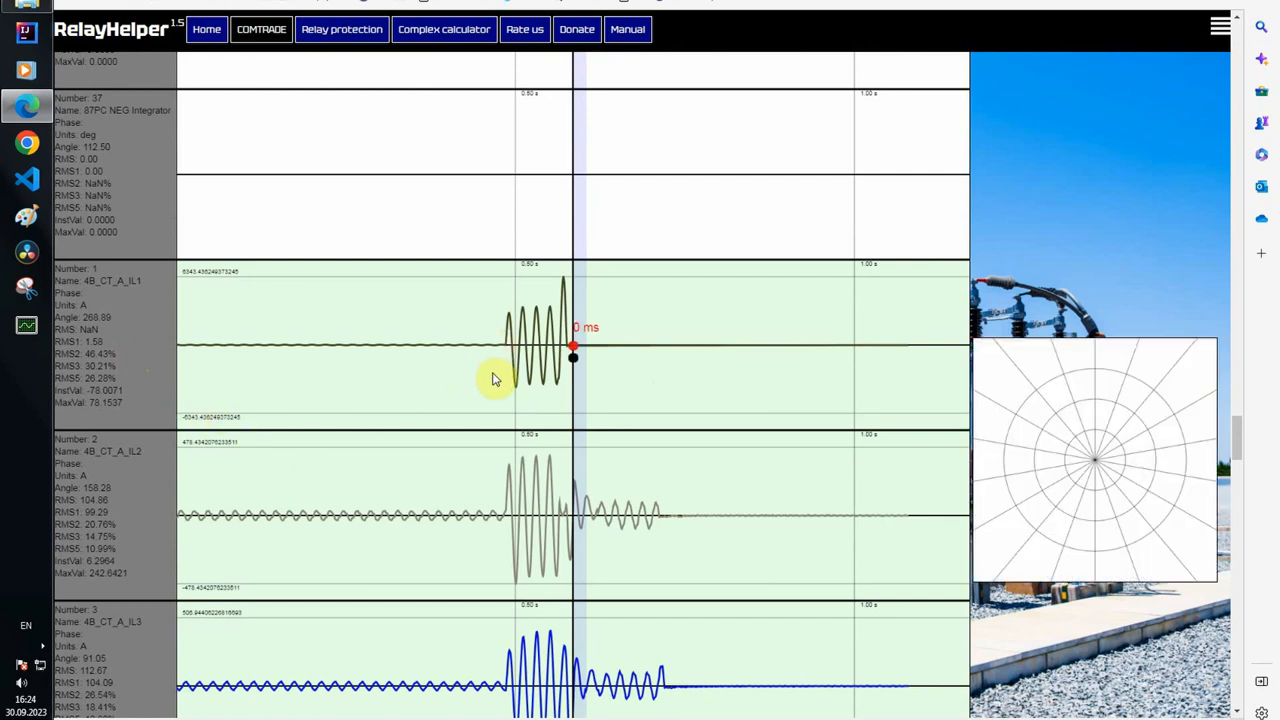
Step: Measure across the added recording's fault burst, then the 327 ms interval on the L1-A current
{"action": "left_click_drag", "start_coordinate": [572, 360], "coordinate": [508, 360]}
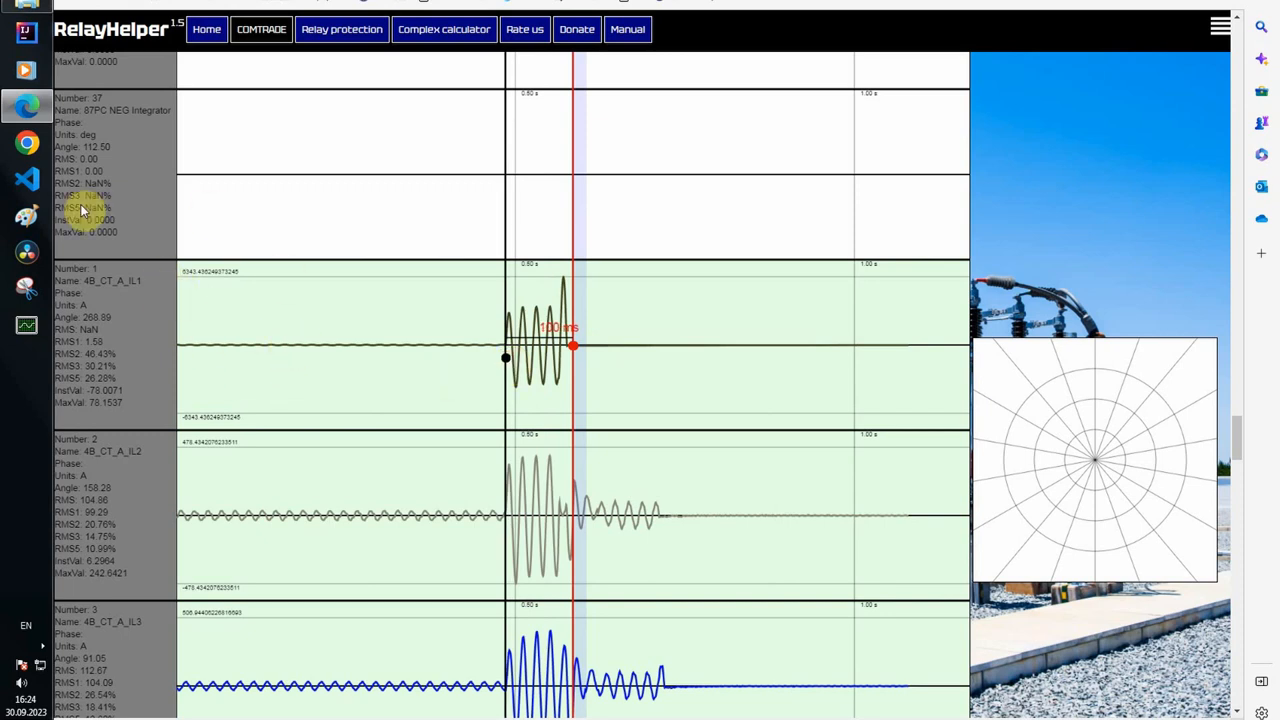
{"action": "scroll", "scroll_direction": "down", "scroll_amount": 3}
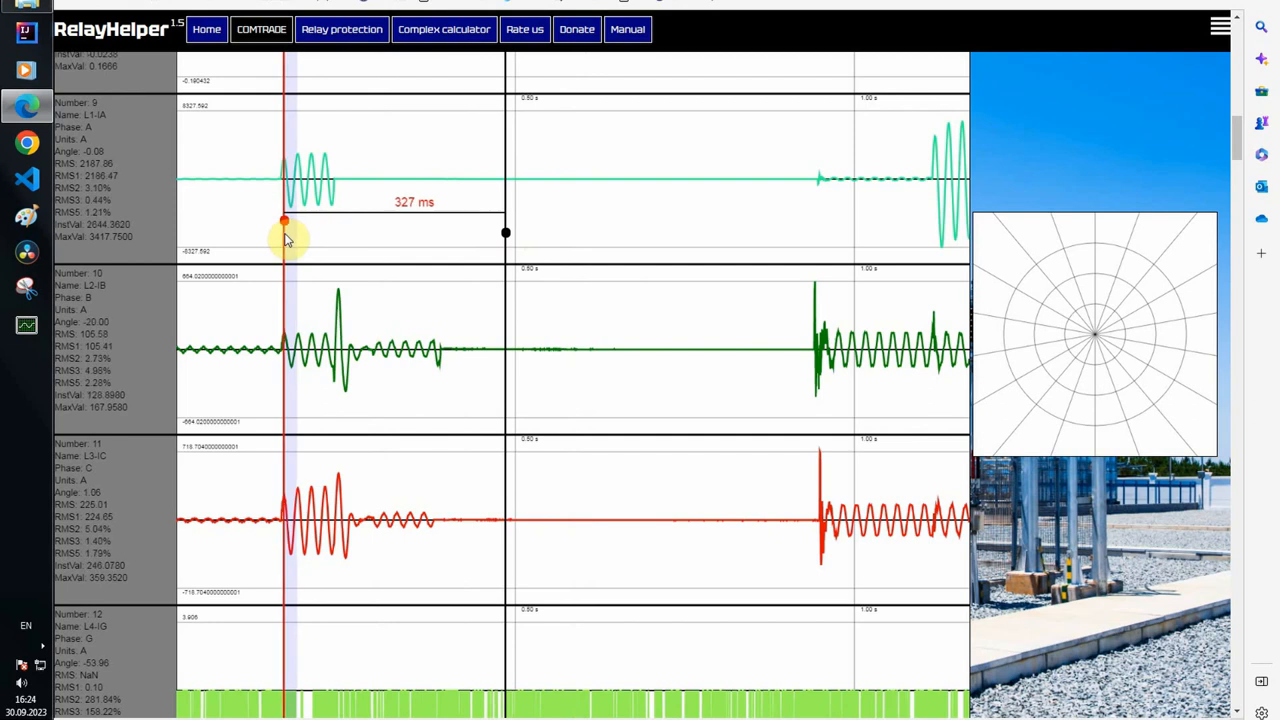
{"action": "left_click_drag", "start_coordinate": [284, 220], "coordinate": [278, 220]}
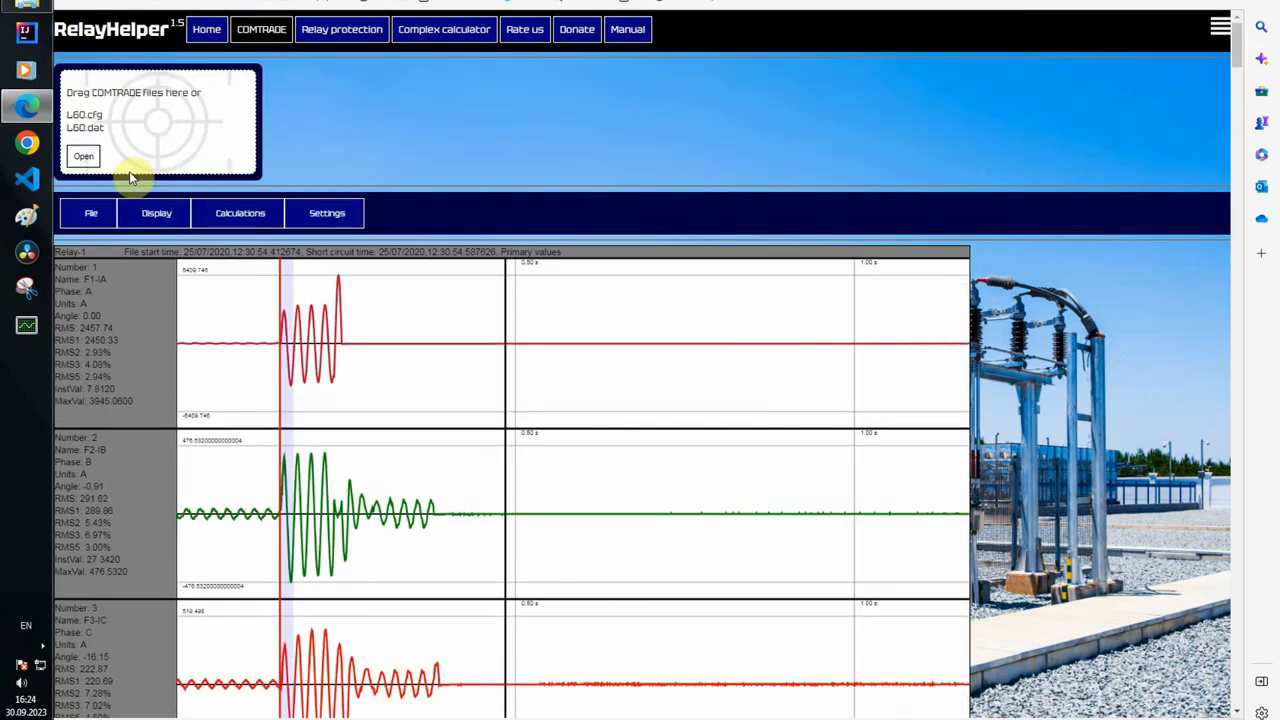
Step: Measure the fault duration on the U60 currents (about 116 ms) and zoom in on the inception
{"action": "left_click", "coordinate": [92, 212]}
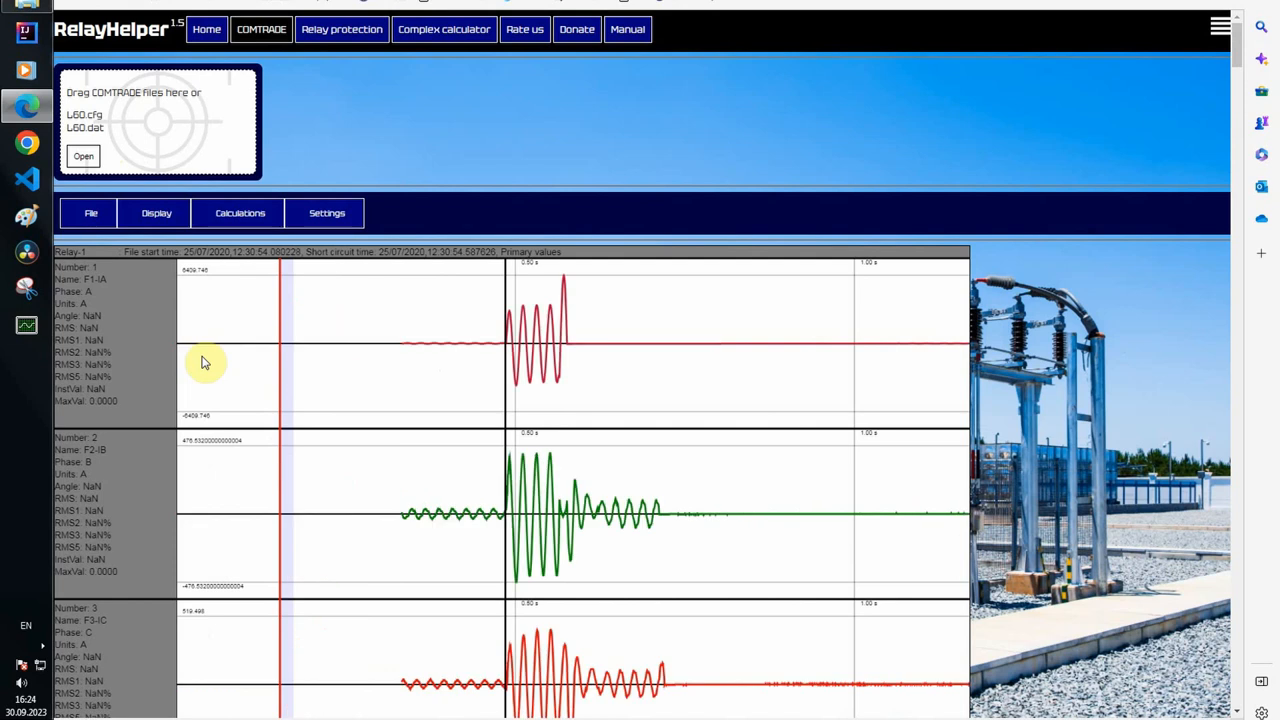
{"action": "mouse_move", "coordinate": [400, 452]}
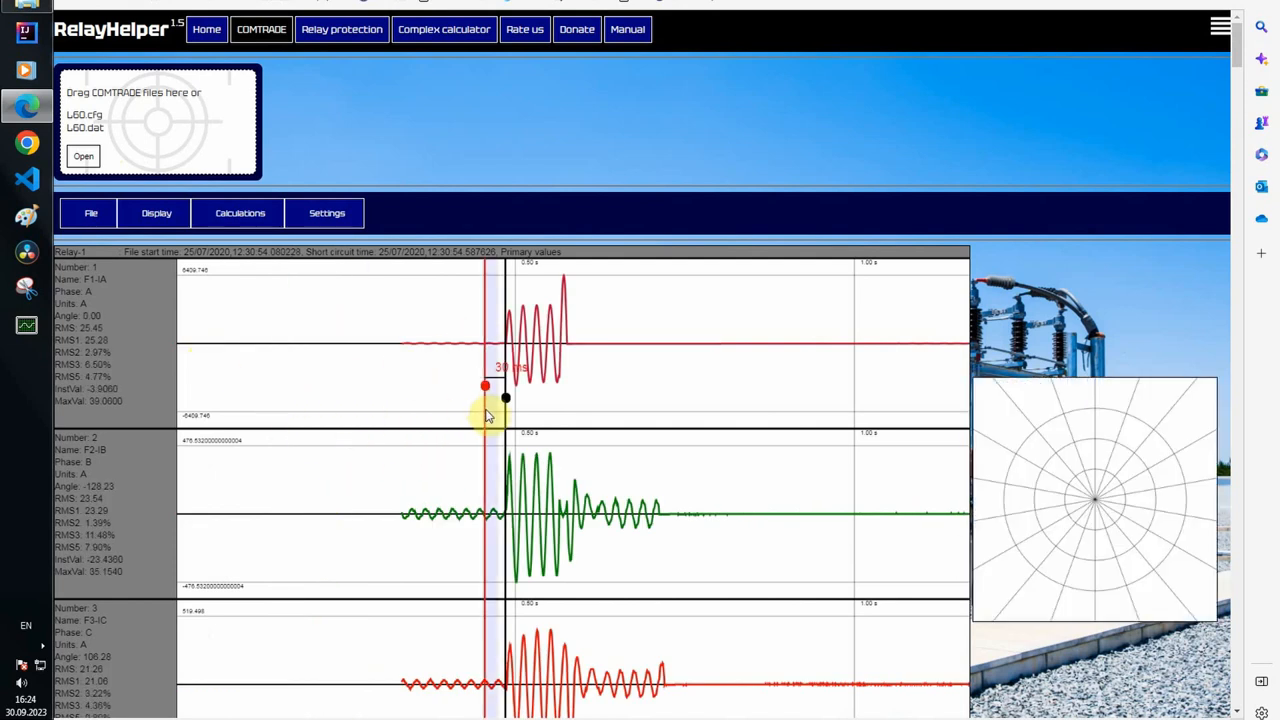
{"action": "left_click_drag", "start_coordinate": [504, 398], "coordinate": [570, 398]}
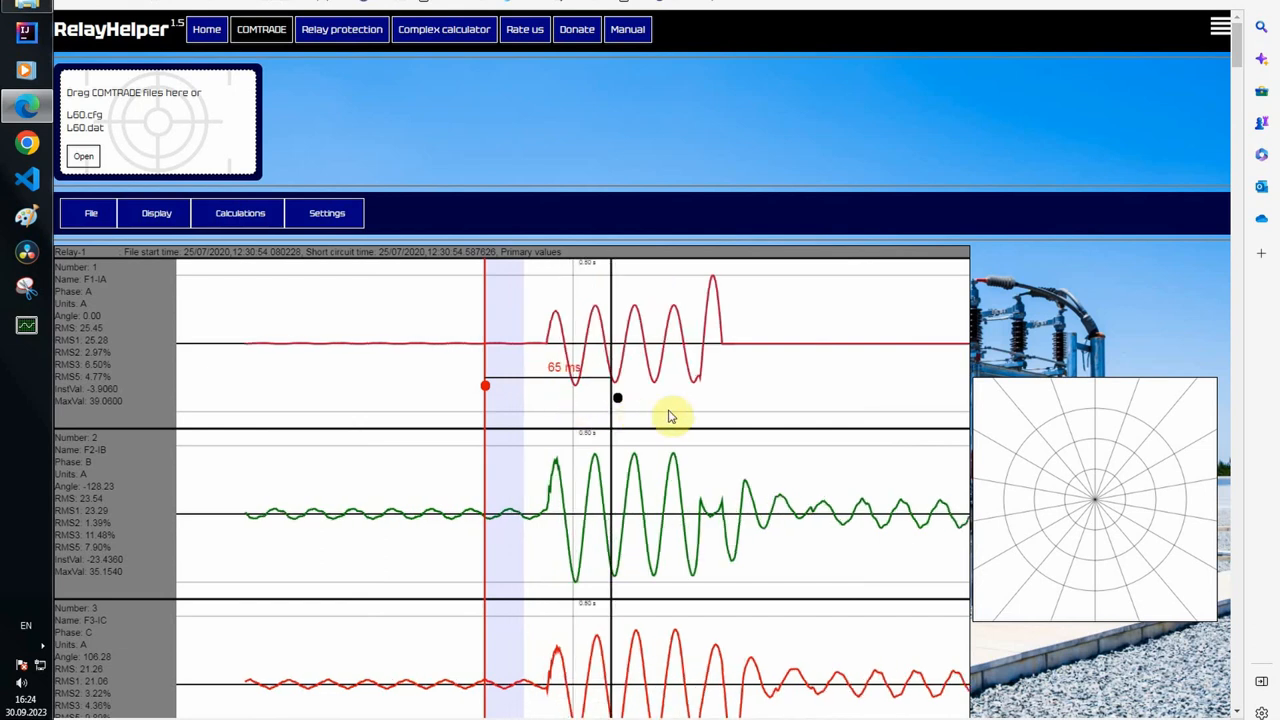
{"action": "left_click_drag", "start_coordinate": [618, 398], "coordinate": [712, 398]}
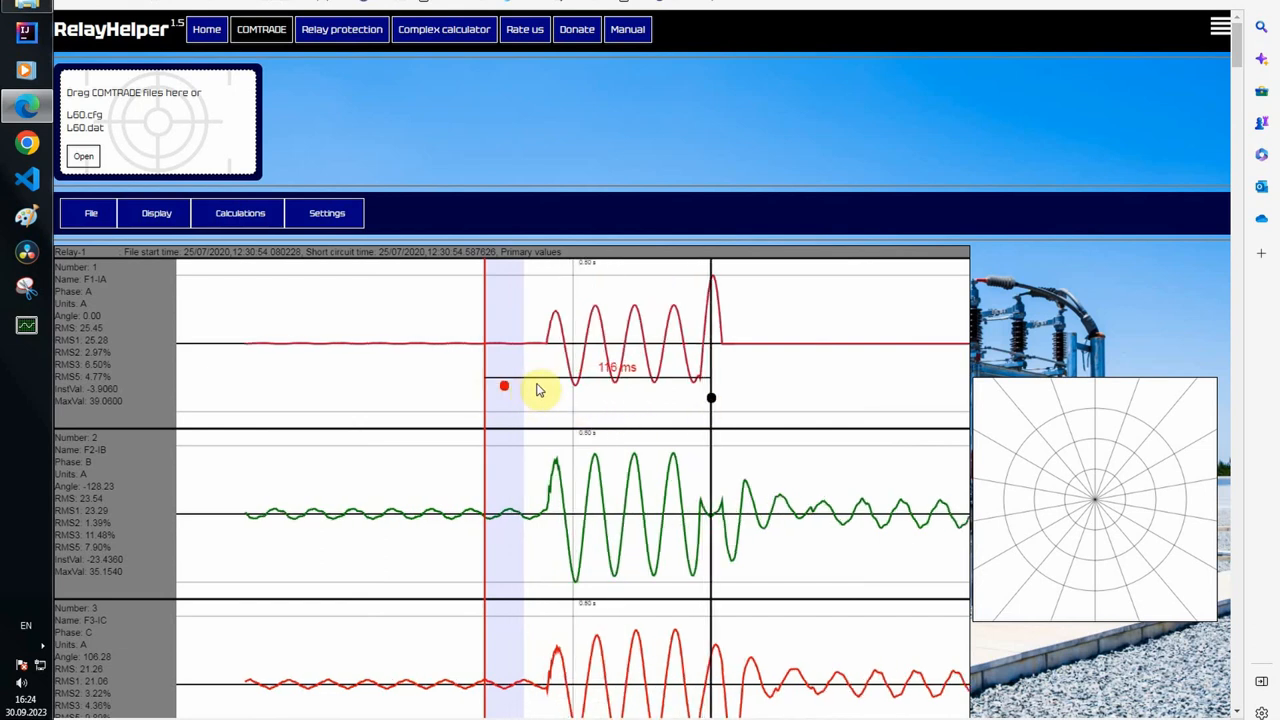
{"action": "left_click_drag", "start_coordinate": [504, 388], "coordinate": [548, 388]}
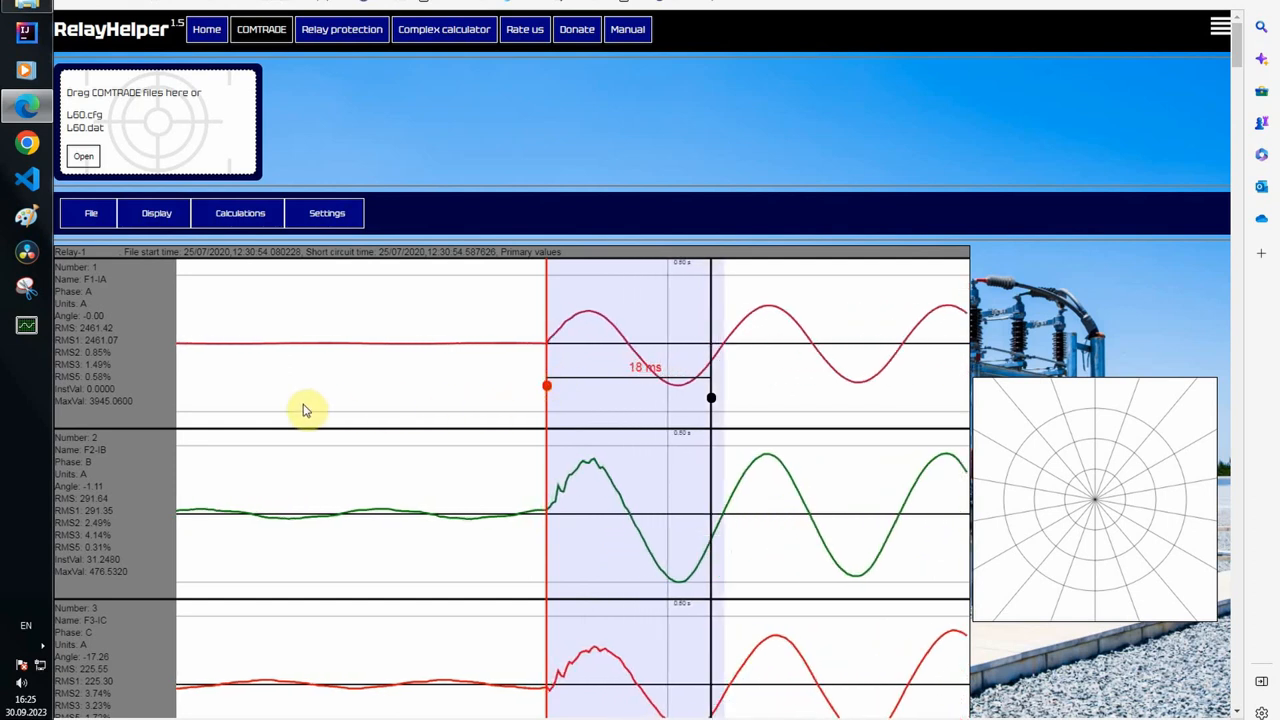
Step: Measure short onset timings of about 18 ms and 7 ms on the REL670 IL2 current
{"action": "scroll", "scroll_direction": "down", "scroll_amount": 3}
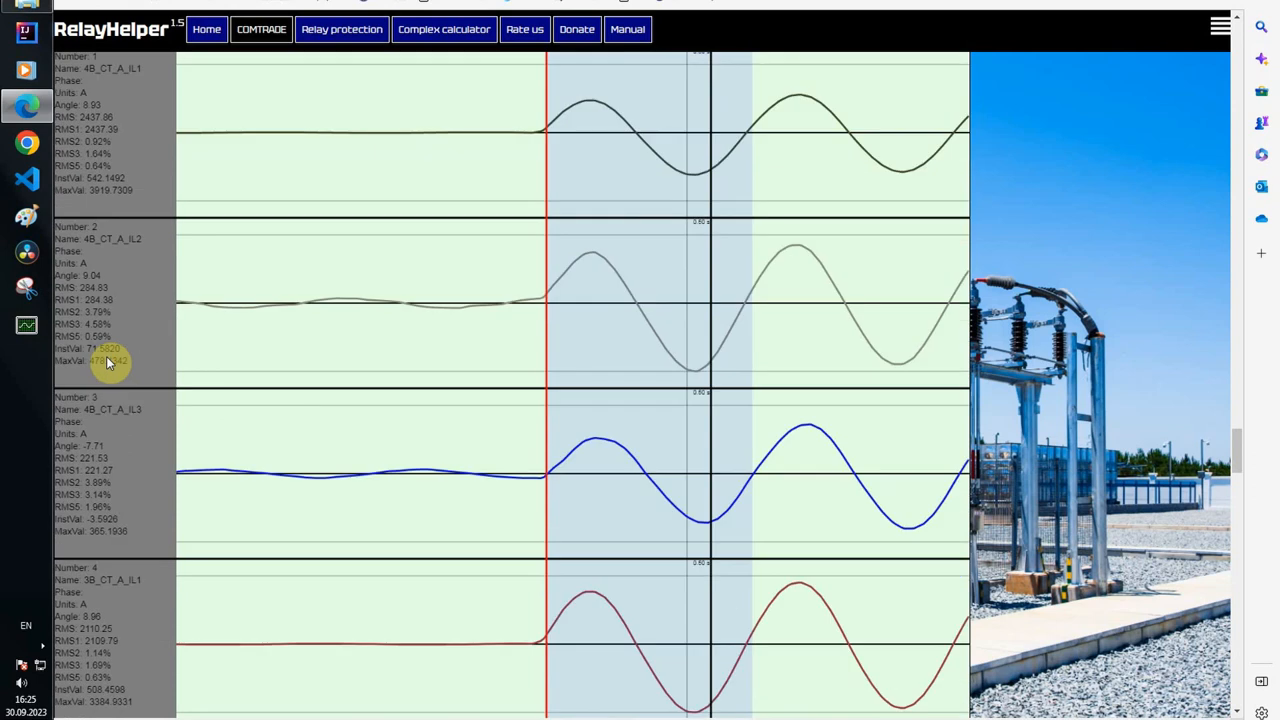
{"action": "left_click_drag", "start_coordinate": [548, 210], "coordinate": [700, 220]}
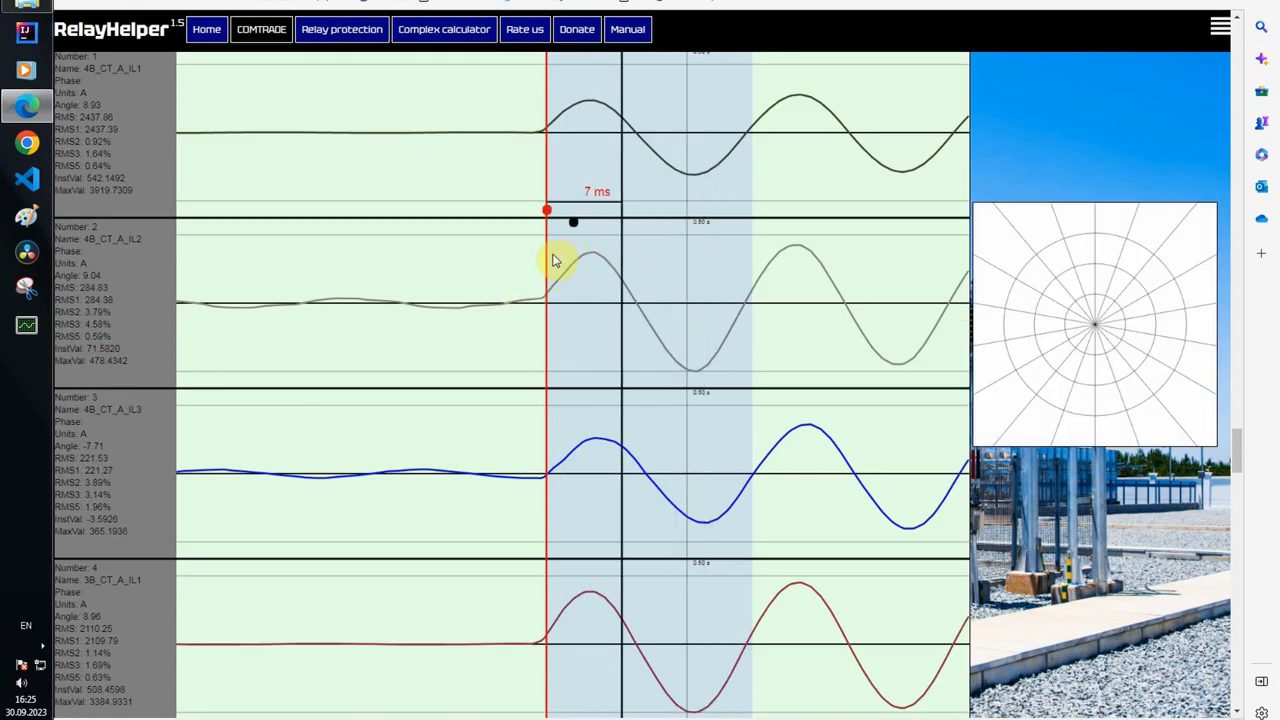
{"action": "left_click_drag", "start_coordinate": [572, 210], "coordinate": [528, 222]}
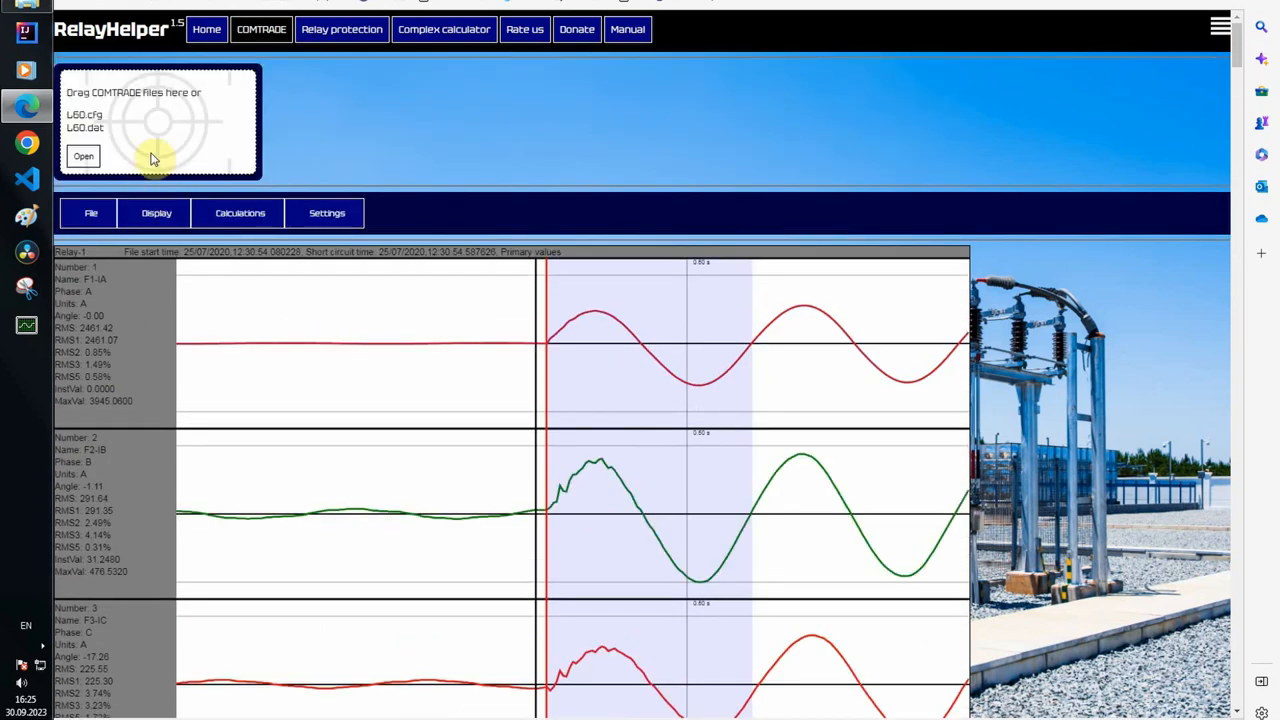
Step: Add the TSA522.CFG/.DAT recording as a third merged file
{"action": "left_click", "coordinate": [92, 212]}
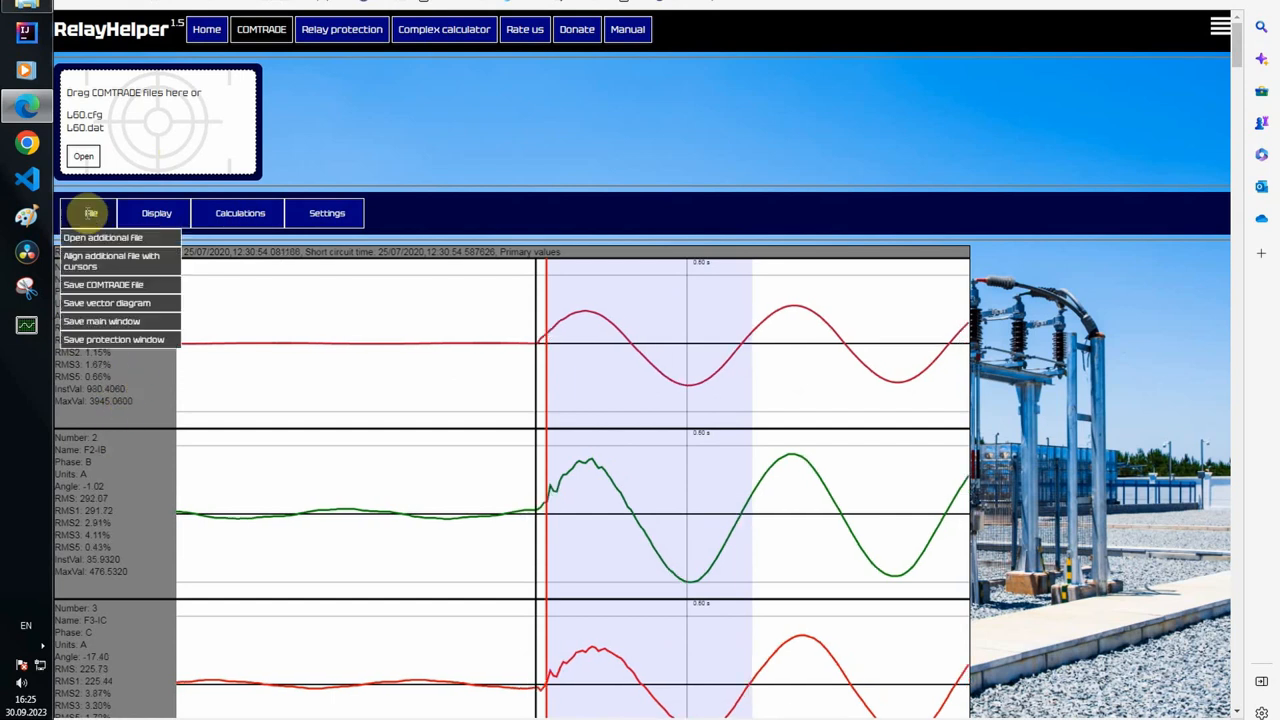
{"action": "left_click", "coordinate": [104, 236]}
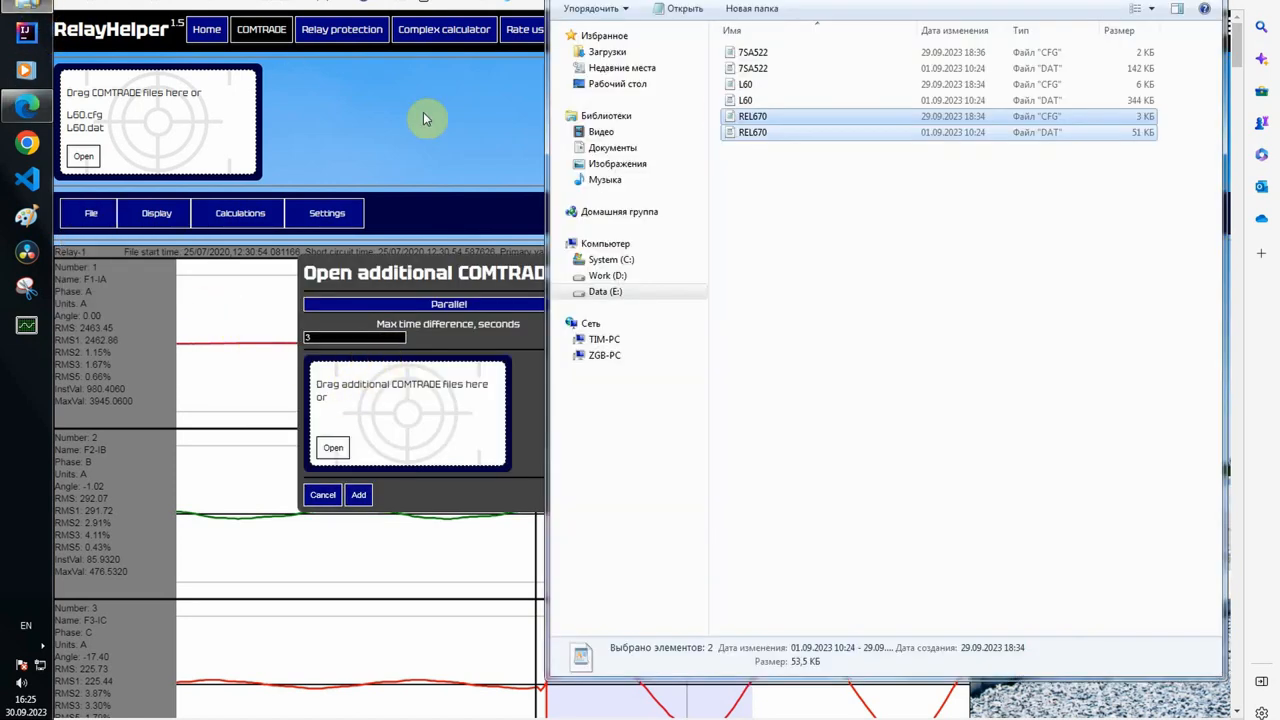
{"action": "left_click", "coordinate": [752, 52]}
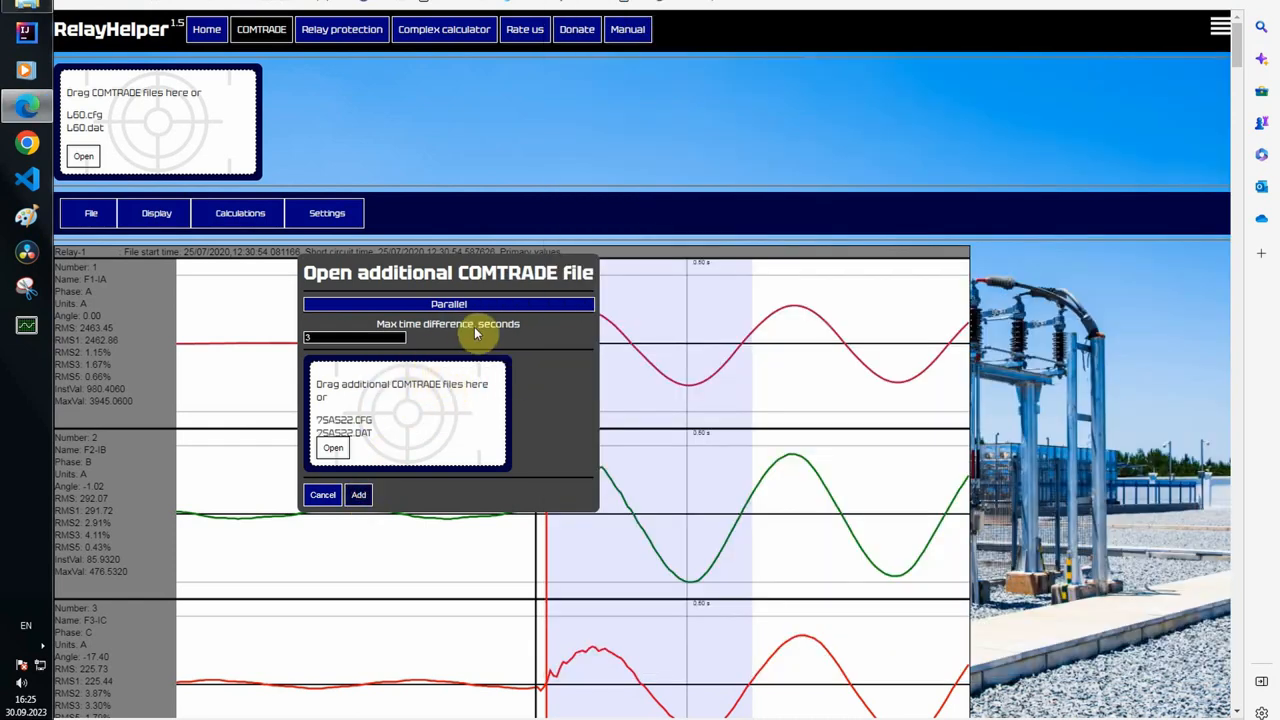
{"action": "left_click", "coordinate": [358, 494]}
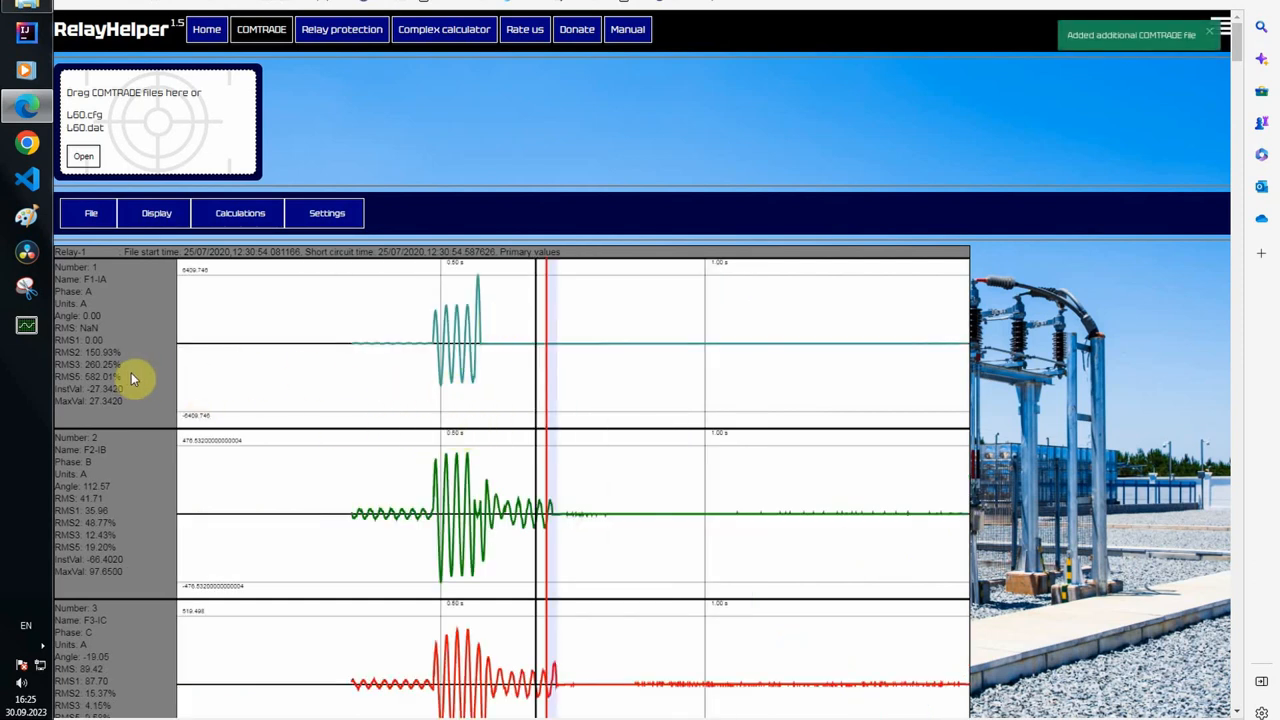
Step: Zoom on the TSA522 fault inception and measure onset intervals of 17 ms and 29 ms
{"action": "scroll", "scroll_direction": "down", "scroll_amount": 3}
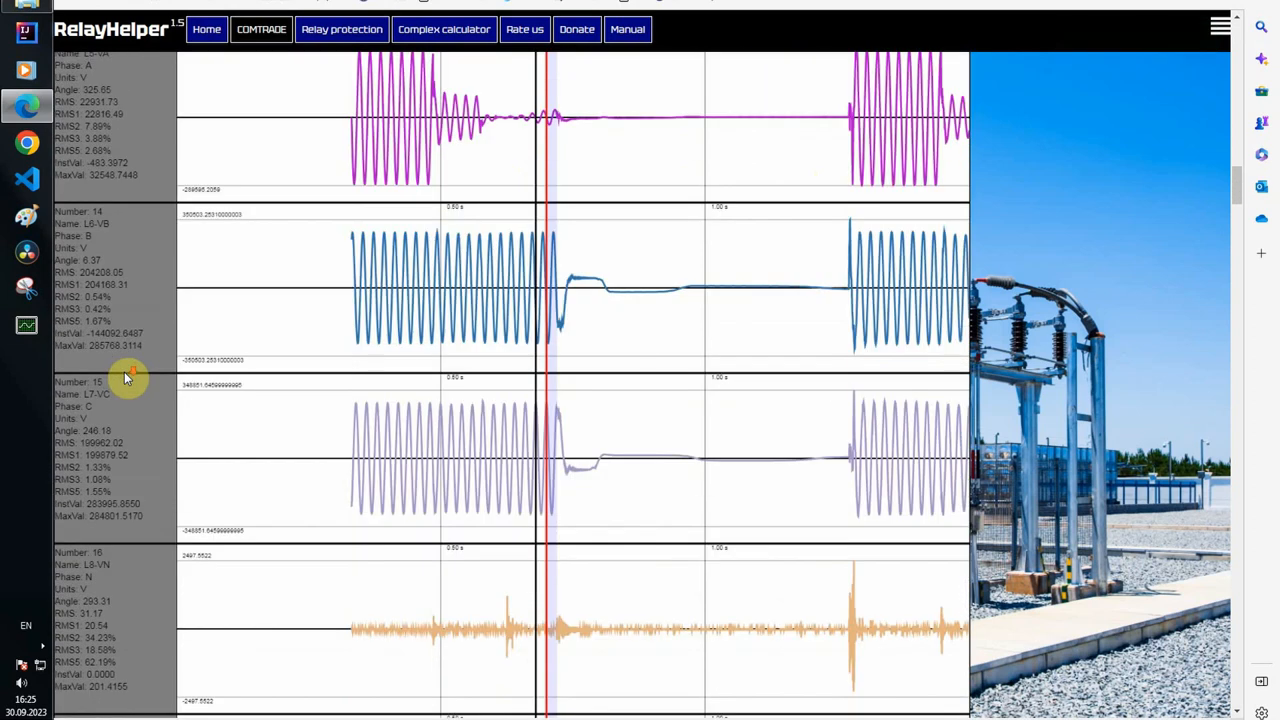
{"action": "scroll", "scroll_direction": "down", "scroll_amount": 3}
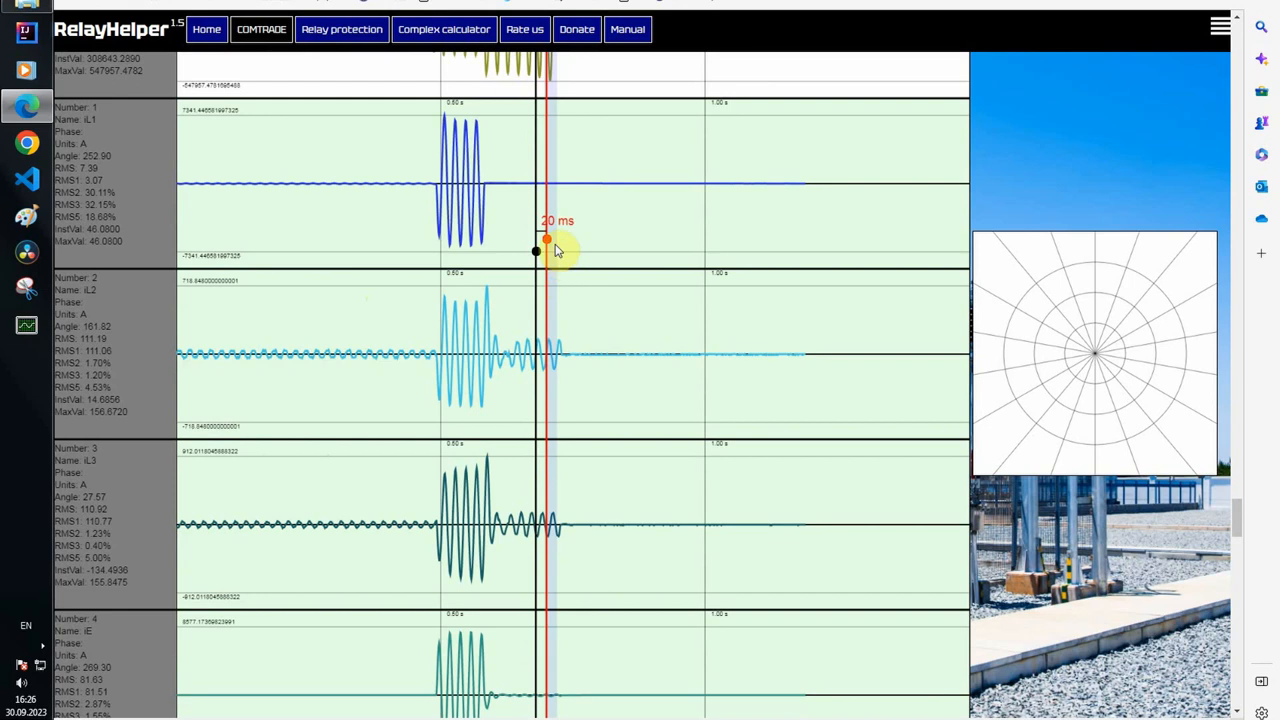
{"action": "left_click_drag", "start_coordinate": [548, 240], "coordinate": [456, 240]}
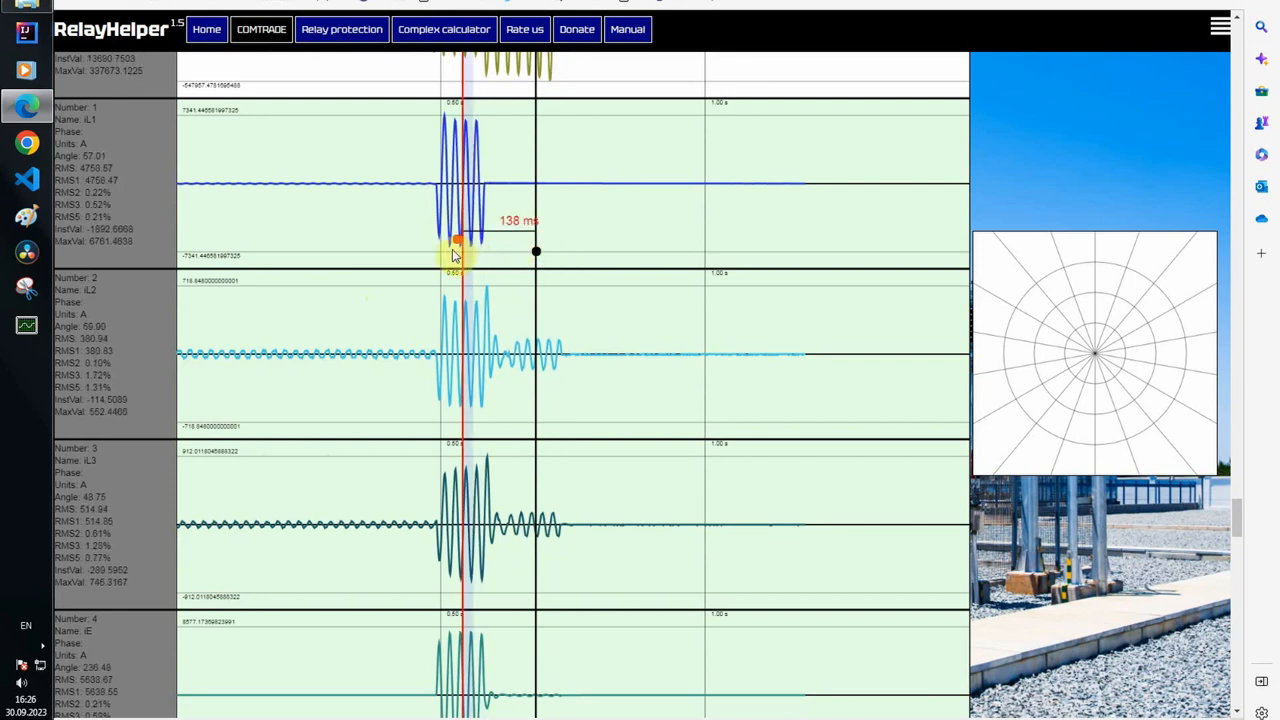
{"action": "left_click_drag", "start_coordinate": [458, 240], "coordinate": [432, 240]}
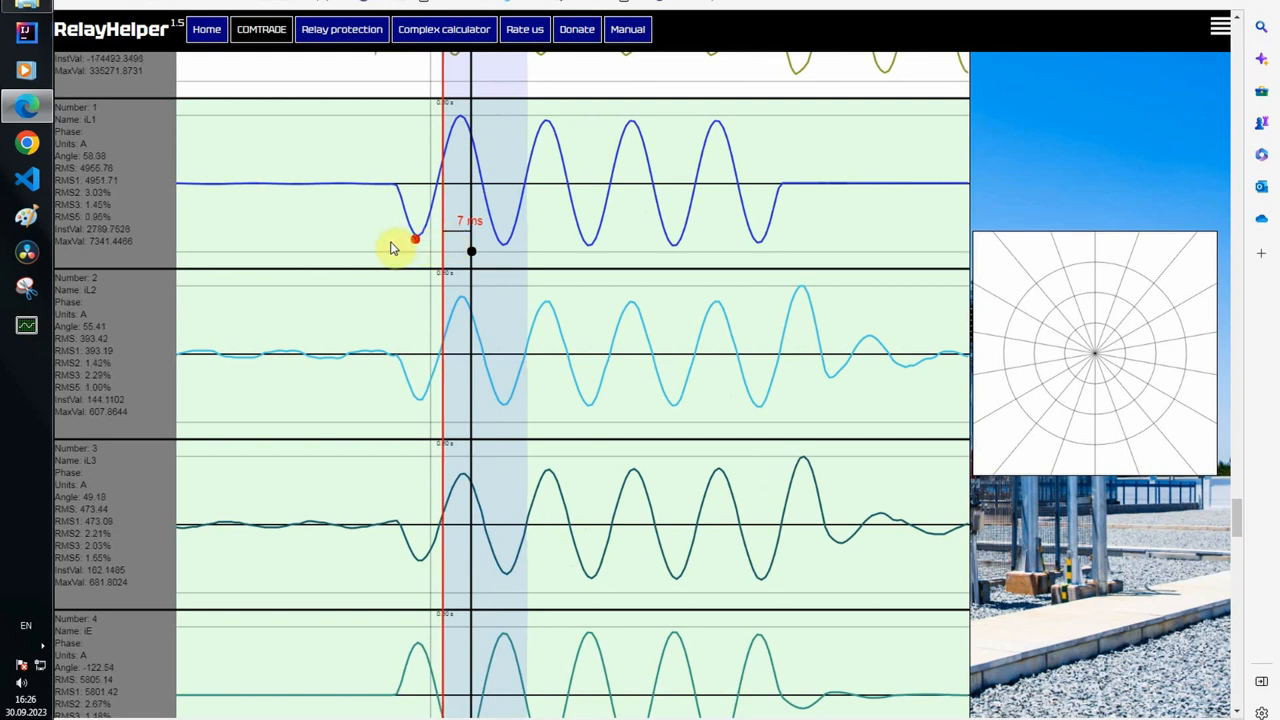
{"action": "left_click_drag", "start_coordinate": [470, 250], "coordinate": [400, 244]}
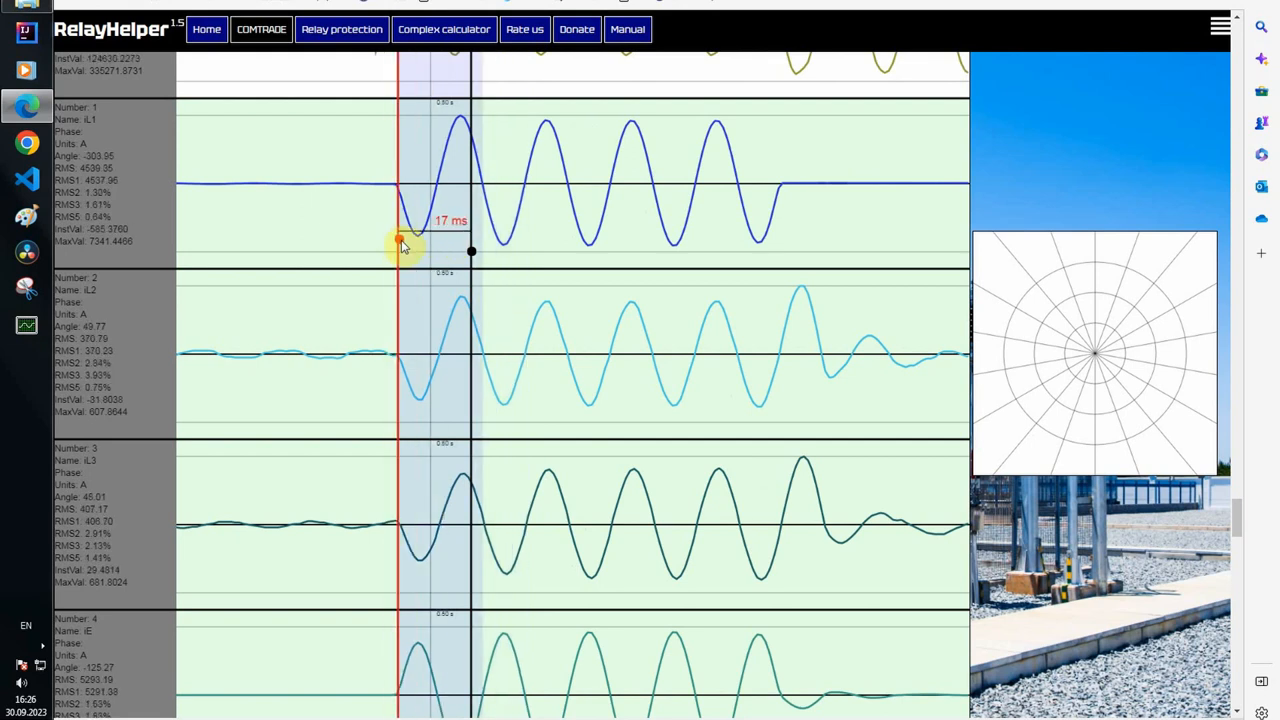
{"action": "left_click_drag", "start_coordinate": [398, 240], "coordinate": [354, 240]}
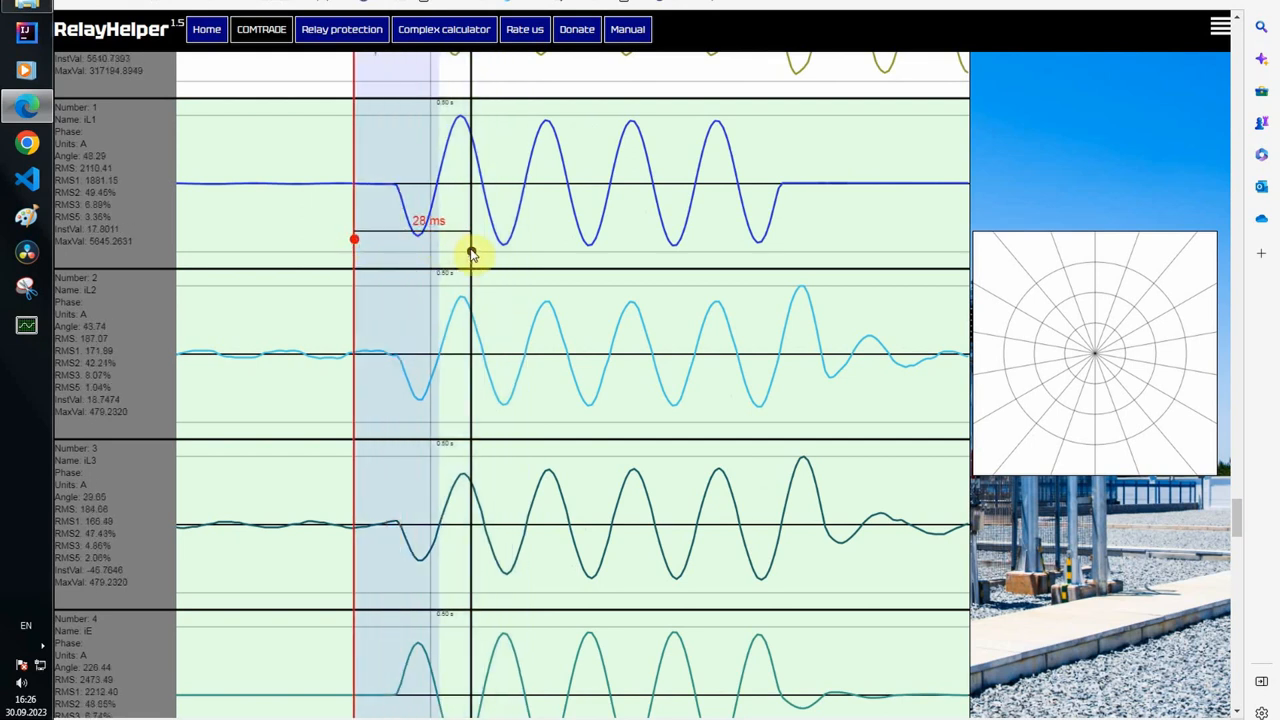
Step: Refine the onset measurement to 10 ms after fault, checking 12 ms along the way
{"action": "left_click_drag", "start_coordinate": [470, 252], "coordinate": [396, 252]}
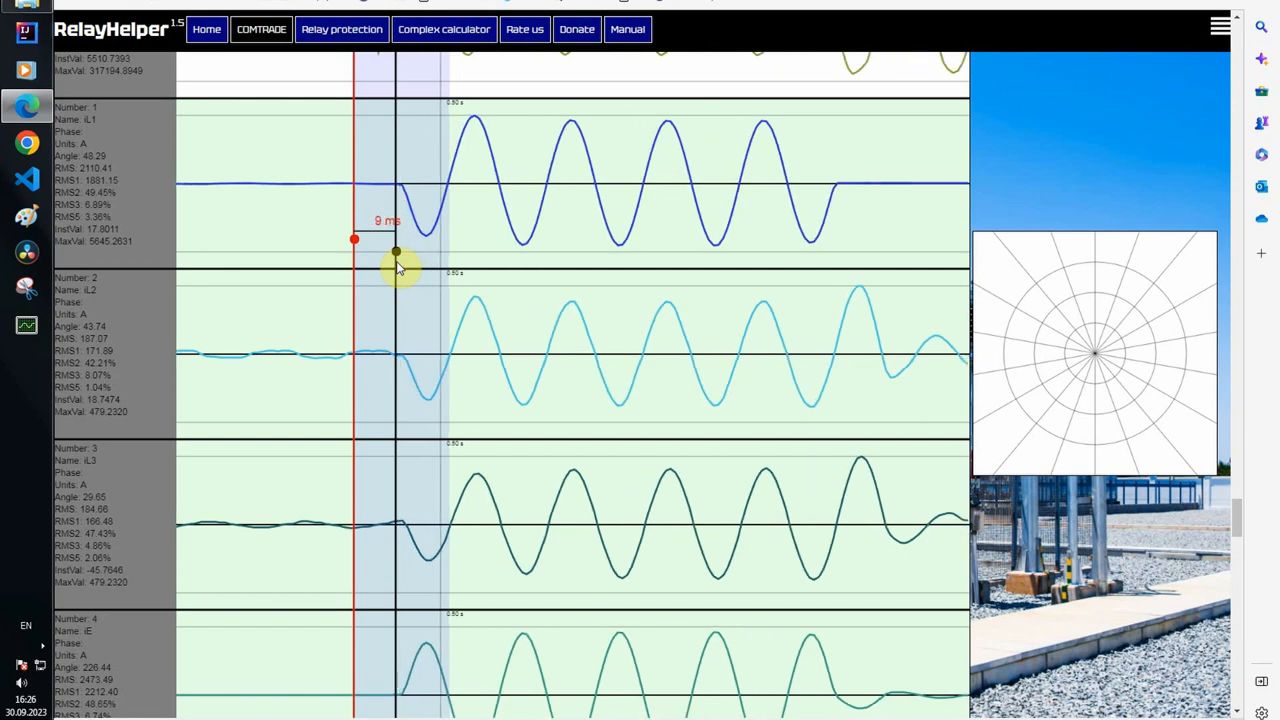
{"action": "left_click_drag", "start_coordinate": [396, 252], "coordinate": [408, 252]}
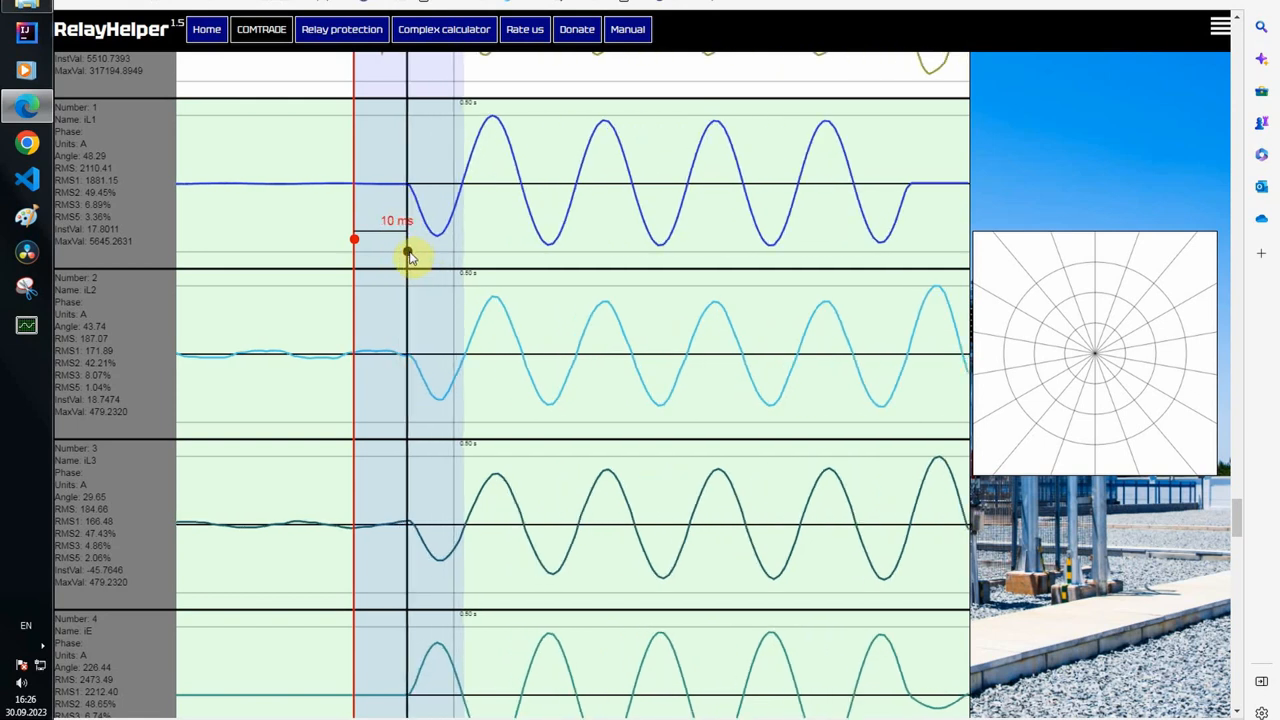
{"action": "left_click_drag", "start_coordinate": [408, 248], "coordinate": [418, 250]}
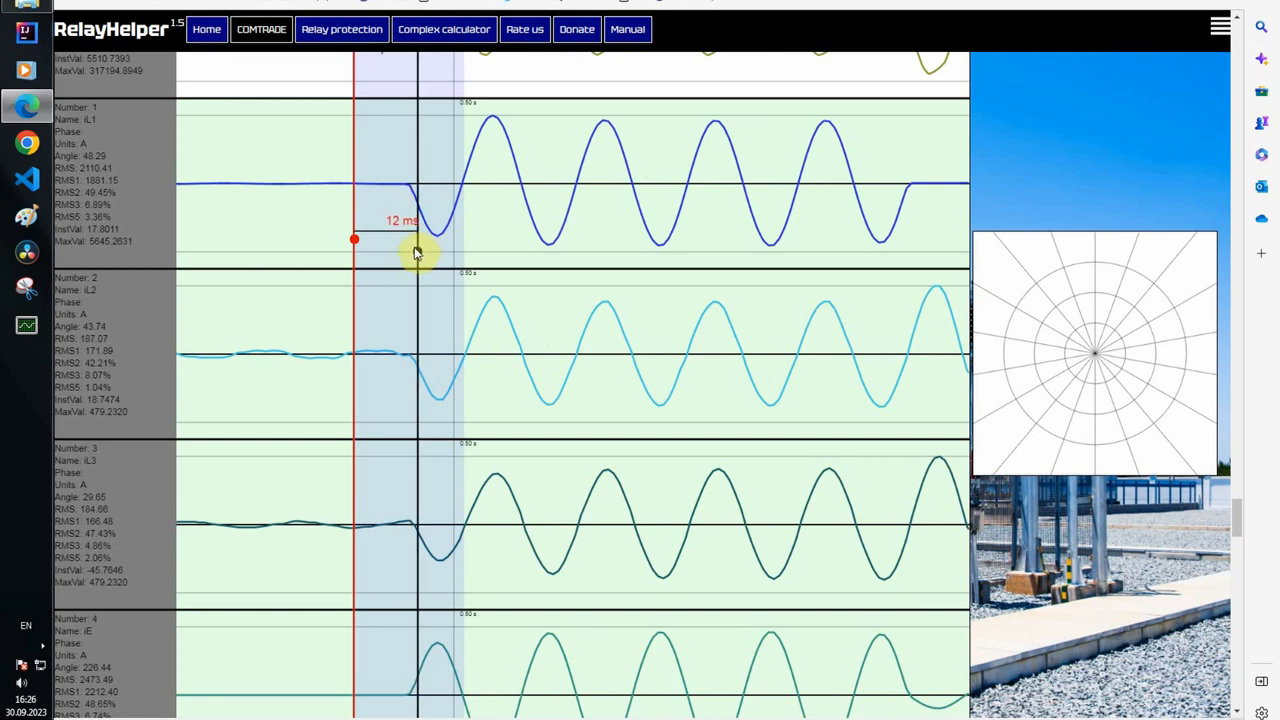
{"action": "left_click_drag", "start_coordinate": [418, 250], "coordinate": [410, 250]}
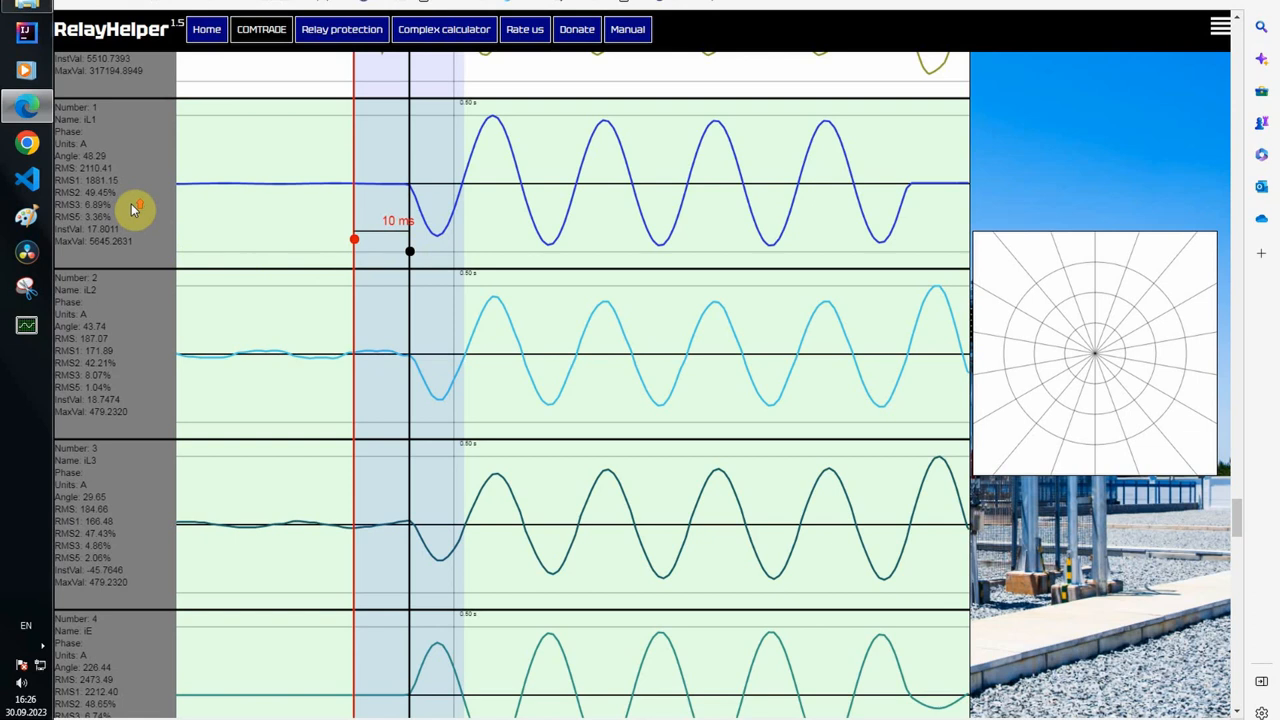
Step: Mark the fault start on the next recording's first phase current, reading about 7 ms
{"action": "scroll", "scroll_direction": "down", "scroll_amount": 3}
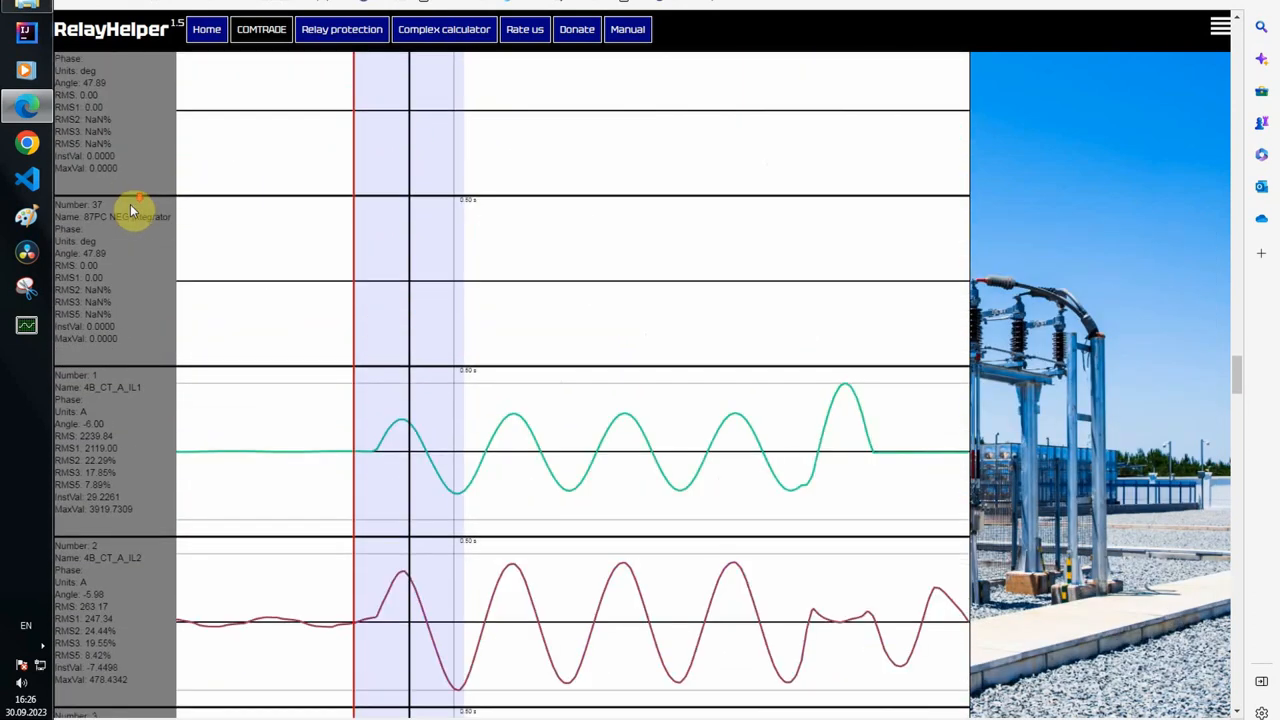
{"action": "scroll", "scroll_direction": "down", "scroll_amount": 3}
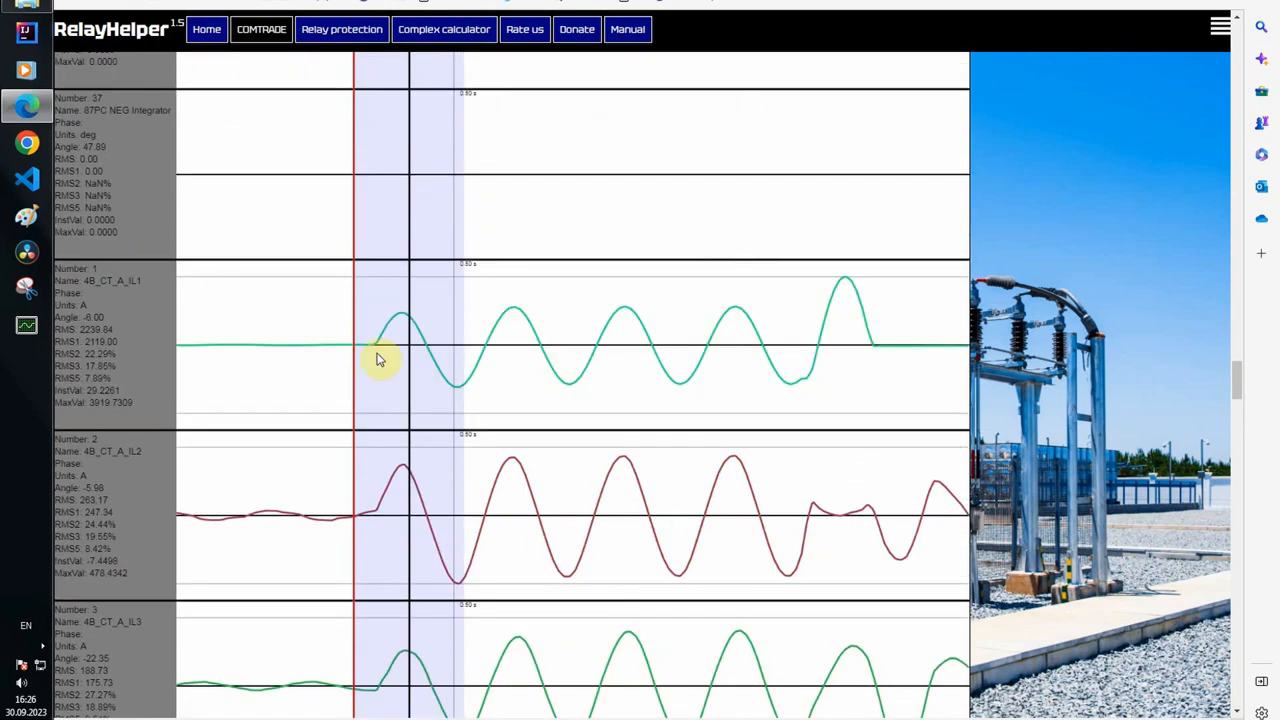
{"action": "left_click", "coordinate": [356, 362]}
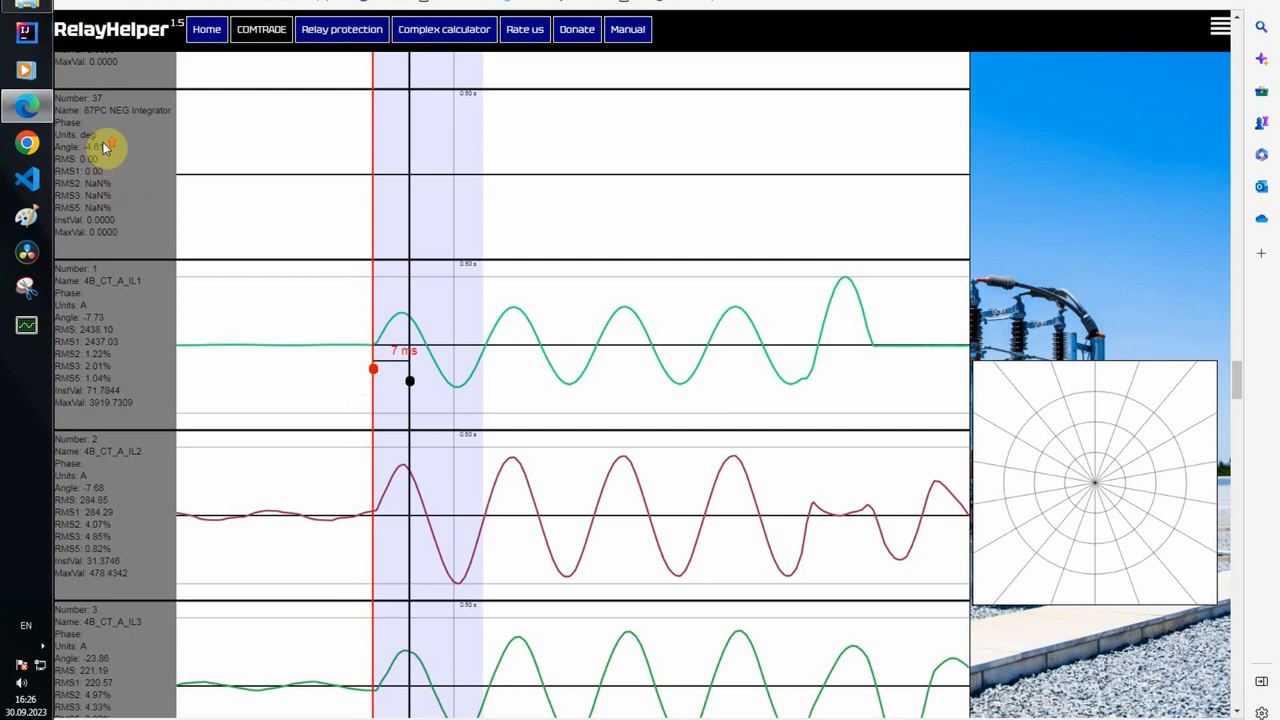
{"action": "scroll", "scroll_direction": "down", "scroll_amount": 3}
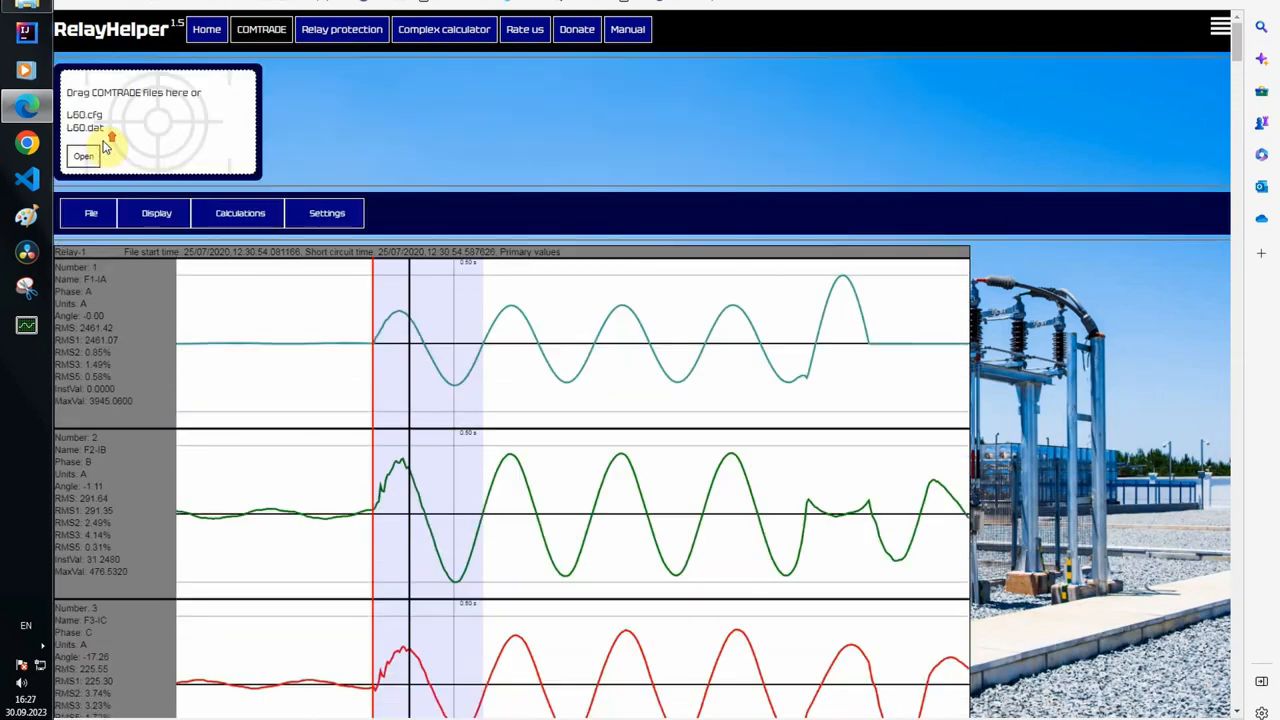
{"action": "left_click", "coordinate": [156, 212]}
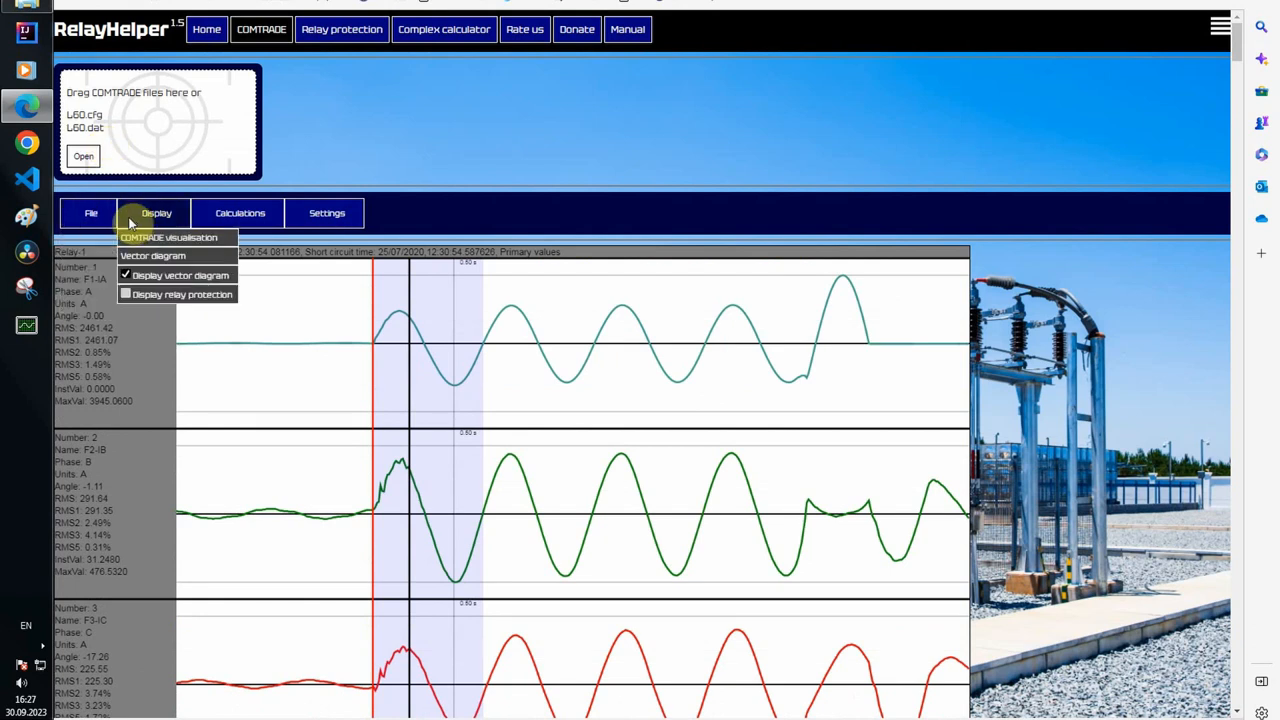
{"action": "left_click", "coordinate": [92, 212]}
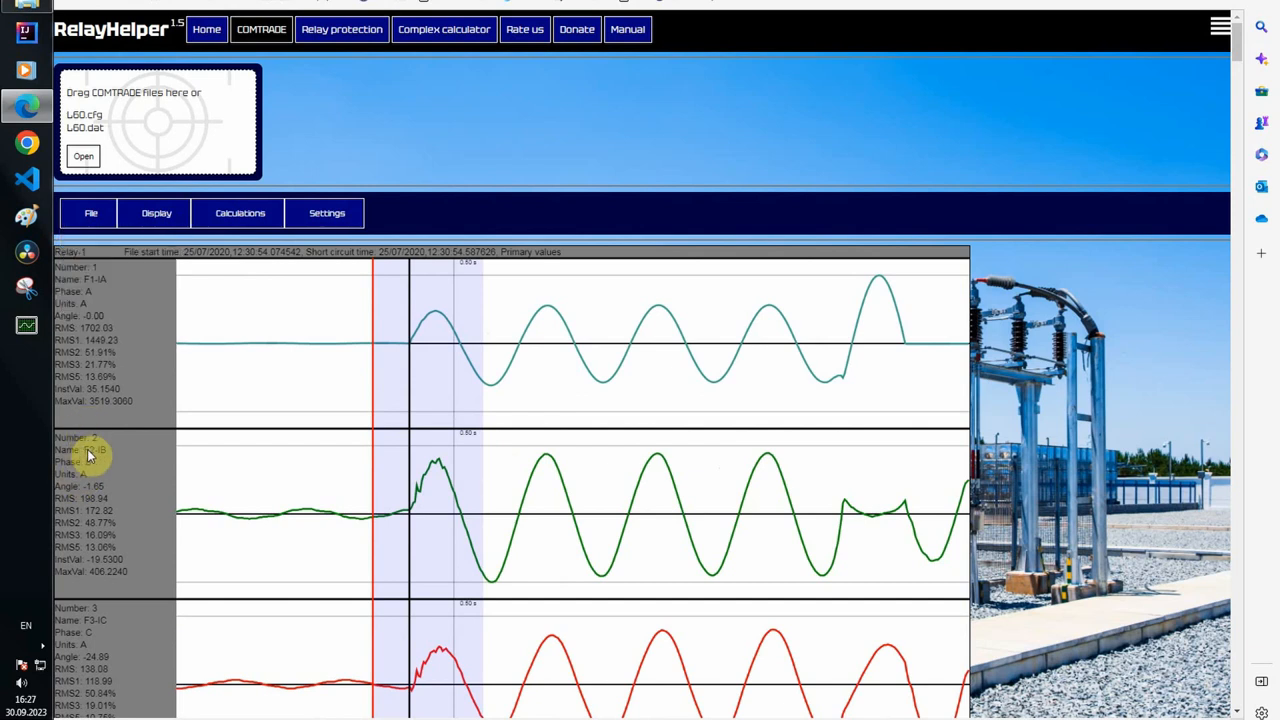
{"action": "scroll", "scroll_direction": "down", "scroll_amount": 3}
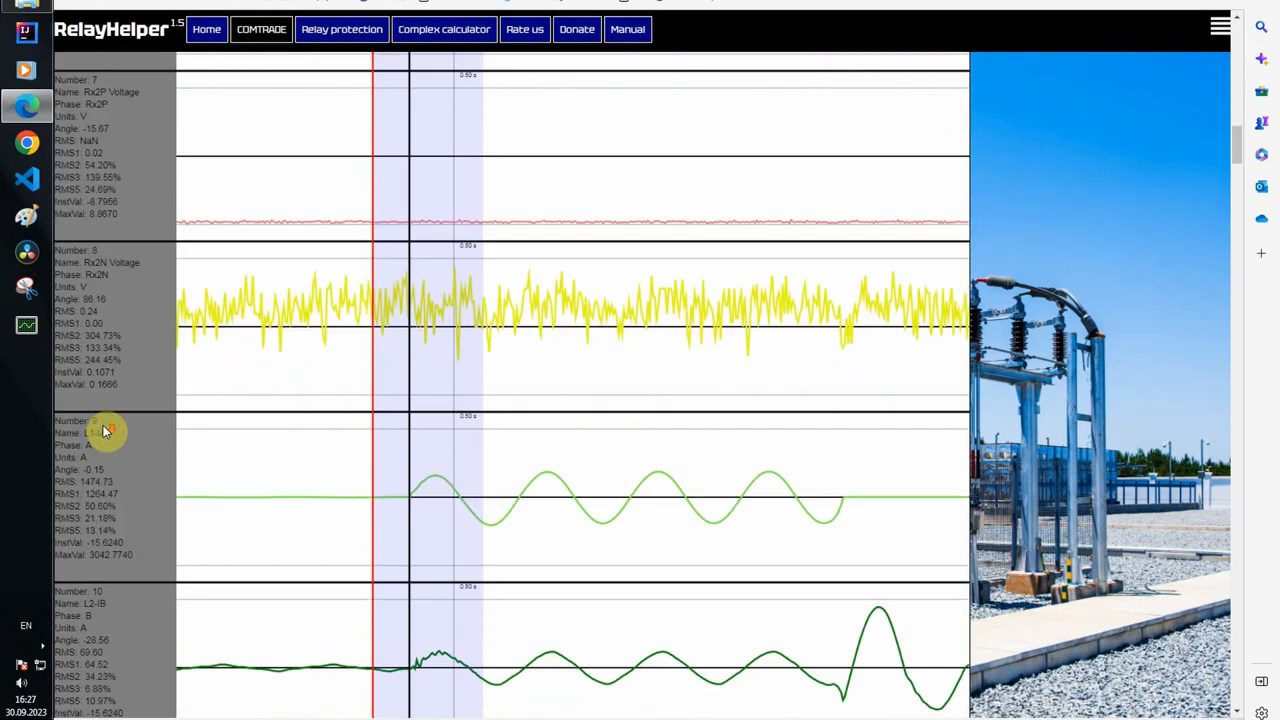
{"action": "scroll", "scroll_direction": "down", "scroll_amount": 3}
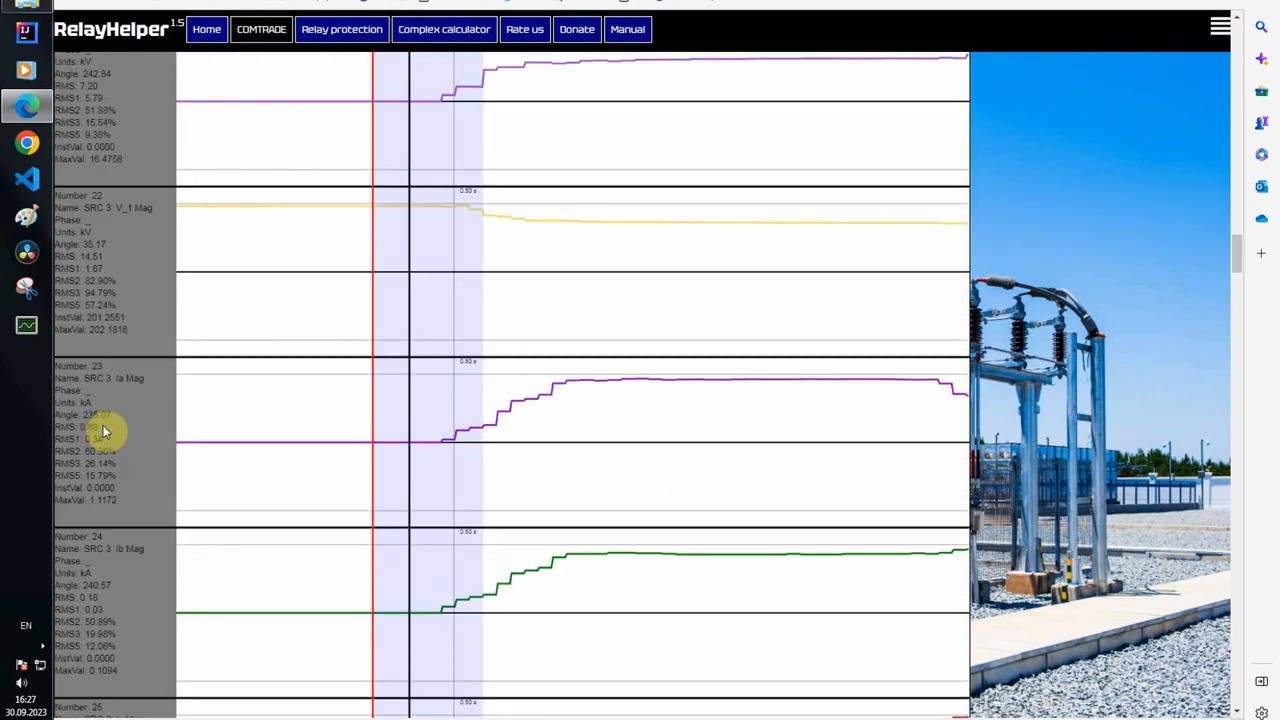
{"action": "scroll", "scroll_direction": "down", "scroll_amount": 3}
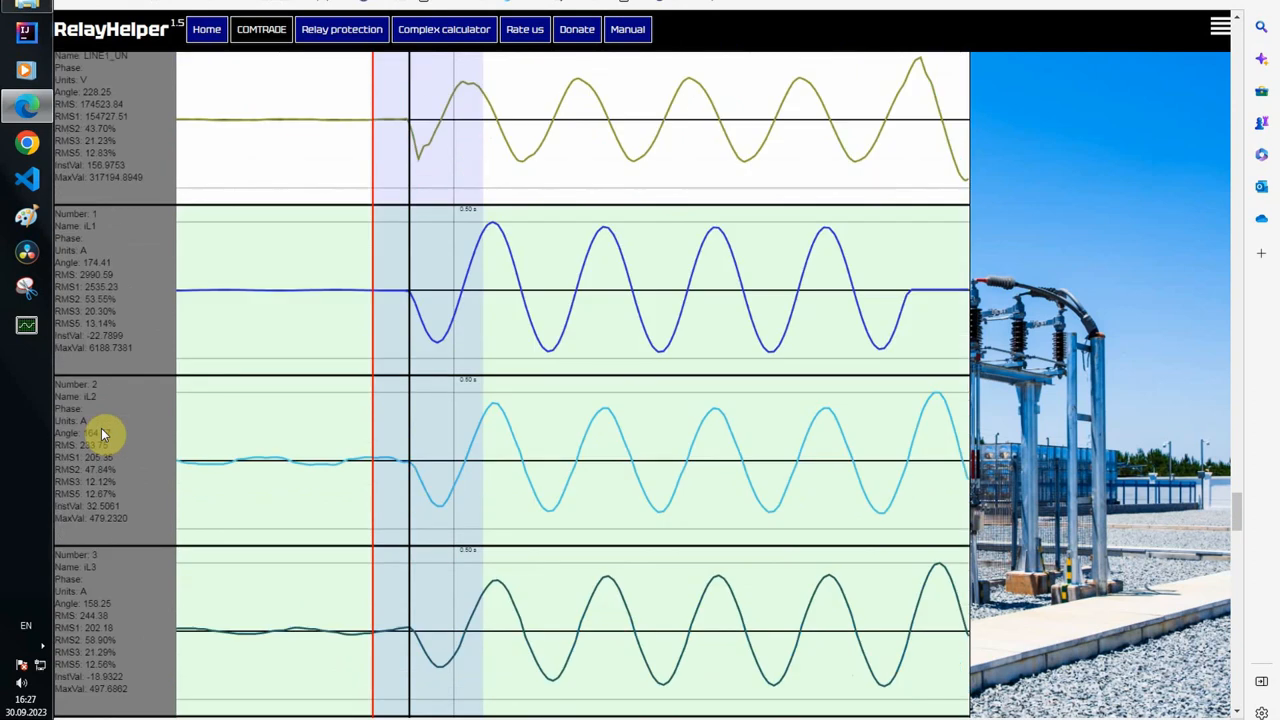
{"action": "scroll", "scroll_direction": "down", "scroll_amount": 3}
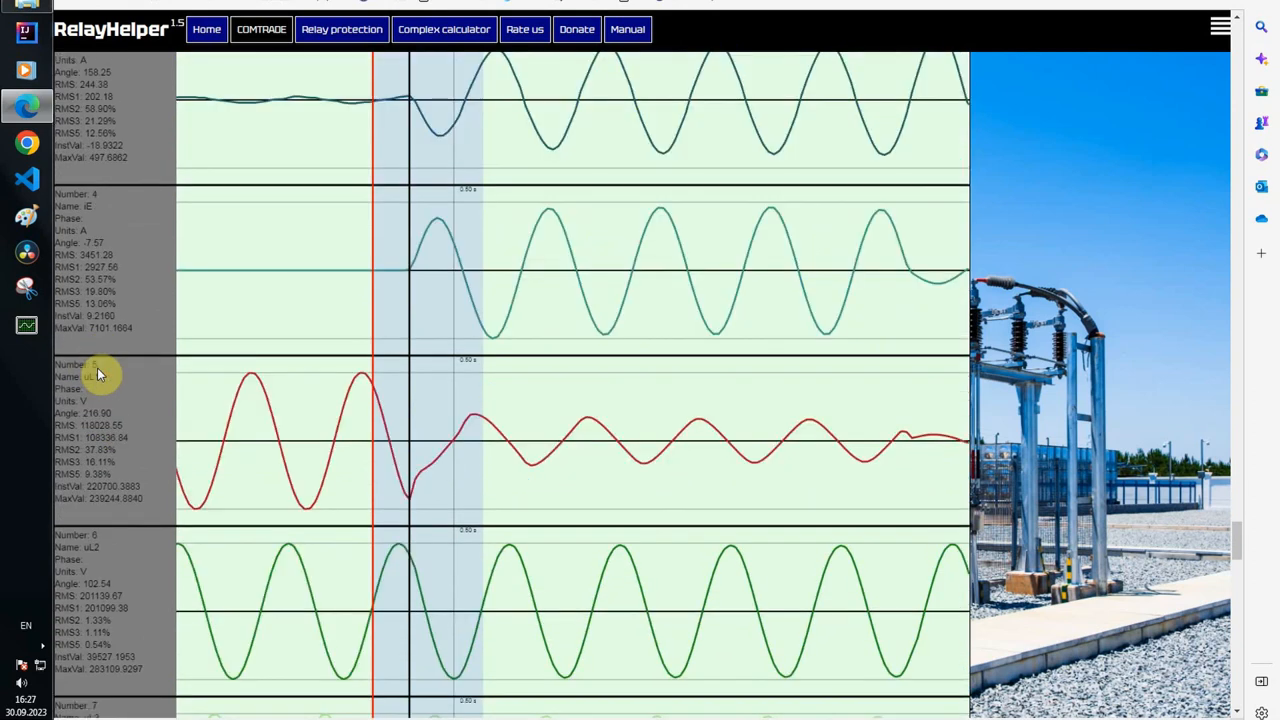
{"action": "scroll", "scroll_direction": "down", "scroll_amount": 3}
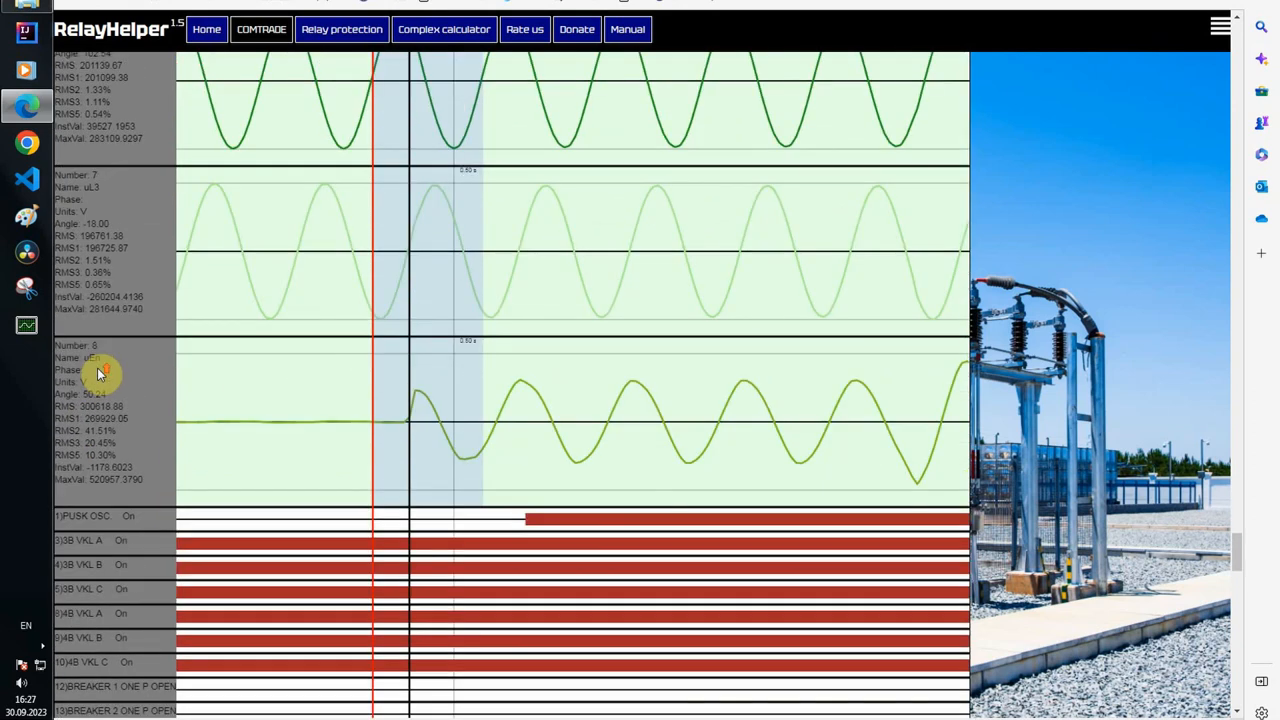
{"action": "scroll", "scroll_direction": "down", "scroll_amount": 3}
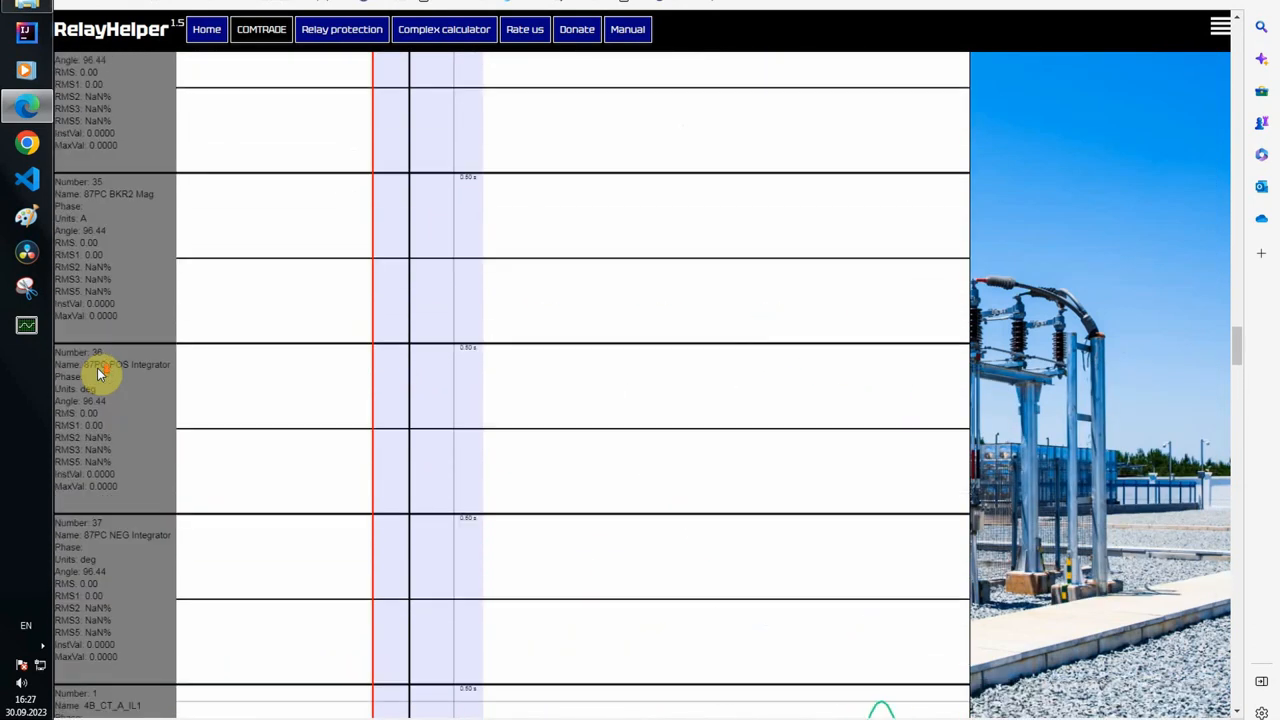
{"action": "scroll", "scroll_direction": "down", "scroll_amount": 3}
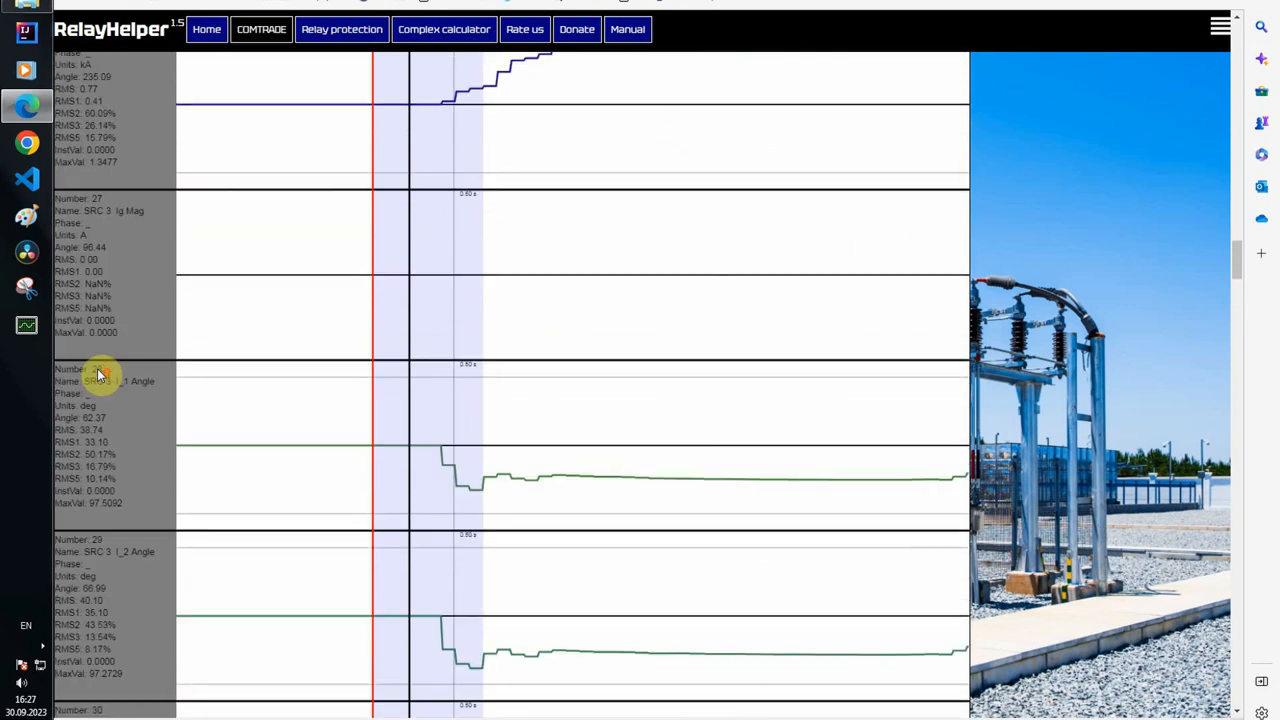
{"action": "scroll", "scroll_direction": "up", "scroll_amount": 3}
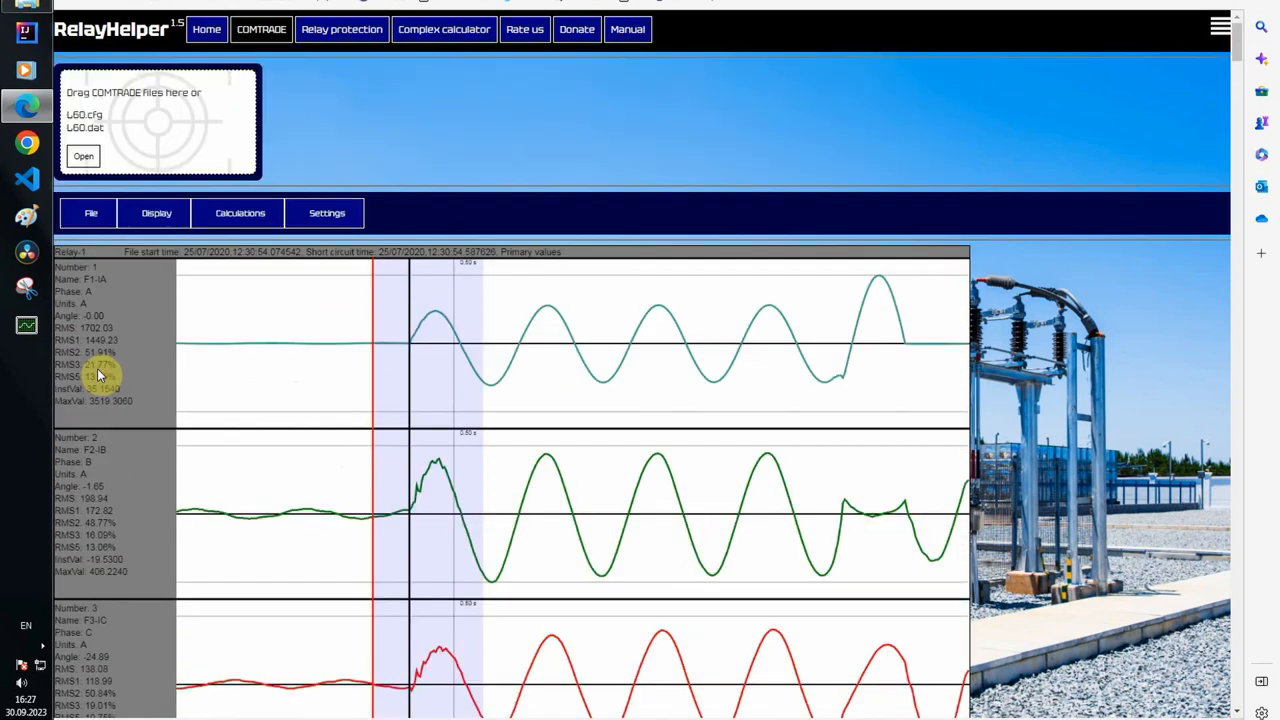
Step: In the Display channel list, tick a line current channel for the vector diagram
{"action": "left_click", "coordinate": [156, 212]}
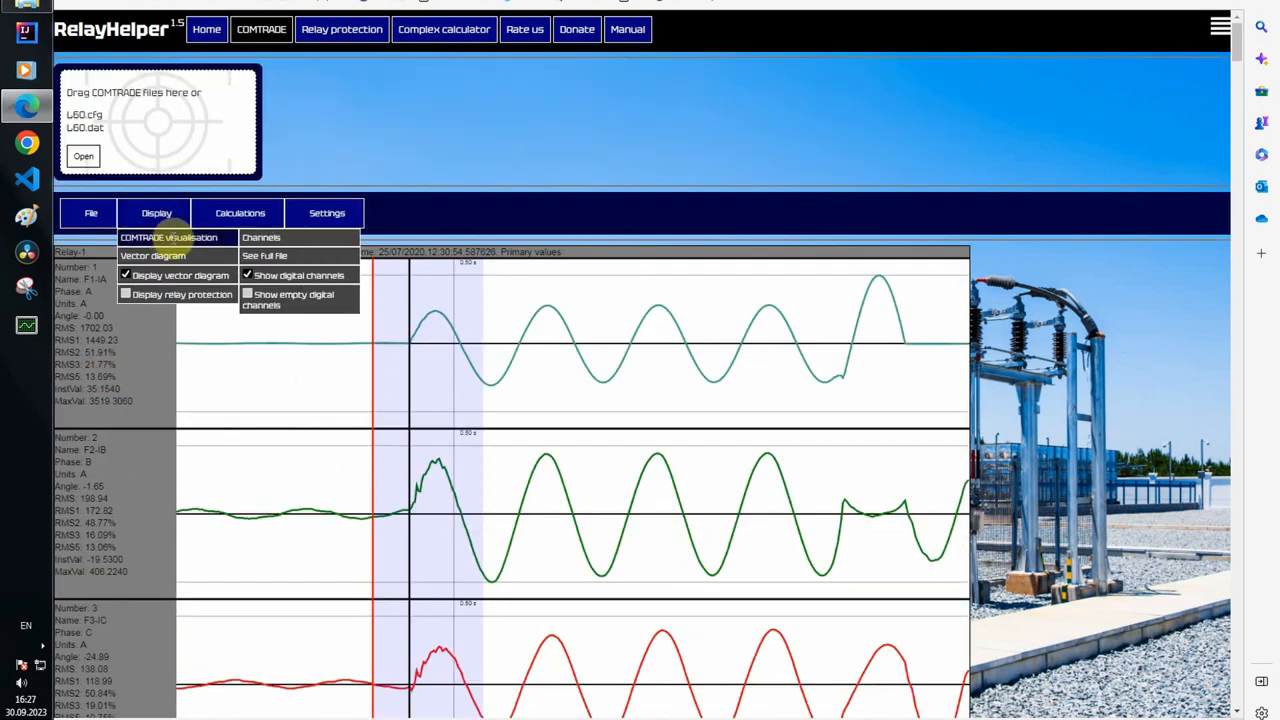
{"action": "left_click", "coordinate": [260, 236]}
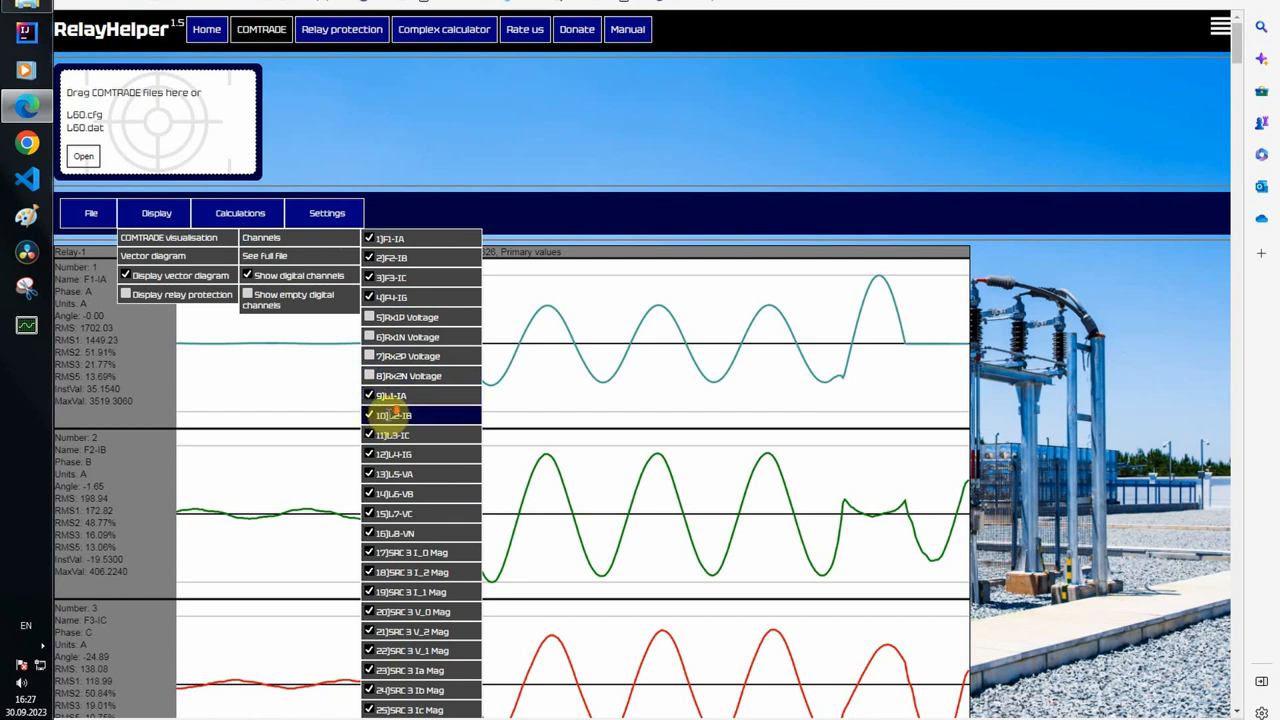
{"action": "scroll", "scroll_direction": "down", "scroll_amount": 3}
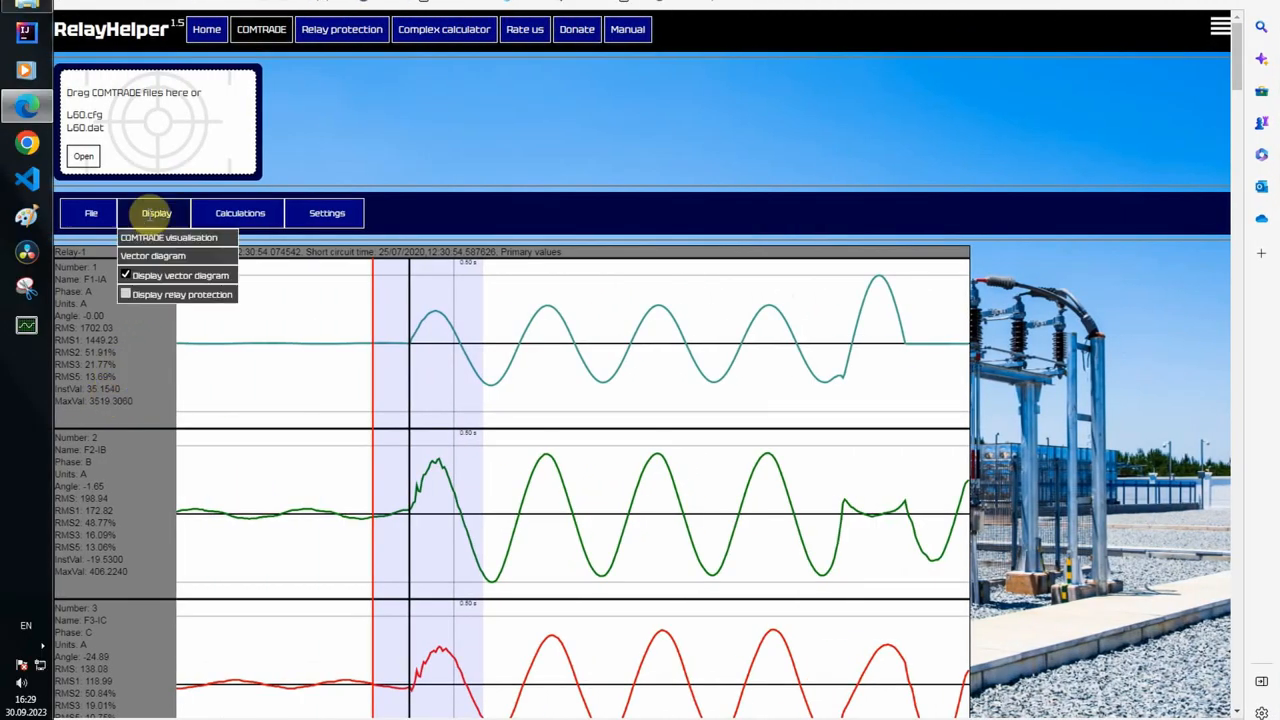
{"action": "mouse_move", "coordinate": [260, 256]}
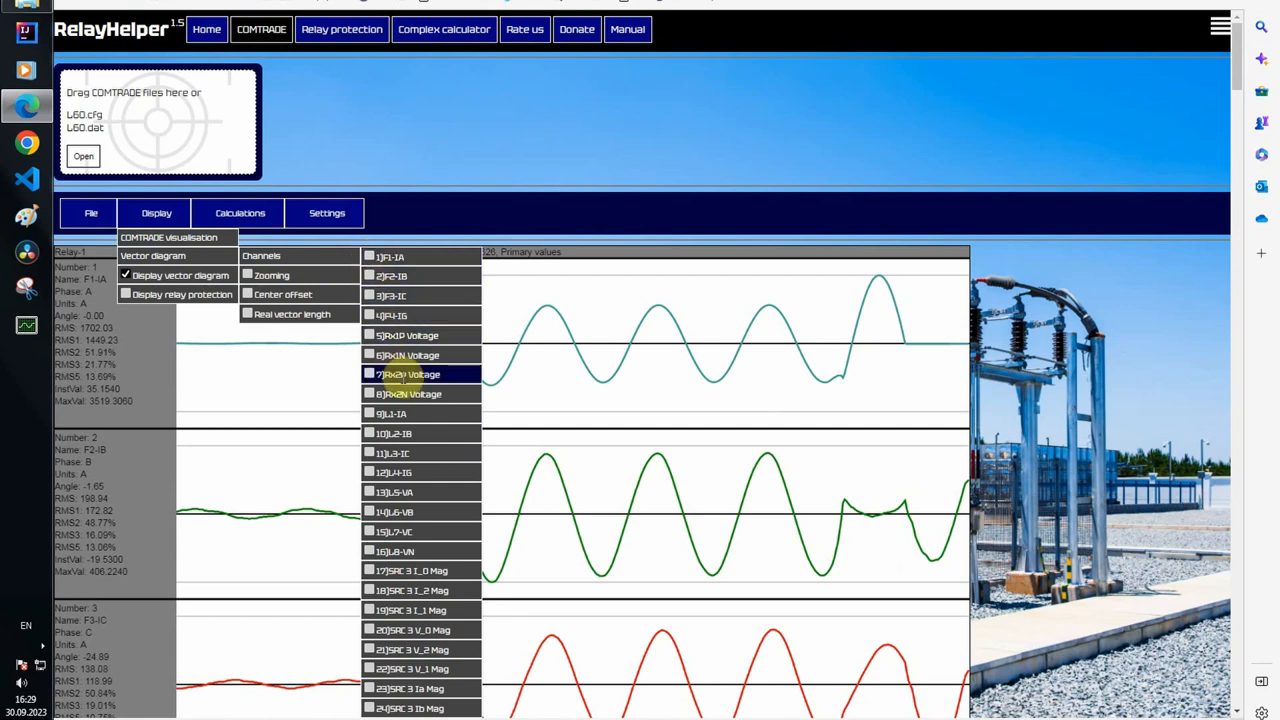
{"action": "scroll", "scroll_direction": "down", "scroll_amount": 3}
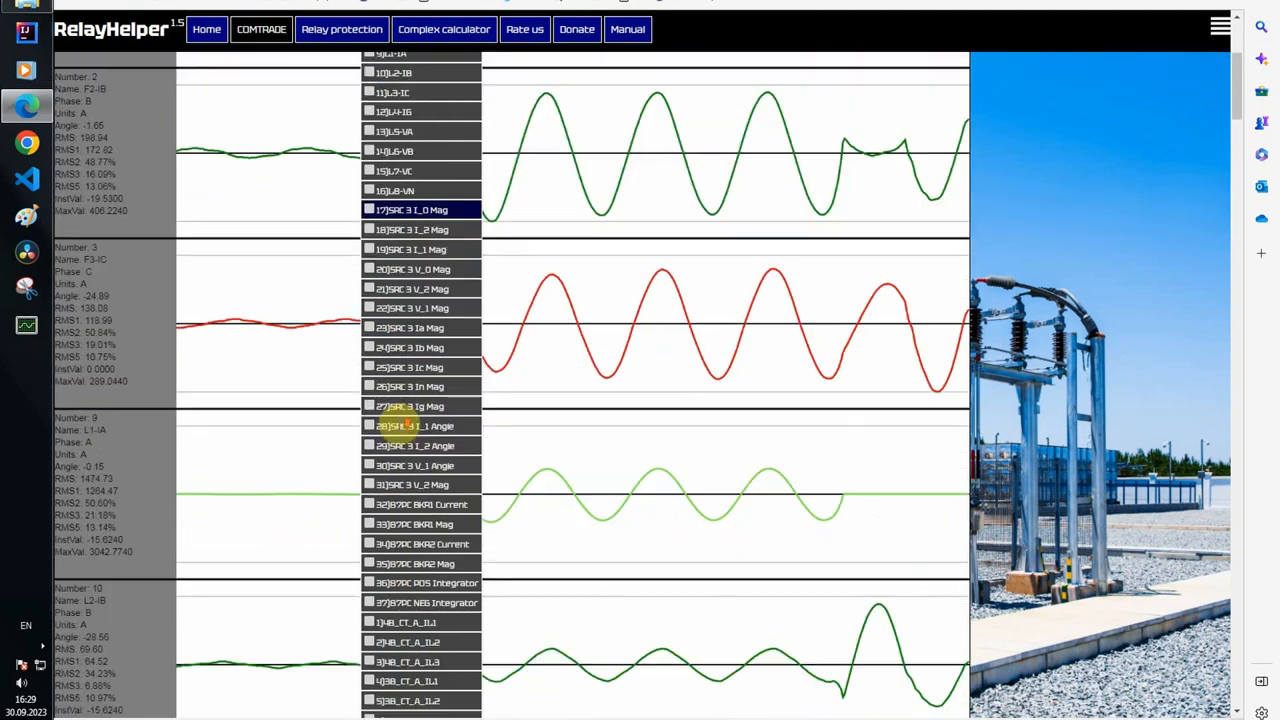
{"action": "scroll", "scroll_direction": "down", "scroll_amount": 3}
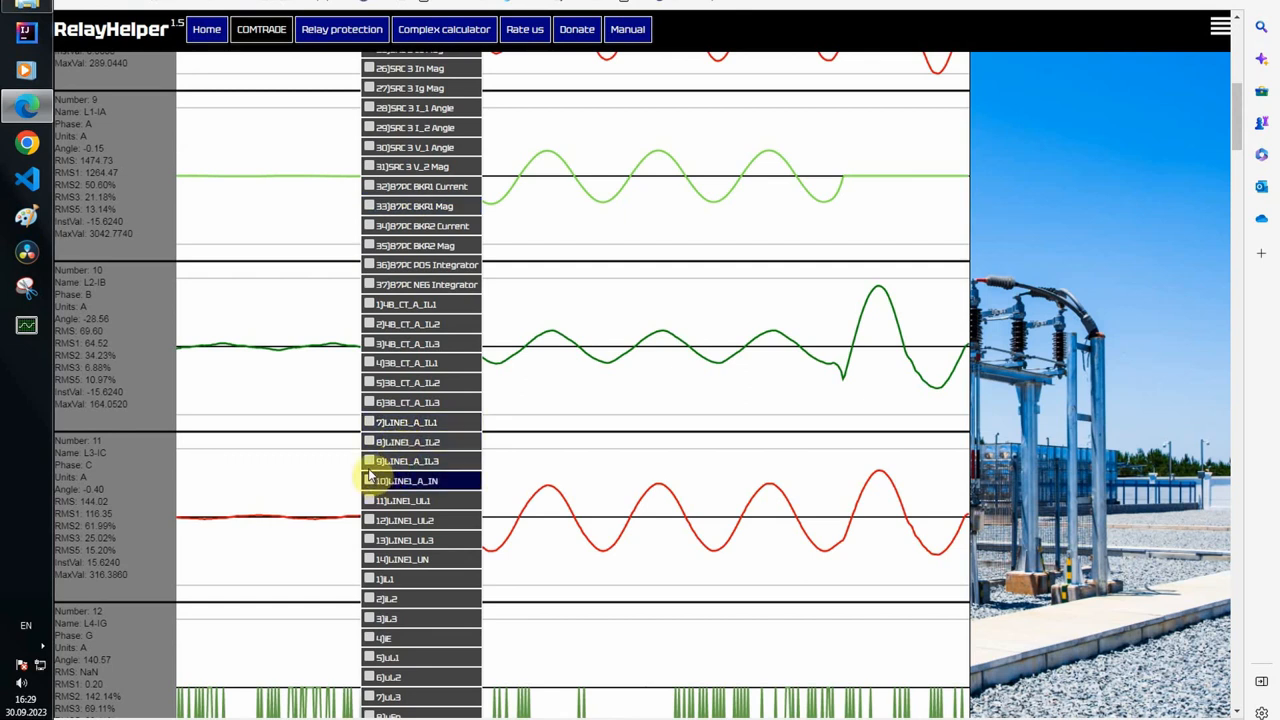
{"action": "left_click", "coordinate": [368, 422]}
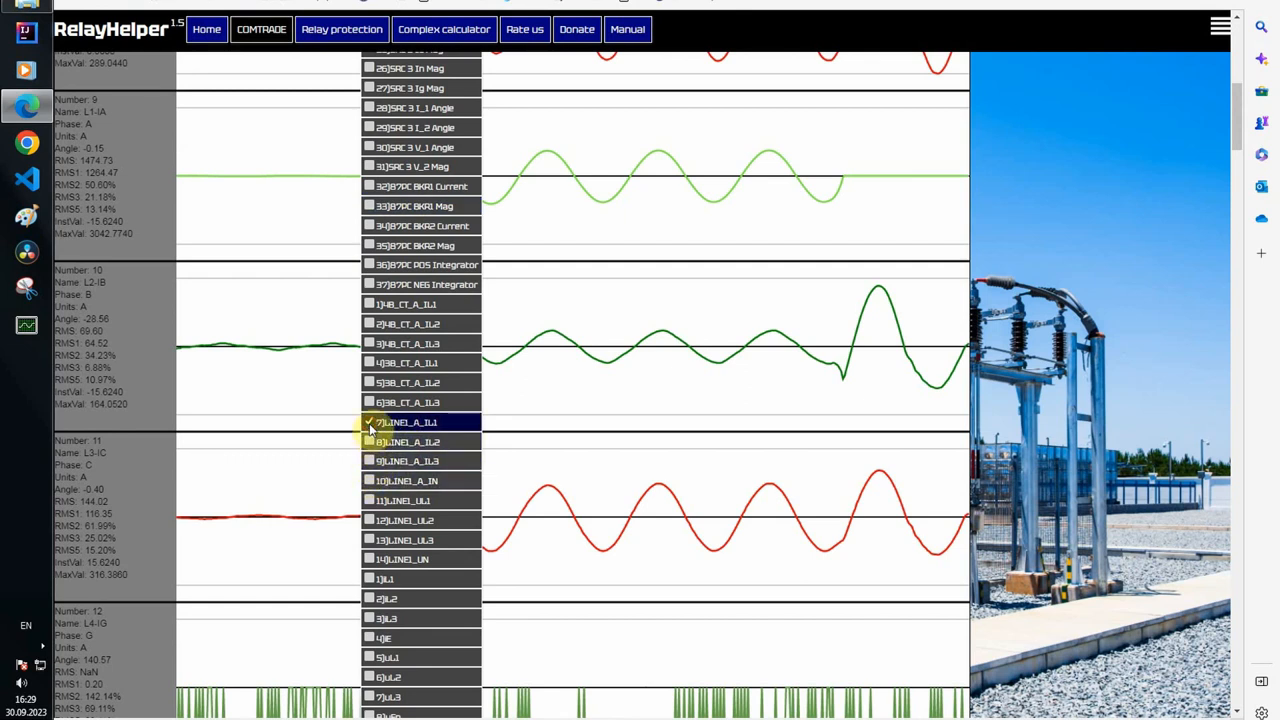
Step: Close the channel list and shift the measurement window later so the line current phasor updates
{"action": "left_click", "coordinate": [368, 480]}
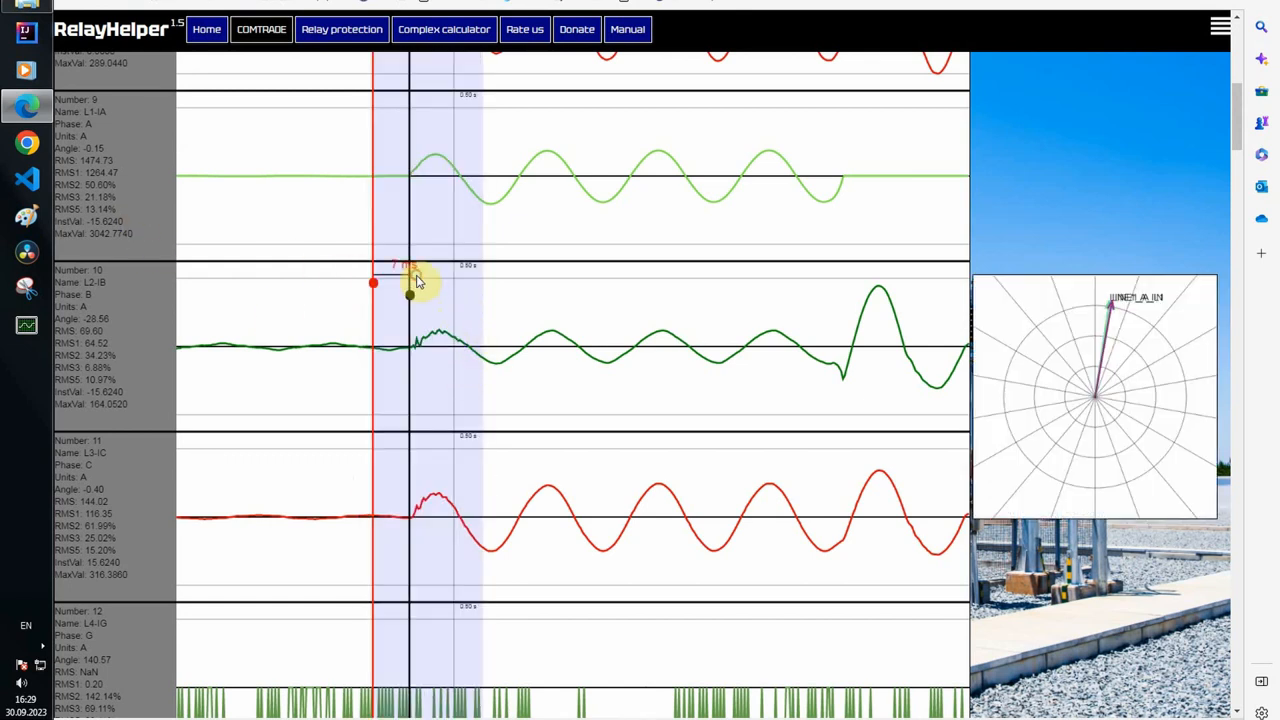
{"action": "mouse_move", "coordinate": [354, 316]}
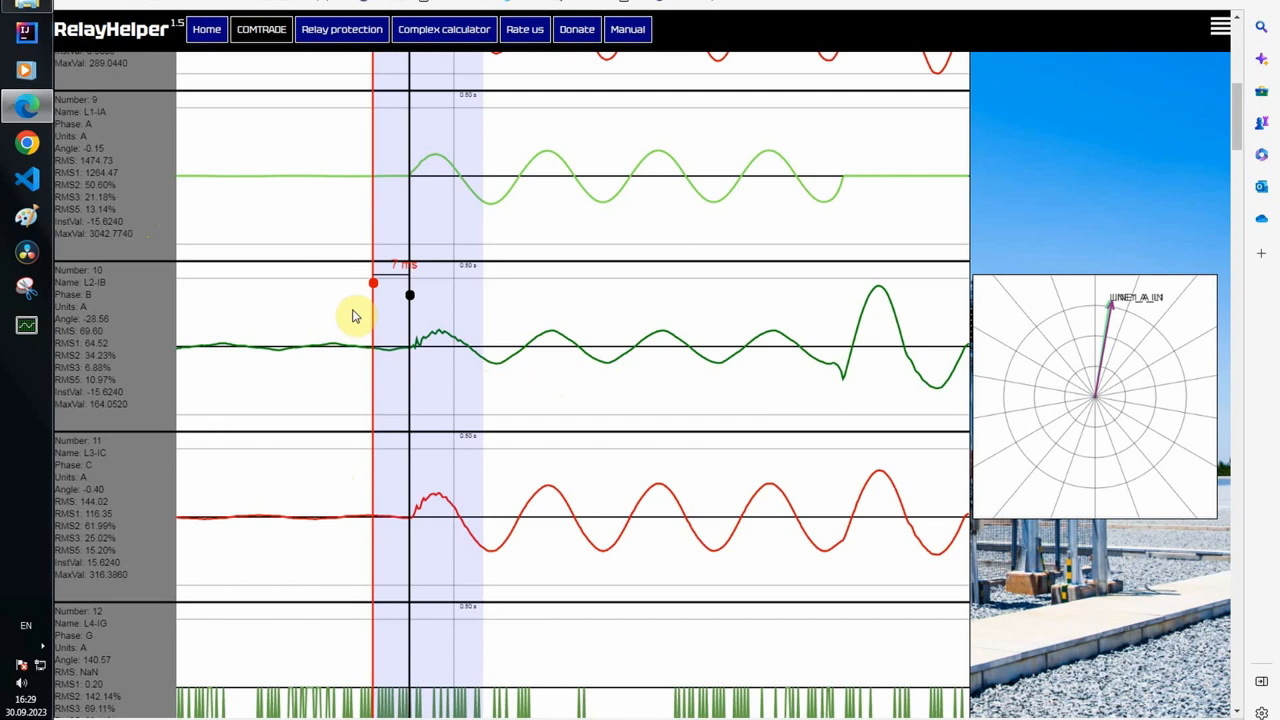
{"action": "left_click_drag", "start_coordinate": [372, 284], "coordinate": [528, 284]}
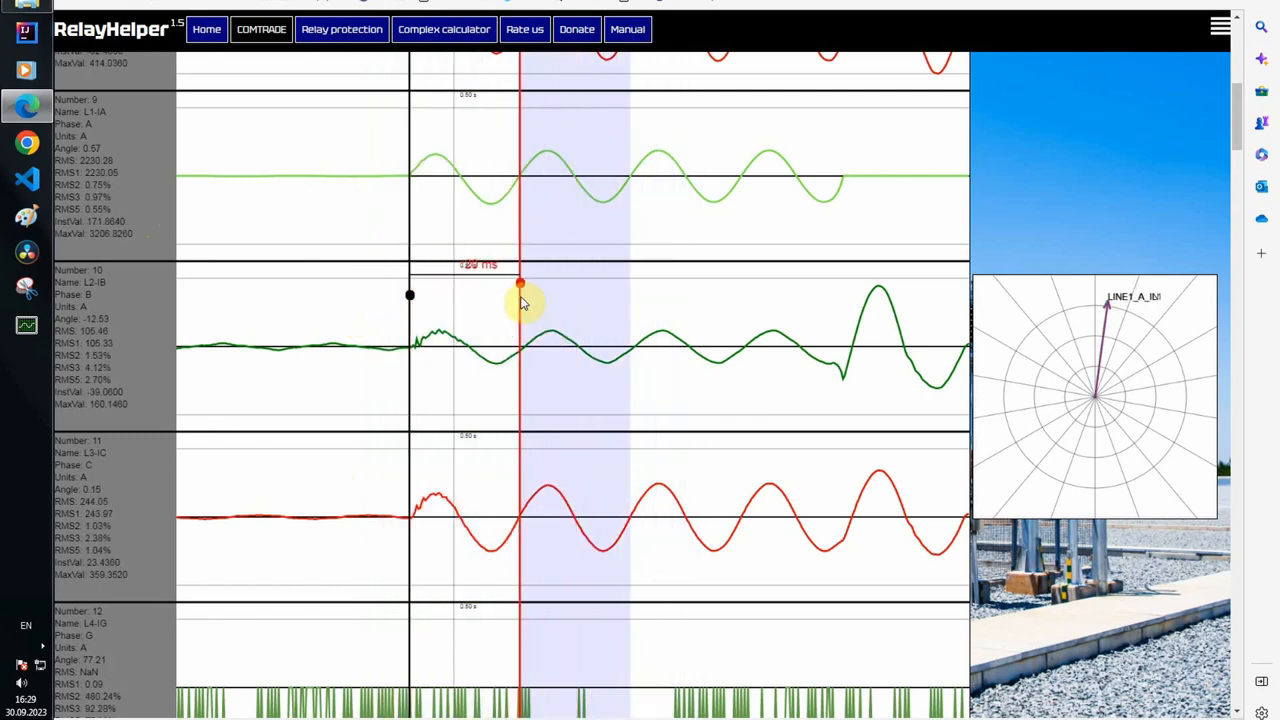
{"action": "mouse_move", "coordinate": [180, 224]}
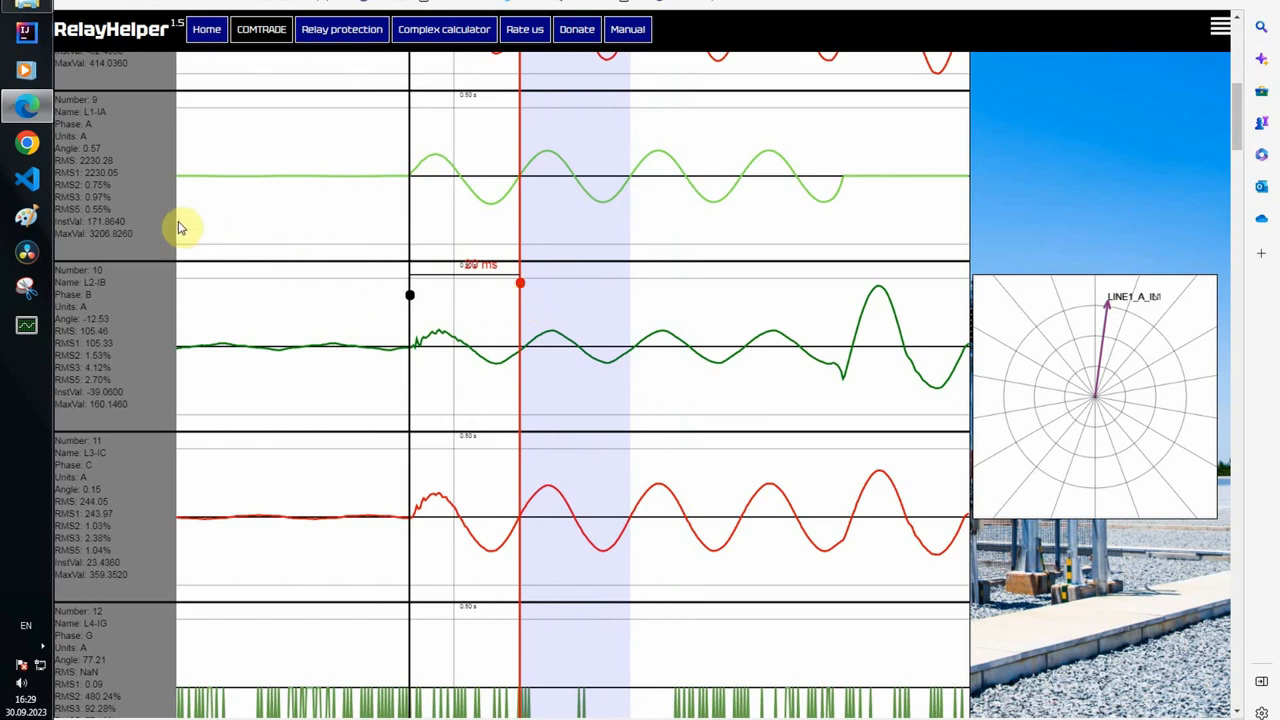
Step: Scroll past the voltage and current channels down to the digital trip and pickup signals
{"action": "scroll", "scroll_direction": "down", "scroll_amount": 3}
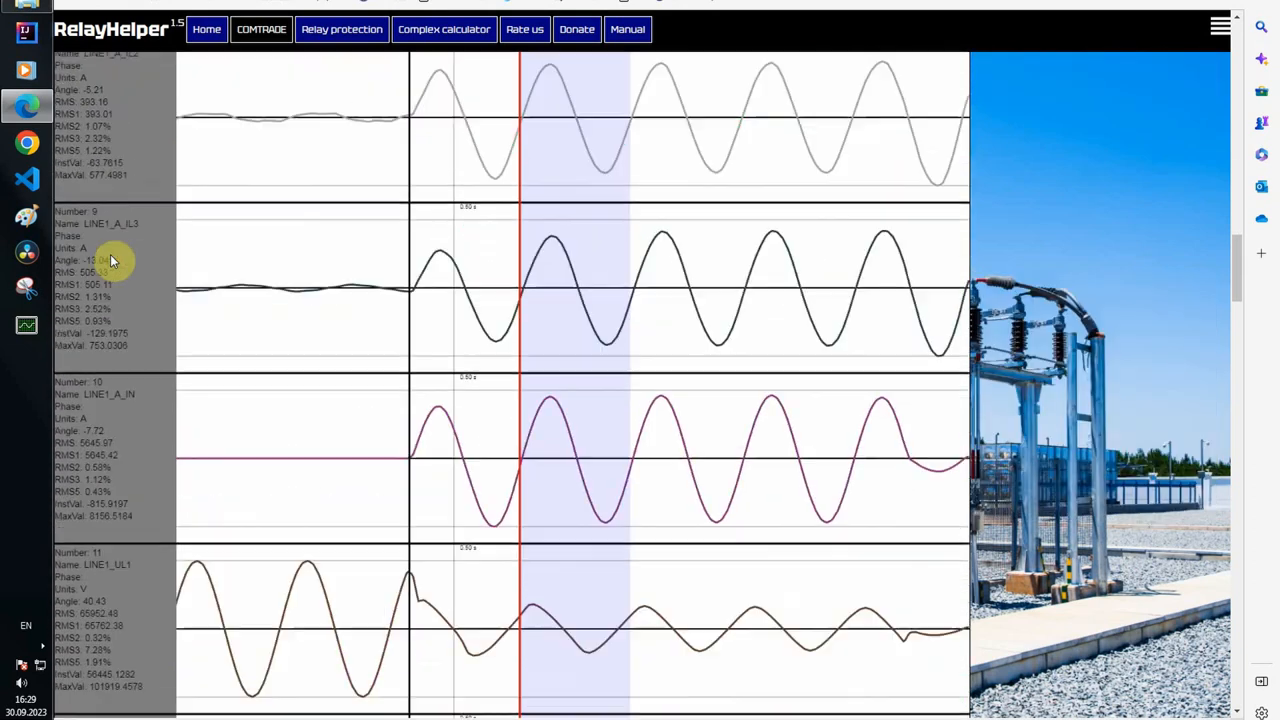
{"action": "scroll", "scroll_direction": "down", "scroll_amount": 3}
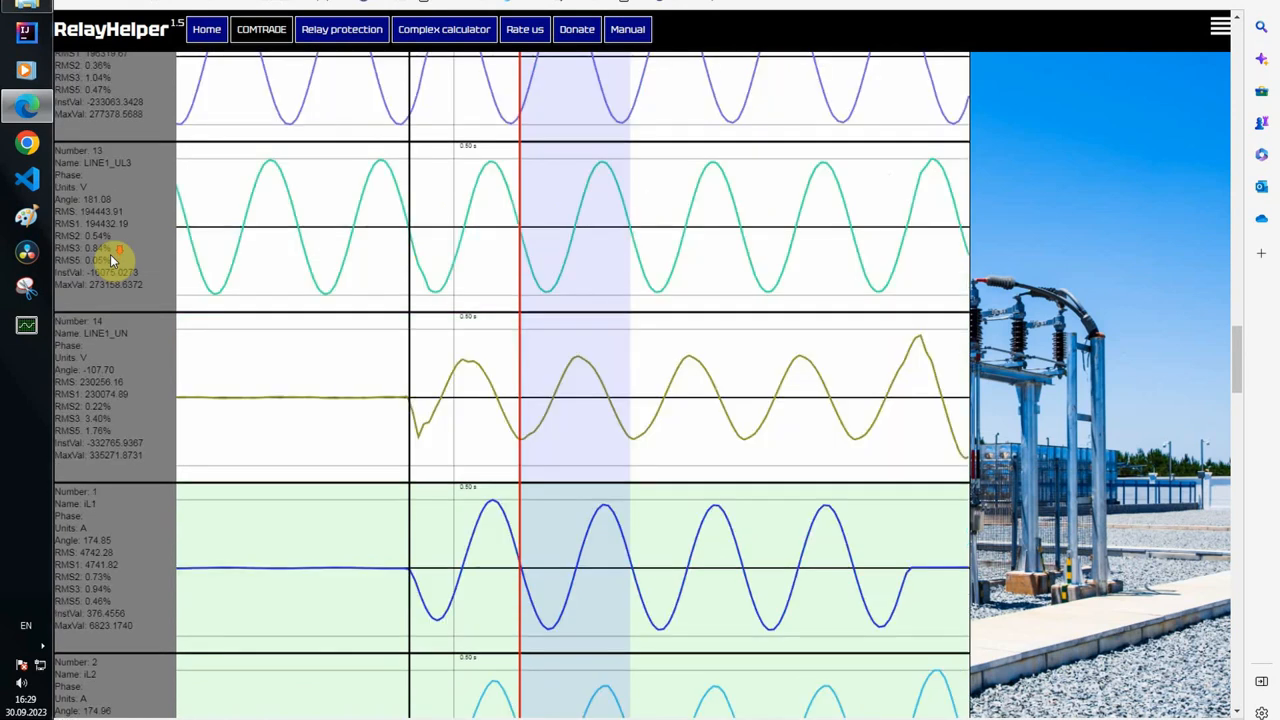
{"action": "scroll", "scroll_direction": "down", "scroll_amount": 3}
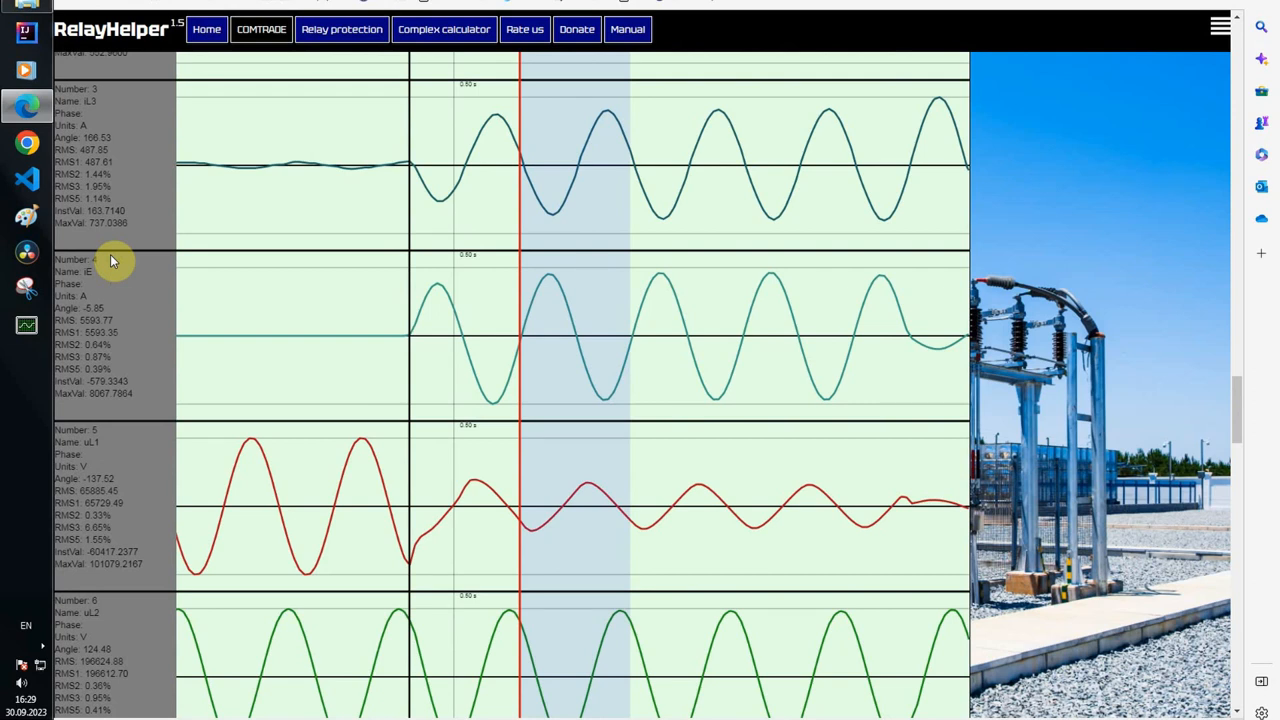
{"action": "scroll", "scroll_direction": "down", "scroll_amount": 3}
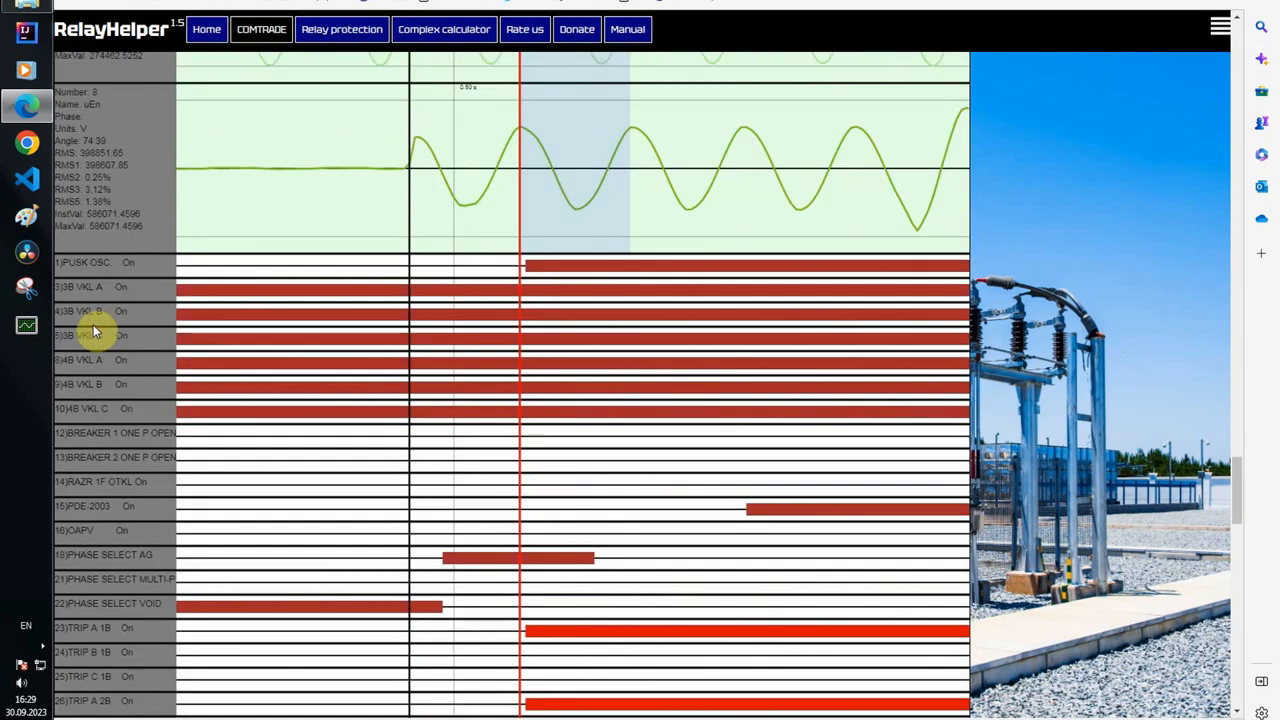
{"action": "mouse_move", "coordinate": [404, 312]}
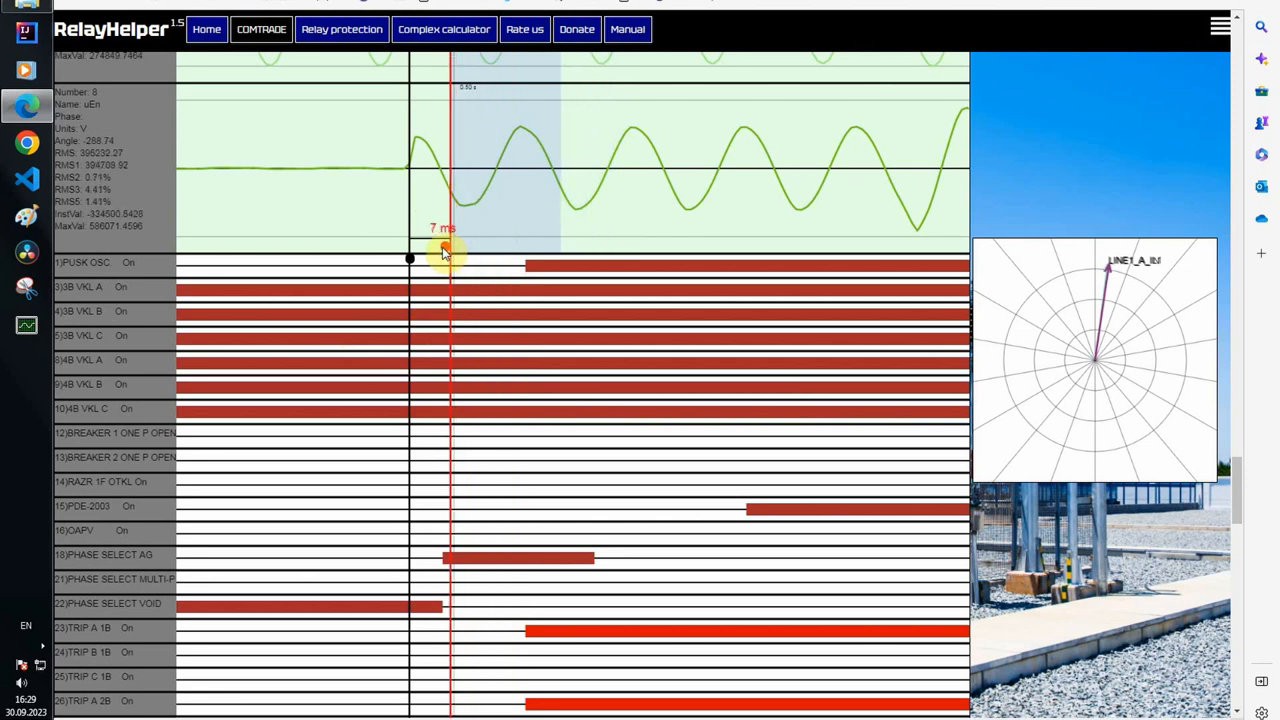
Step: Measure 7 ms from fault onset to the PHASE SELECT AG rising edge
{"action": "left_click_drag", "start_coordinate": [448, 252], "coordinate": [408, 256]}
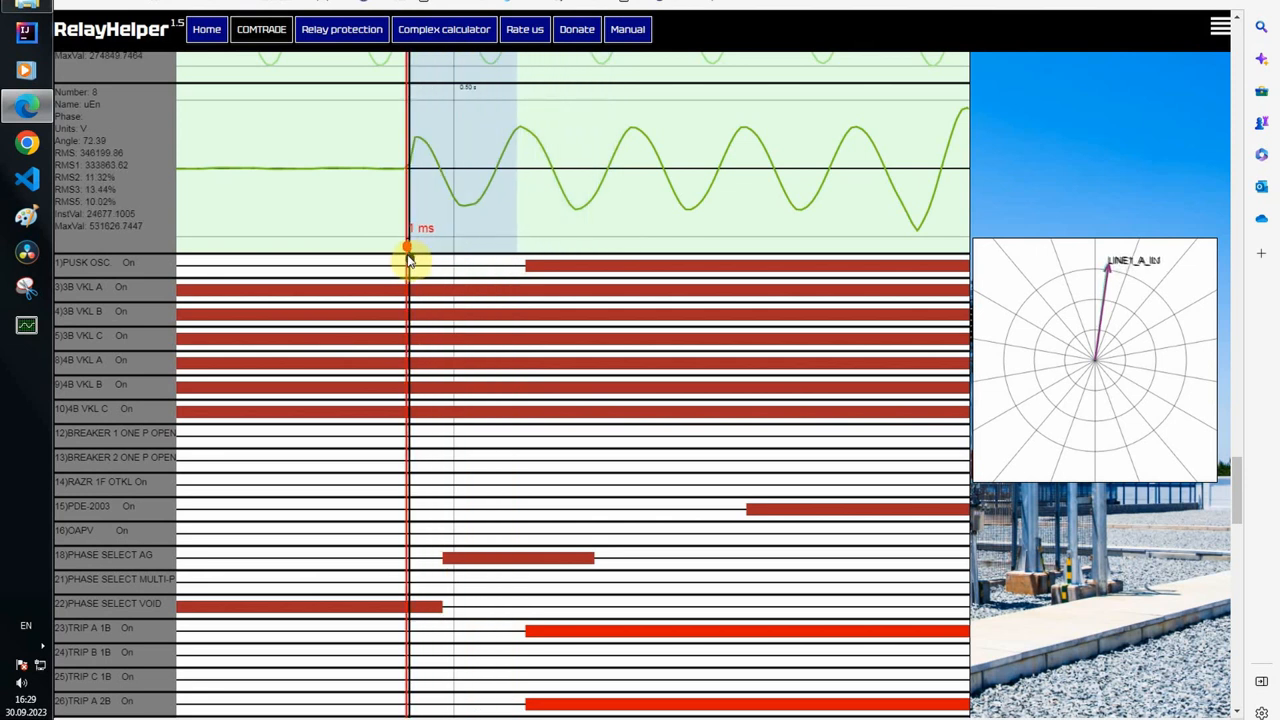
{"action": "left_click_drag", "start_coordinate": [408, 262], "coordinate": [448, 262]}
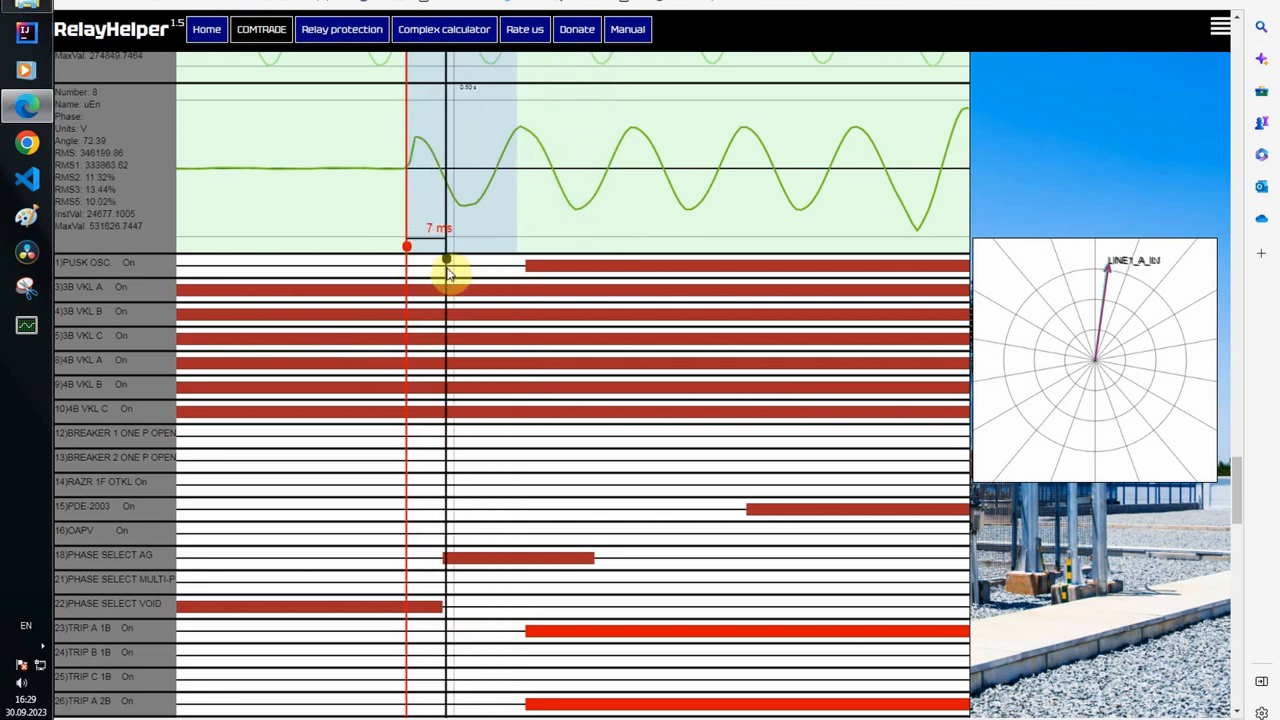
{"action": "scroll", "scroll_direction": "down", "scroll_amount": 3}
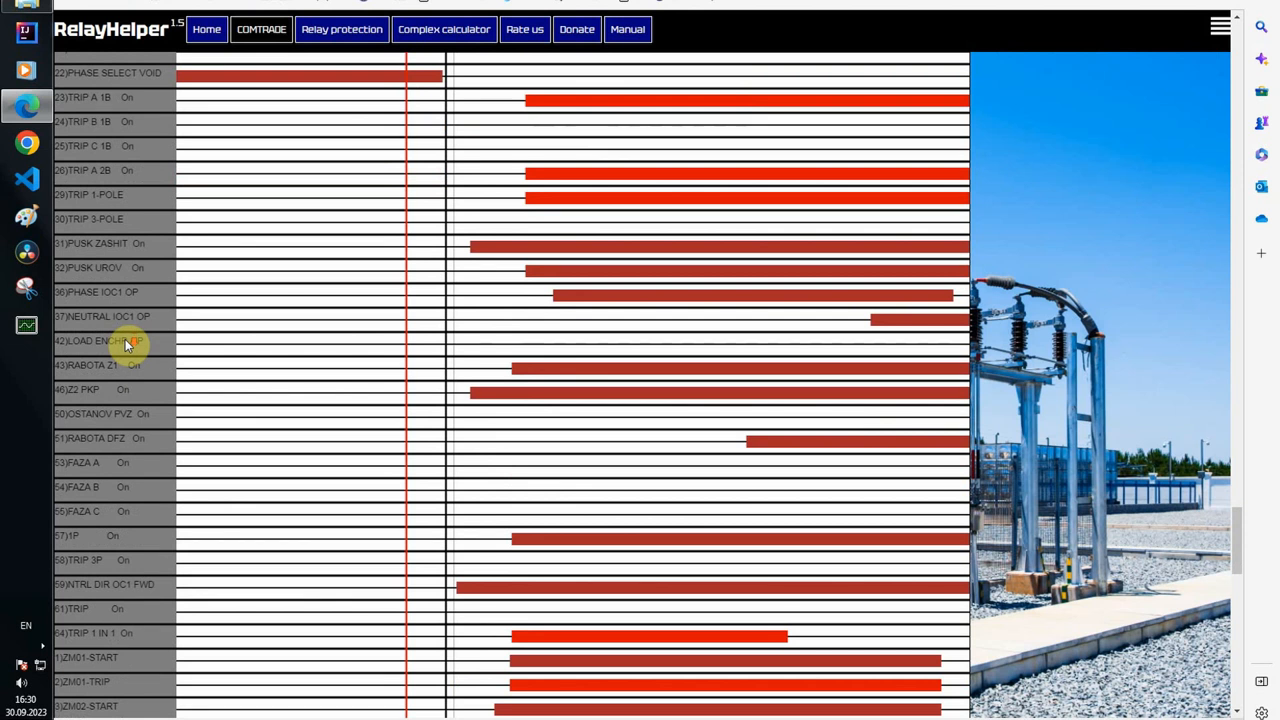
{"action": "mouse_move", "coordinate": [140, 370]}
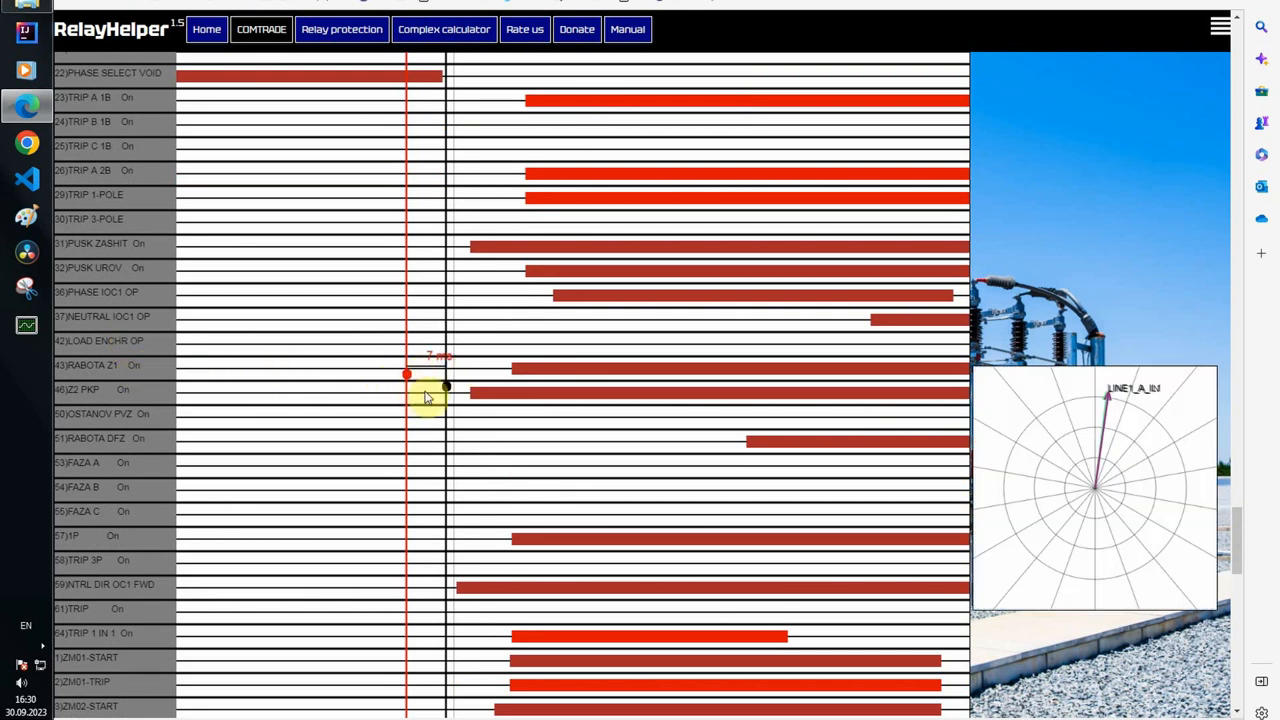
Step: Measure about 19 ms from fault onset to the RABOTA Z1 signal's rising edge
{"action": "left_click_drag", "start_coordinate": [444, 388], "coordinate": [504, 390]}
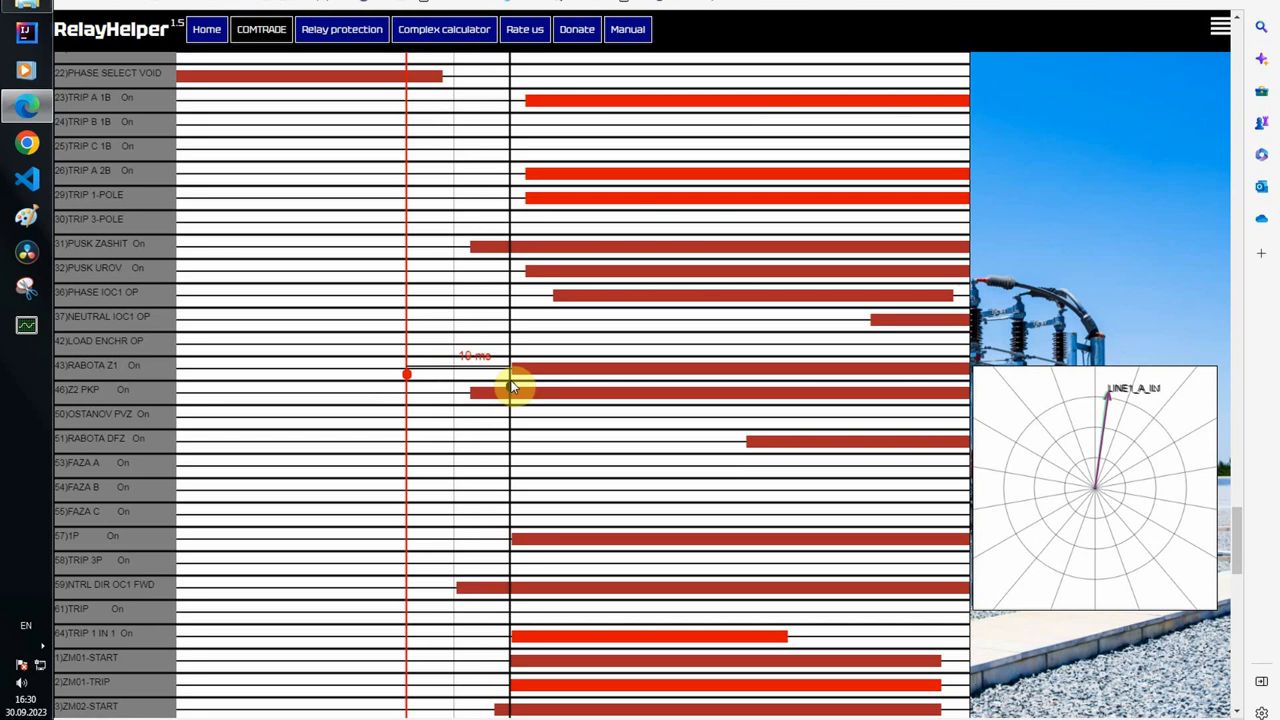
{"action": "left_click_drag", "start_coordinate": [510, 388], "coordinate": [518, 388]}
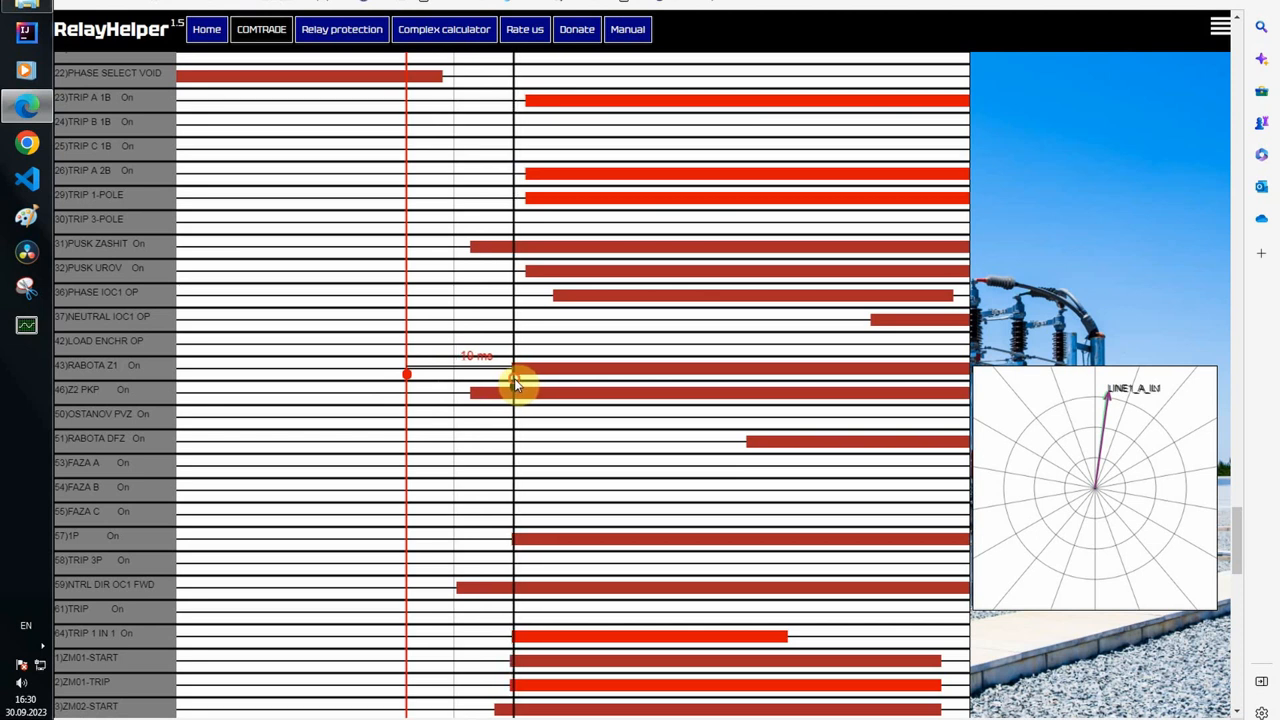
{"action": "mouse_move", "coordinate": [490, 388]}
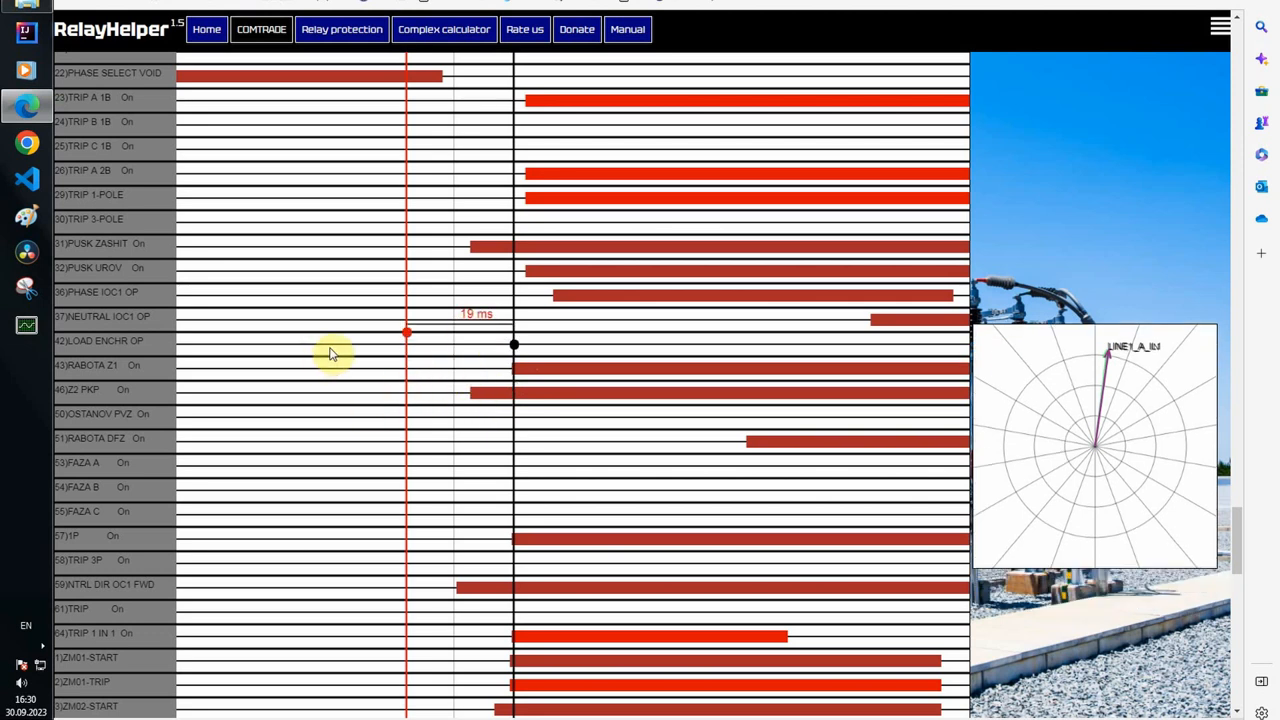
Step: Measure about 19 ms from fault onset to the second relay's Dis. Trip Z1 signal
{"action": "scroll", "scroll_direction": "down", "scroll_amount": 3}
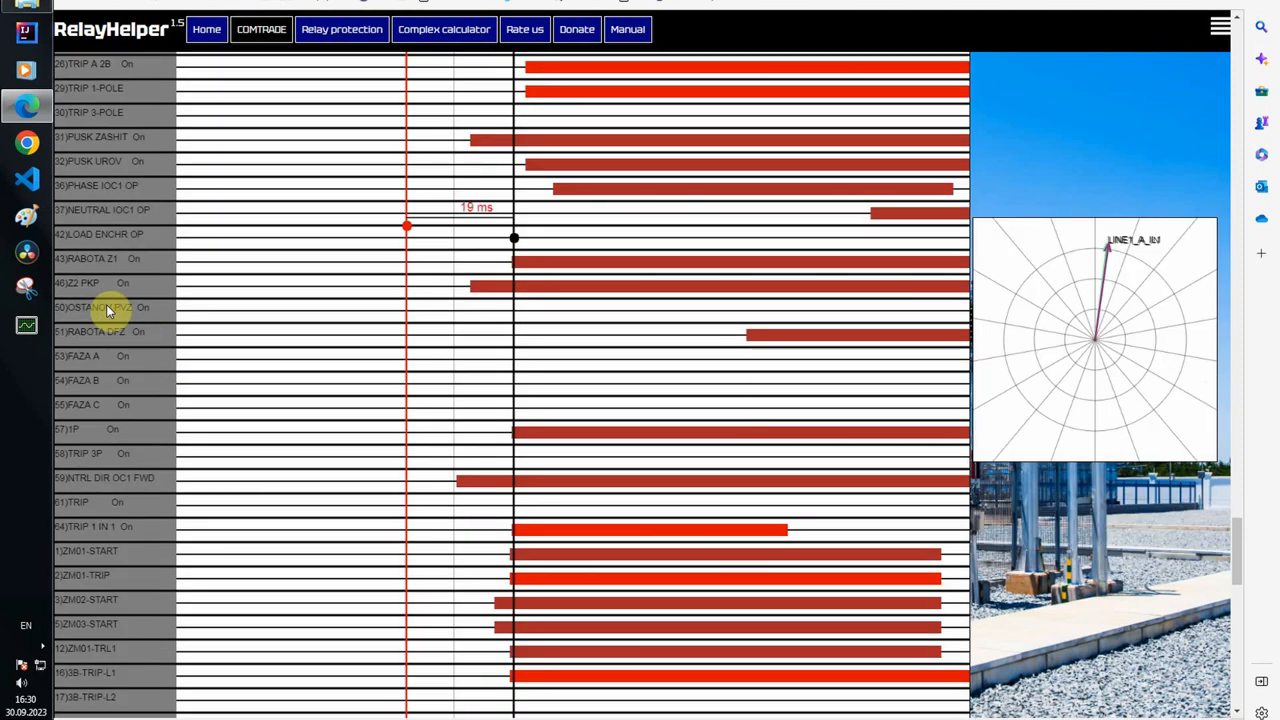
{"action": "scroll", "scroll_direction": "down", "scroll_amount": 3}
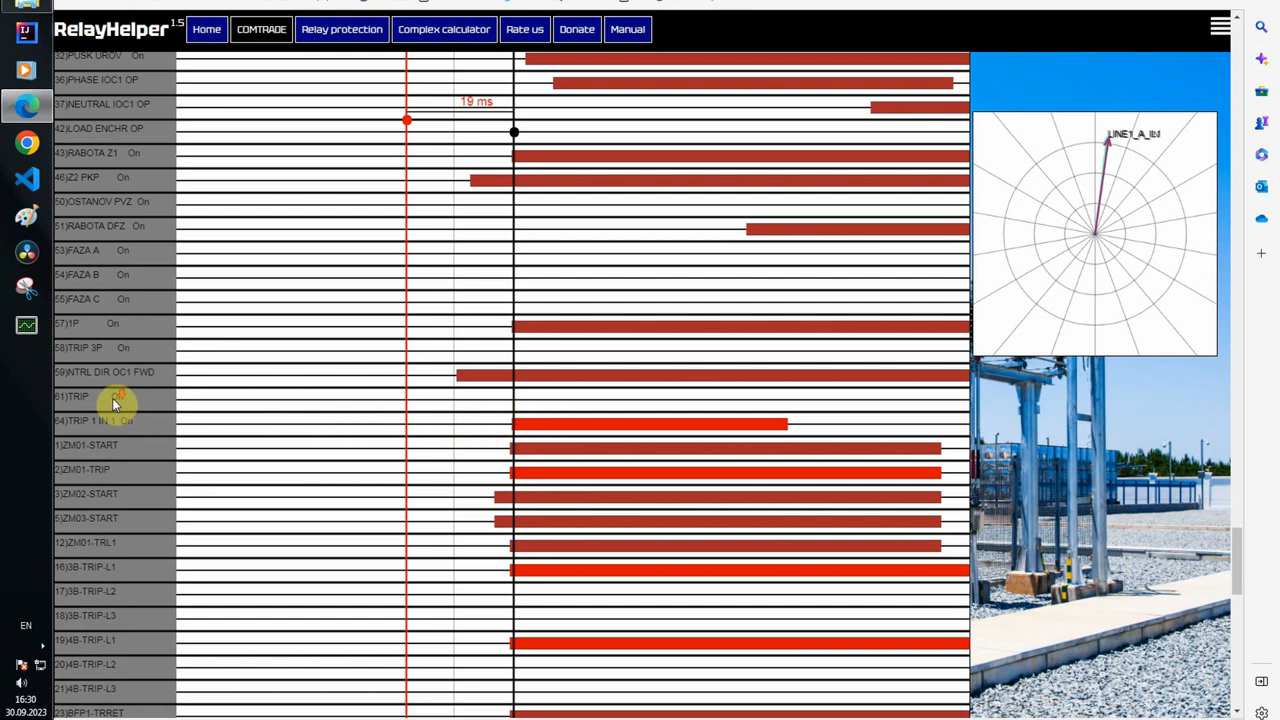
{"action": "scroll", "scroll_direction": "down", "scroll_amount": 3}
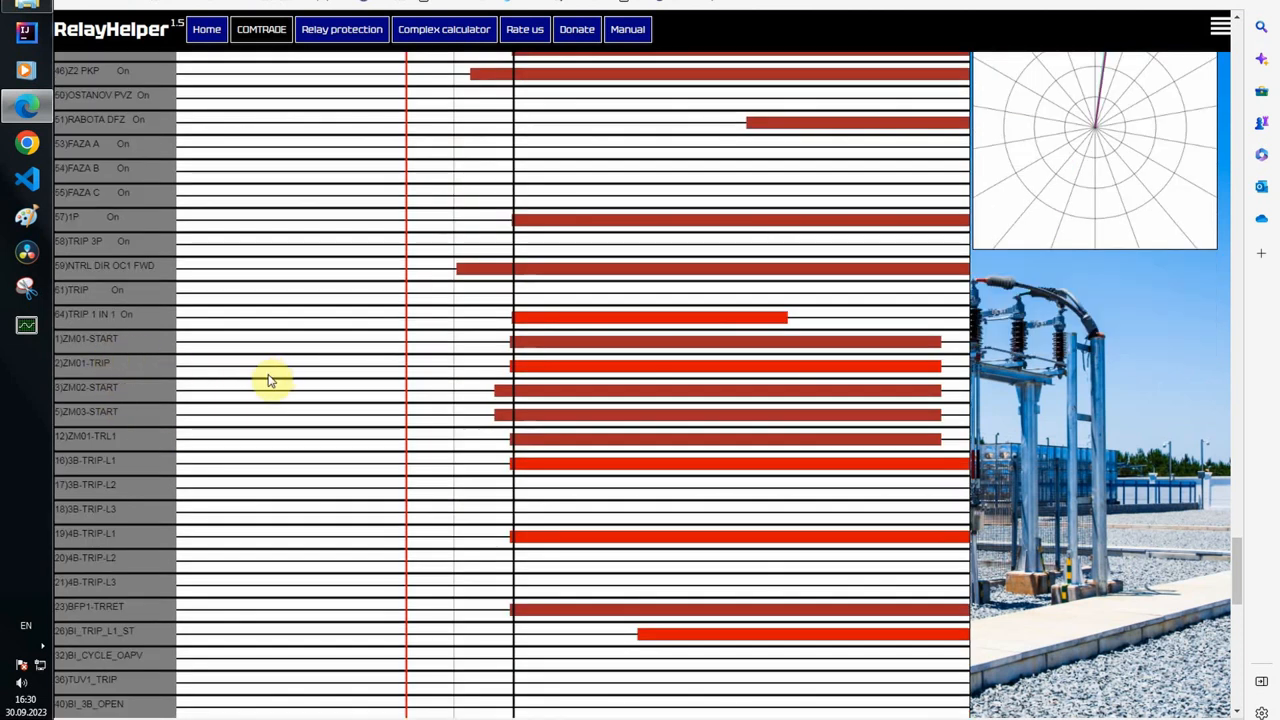
{"action": "mouse_move", "coordinate": [408, 390]}
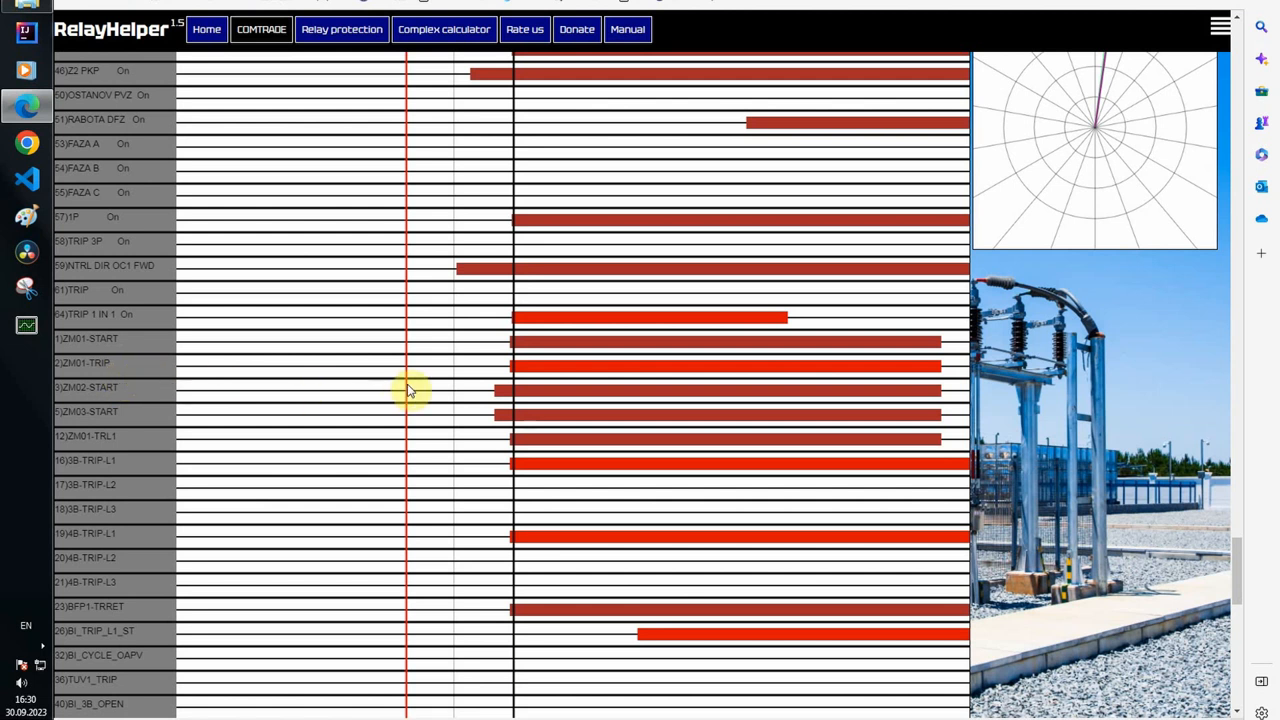
{"action": "mouse_move", "coordinate": [518, 380]}
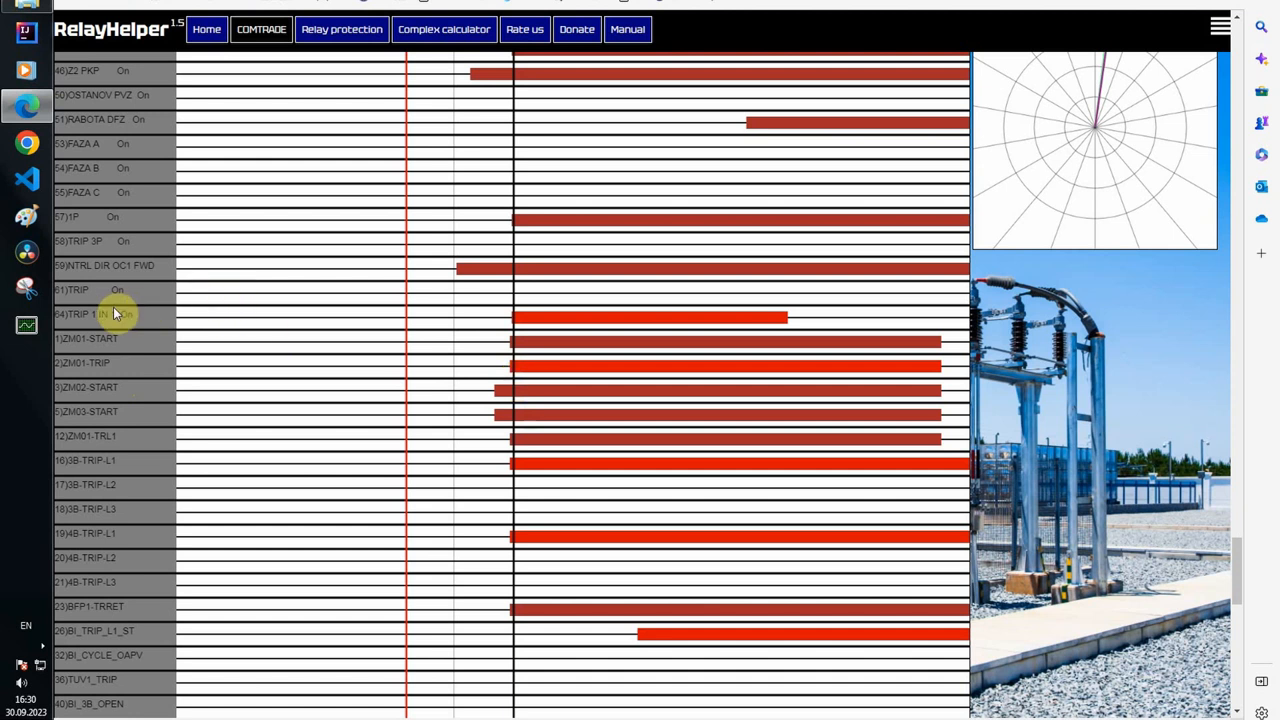
{"action": "mouse_move", "coordinate": [358, 364]}
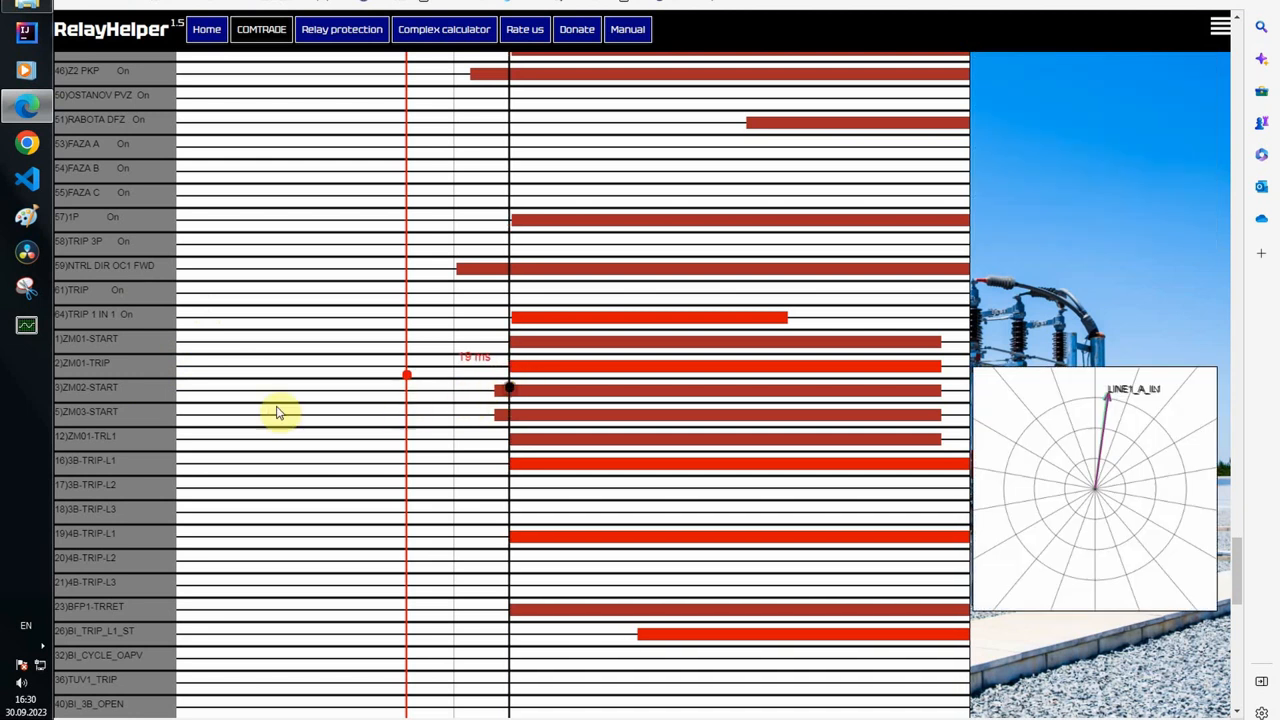
{"action": "scroll", "scroll_direction": "down", "scroll_amount": 3}
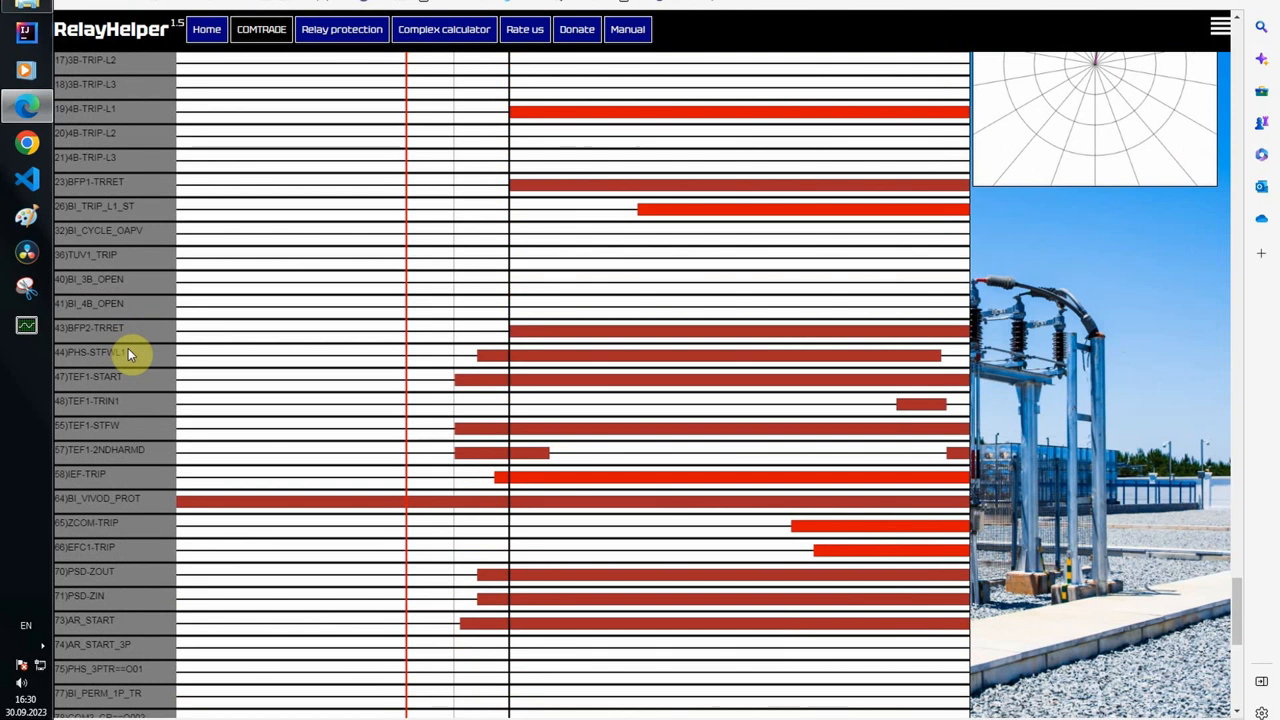
{"action": "scroll", "scroll_direction": "down", "scroll_amount": 3}
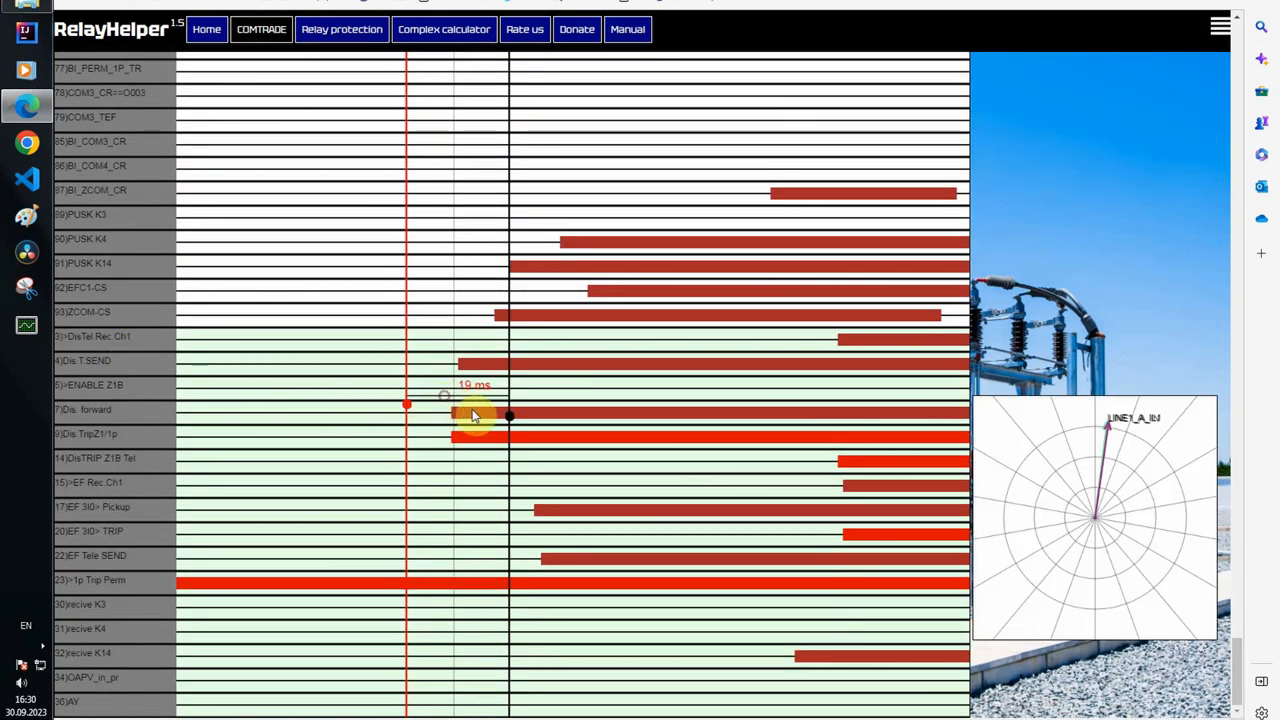
{"action": "left_click_drag", "start_coordinate": [508, 416], "coordinate": [452, 416]}
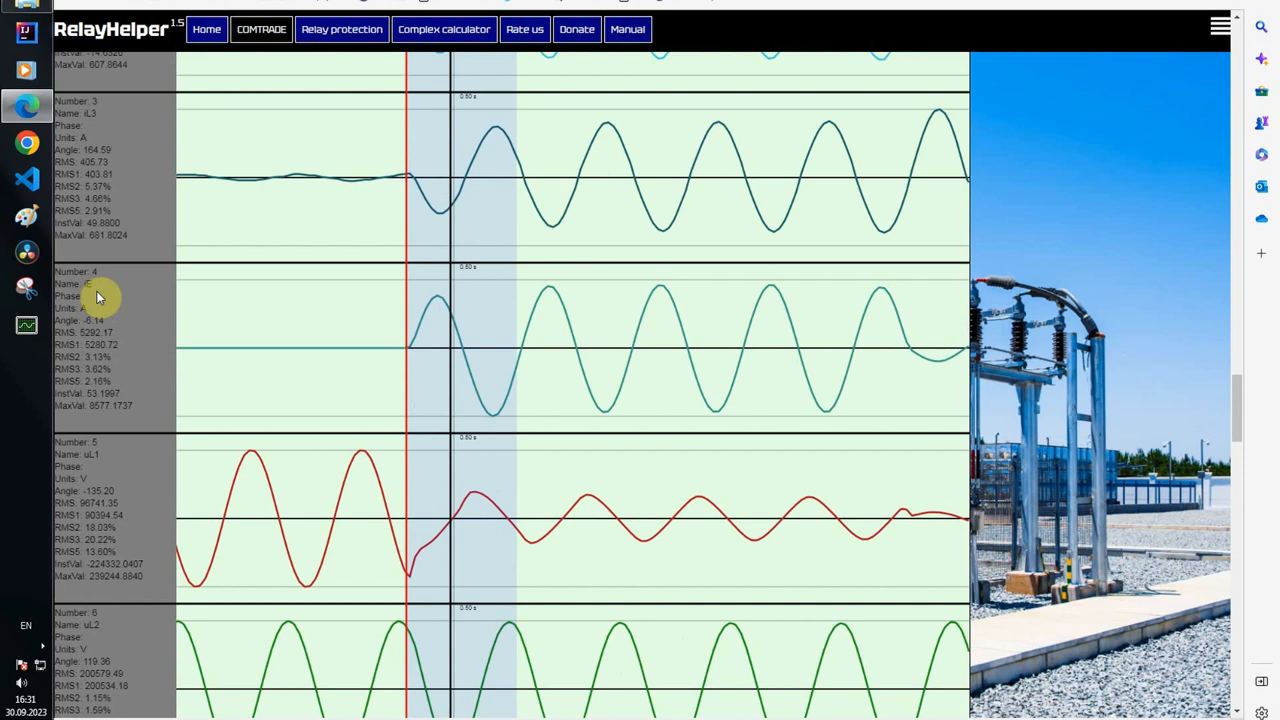
Step: Untick the second recording's IL1–IL3, IE and uL1–uEn channels in the visibility list
{"action": "scroll", "scroll_direction": "down", "scroll_amount": 3}
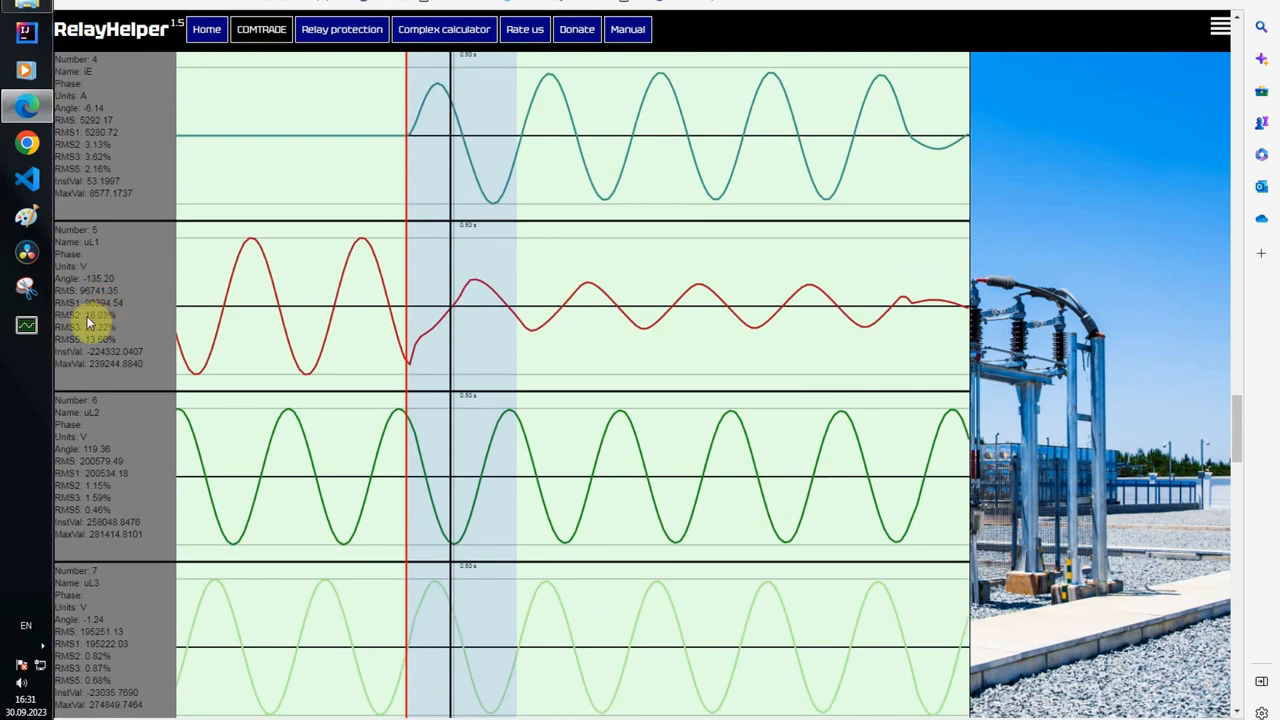
{"action": "scroll", "scroll_direction": "down", "scroll_amount": 3}
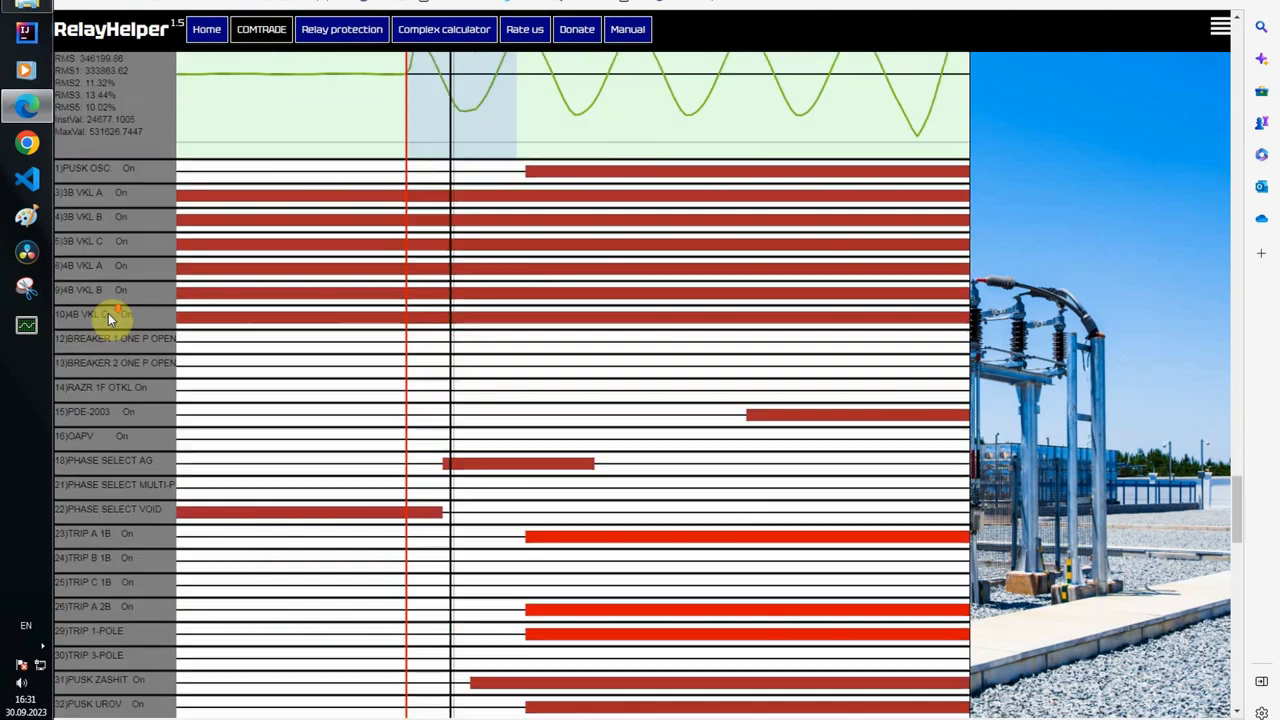
{"action": "left_click", "coordinate": [156, 76]}
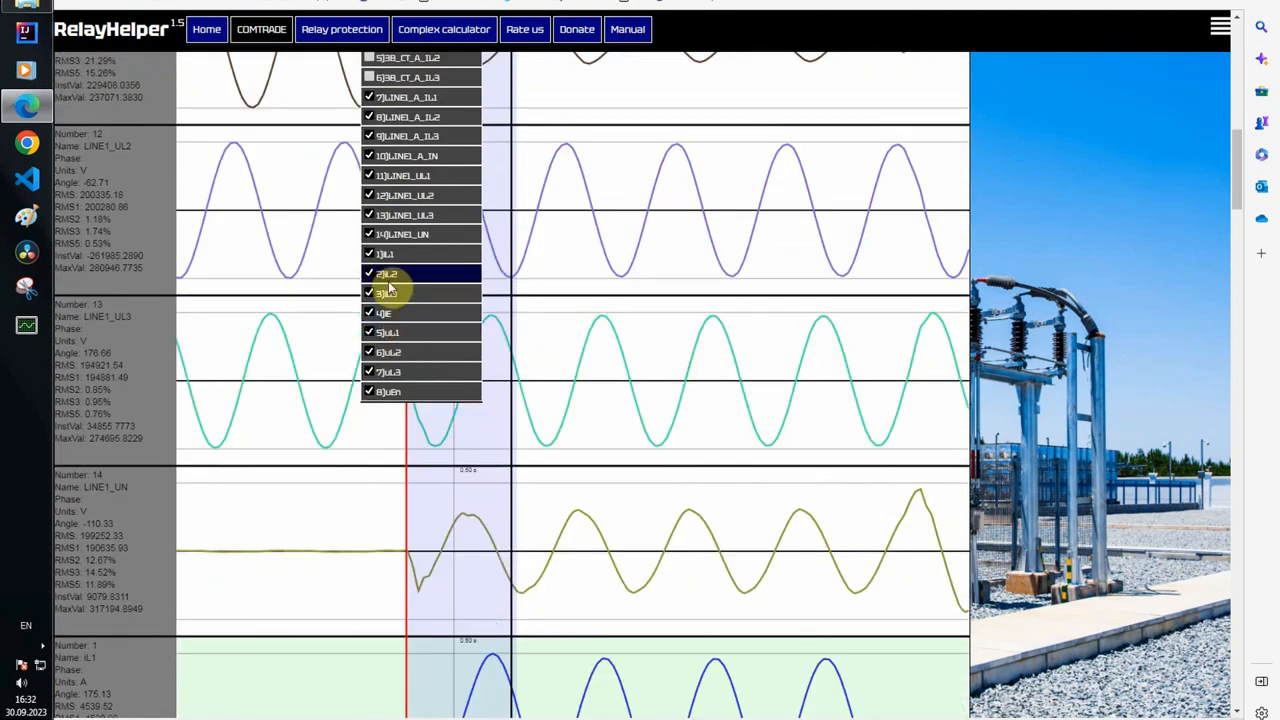
{"action": "left_click", "coordinate": [368, 272]}
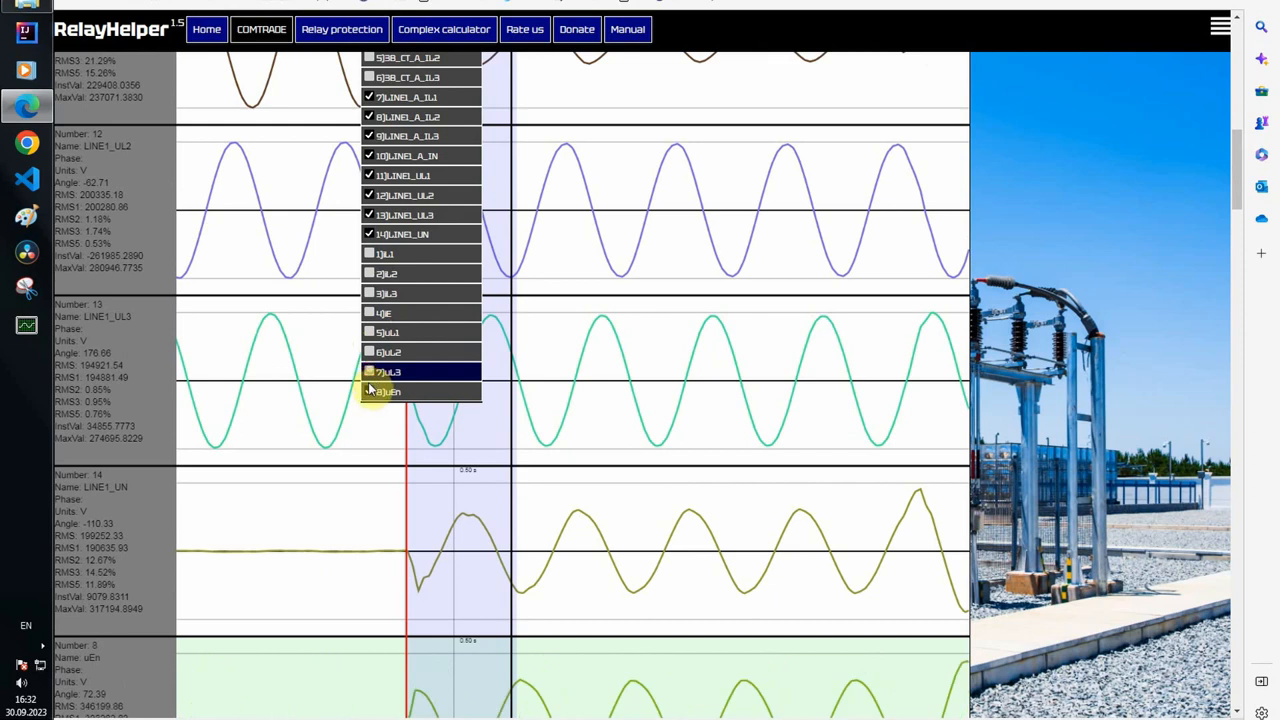
{"action": "left_click", "coordinate": [390, 372]}
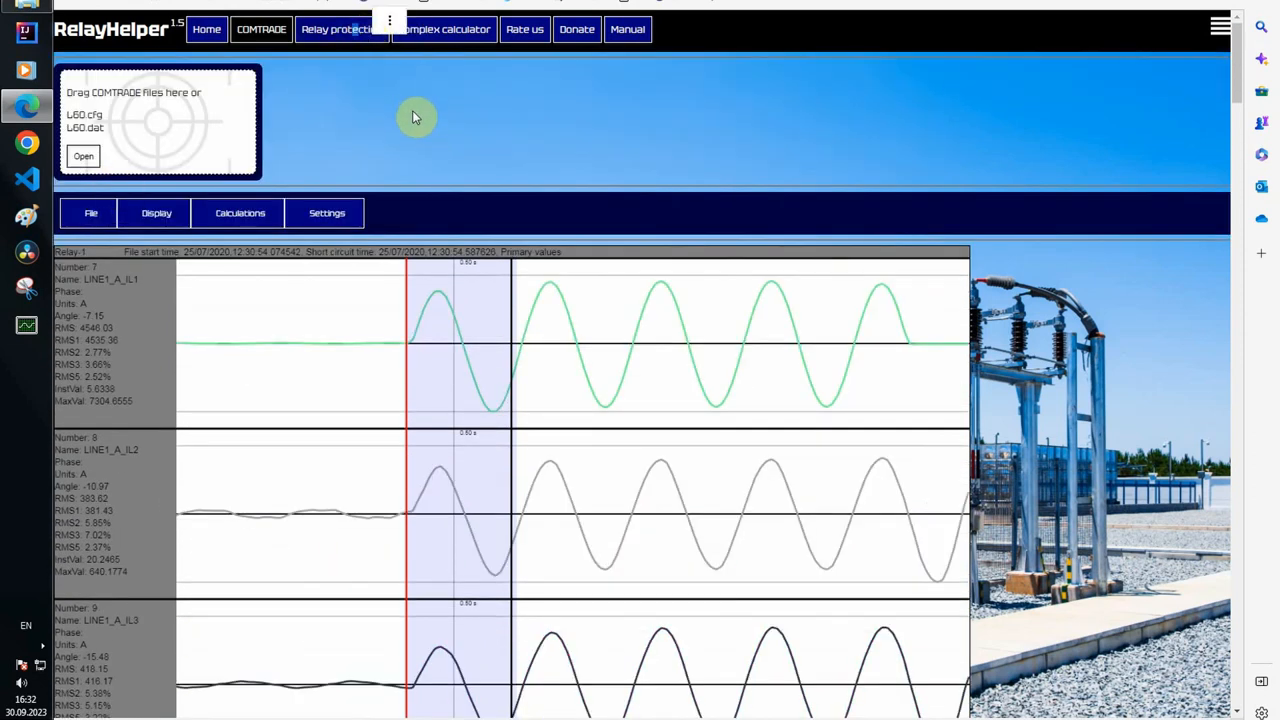
Step: Add the REL670 quadrilateral ZM1 zone and another relay's Z1 characteristic in relay protection
{"action": "left_click", "coordinate": [340, 30]}
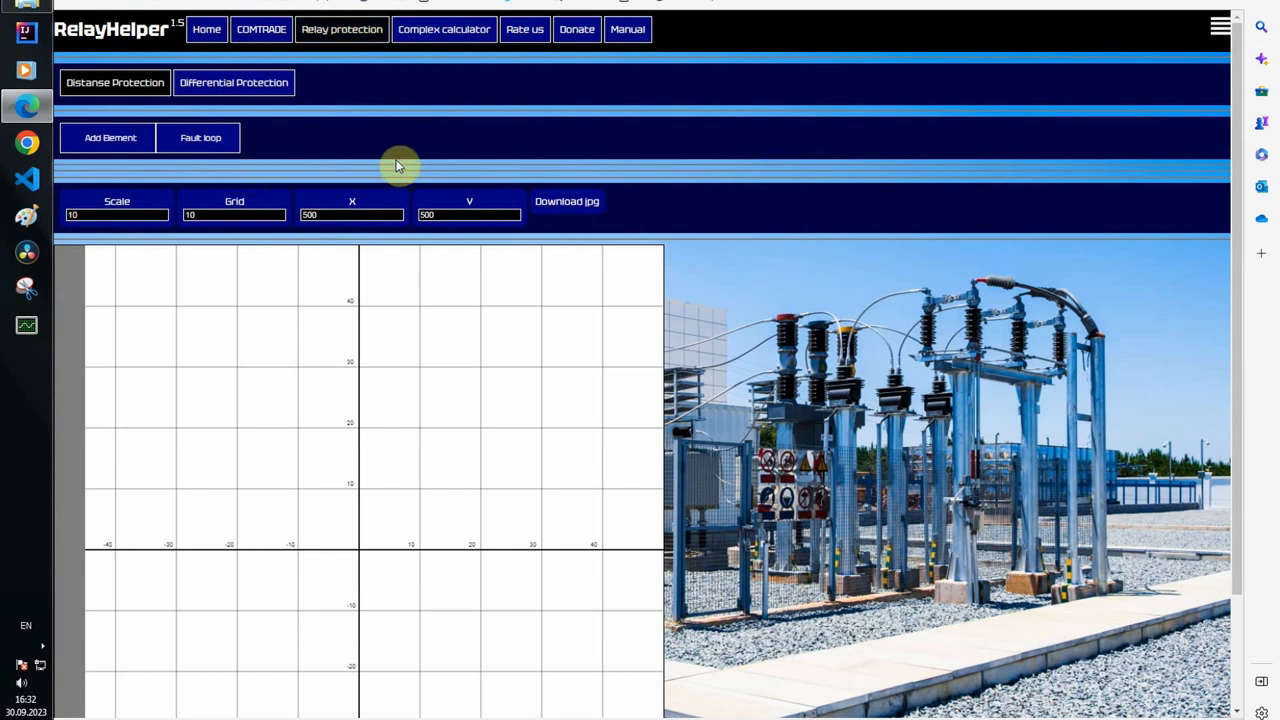
{"action": "left_click", "coordinate": [110, 136]}
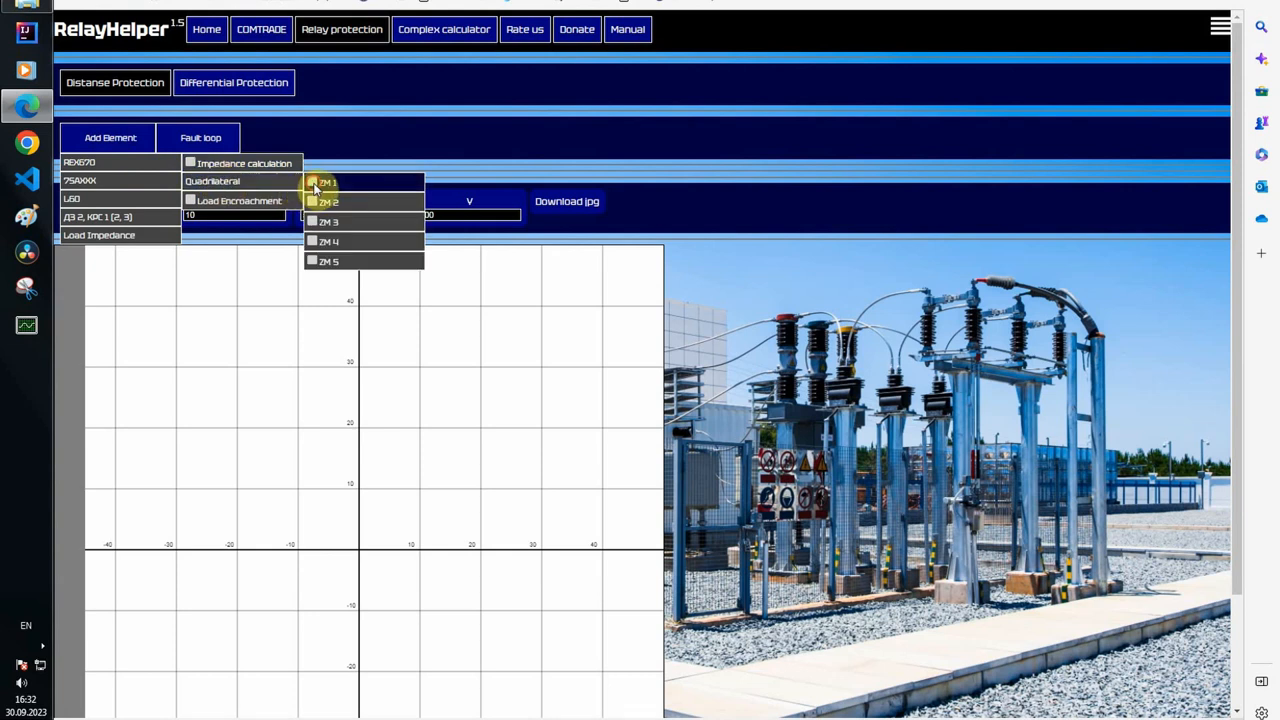
{"action": "left_click", "coordinate": [328, 180]}
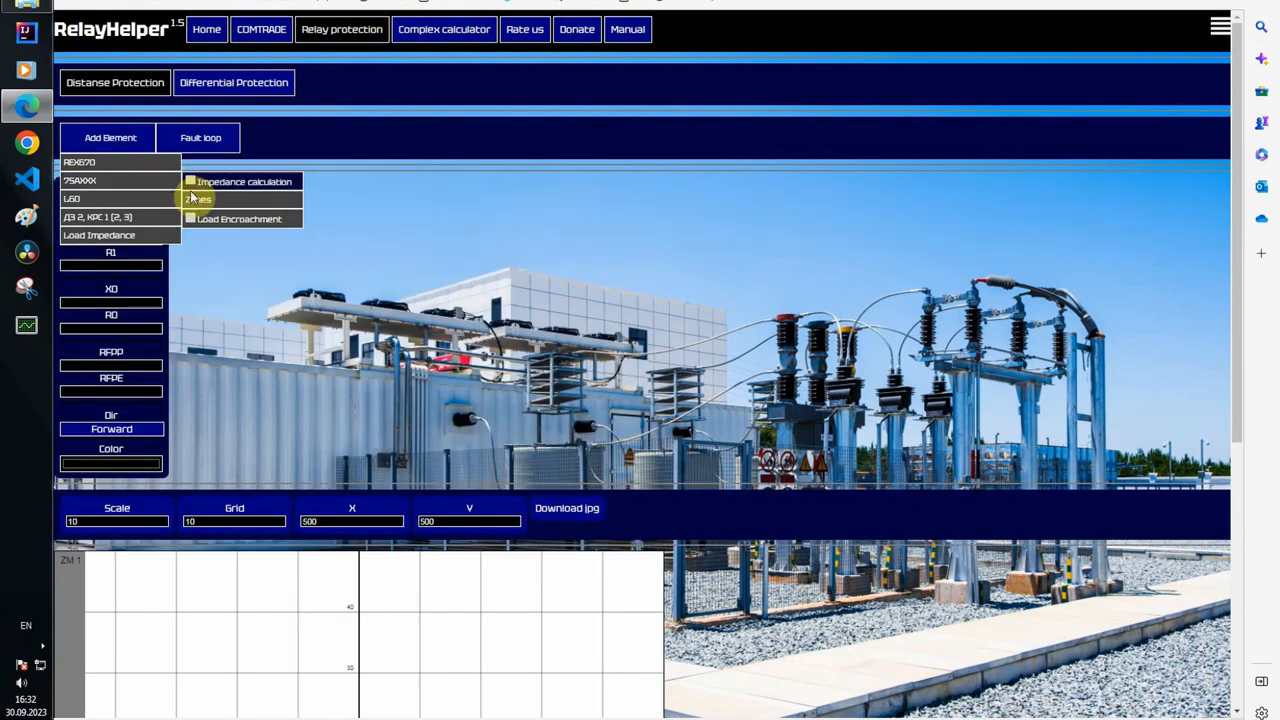
{"action": "left_click", "coordinate": [198, 200]}
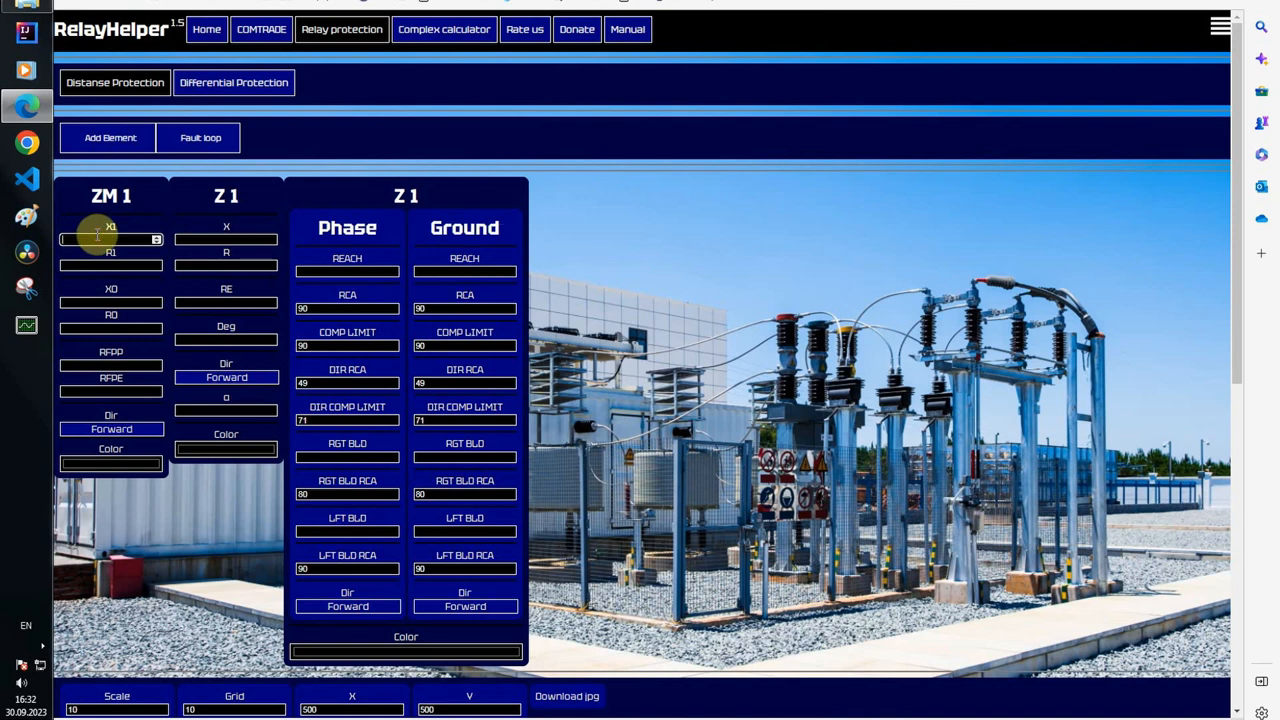
Step: Enter X1, R1, X0, R0, RFPP, RFPE and reach values with colours, plotting three zone-1 polygons
{"action": "left_click", "coordinate": [200, 136]}
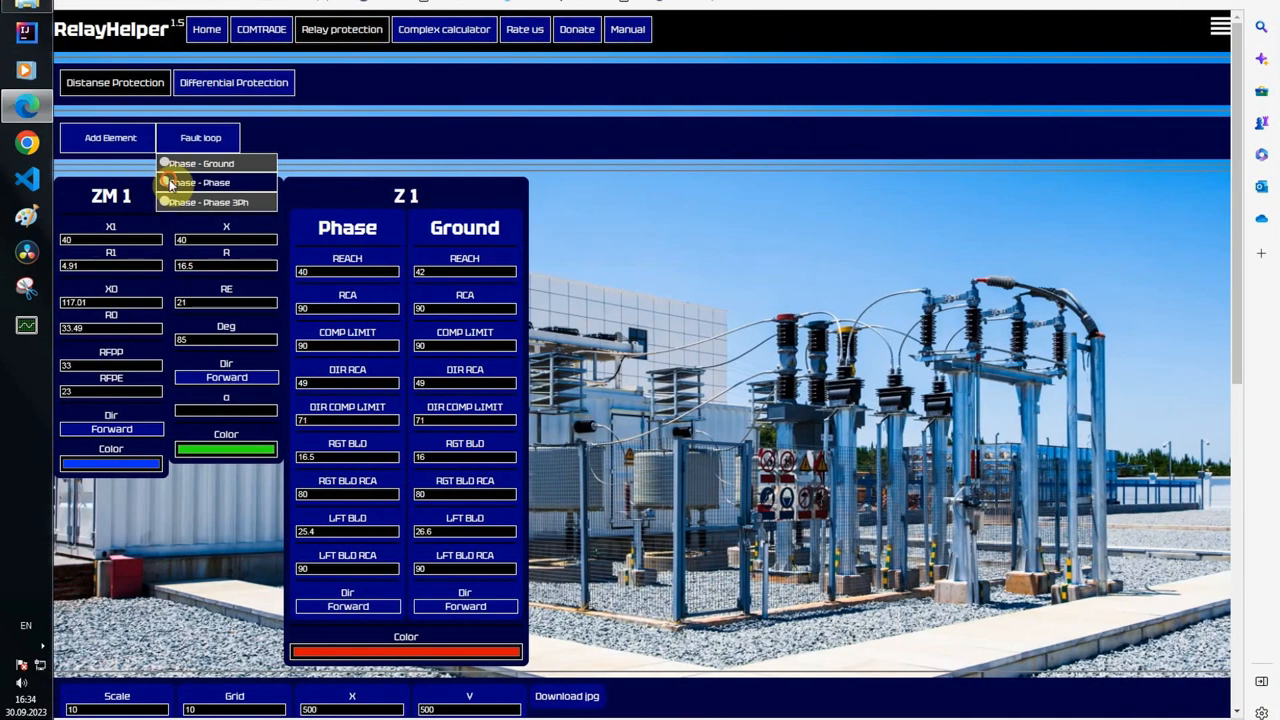
{"action": "scroll", "scroll_direction": "down", "scroll_amount": 3}
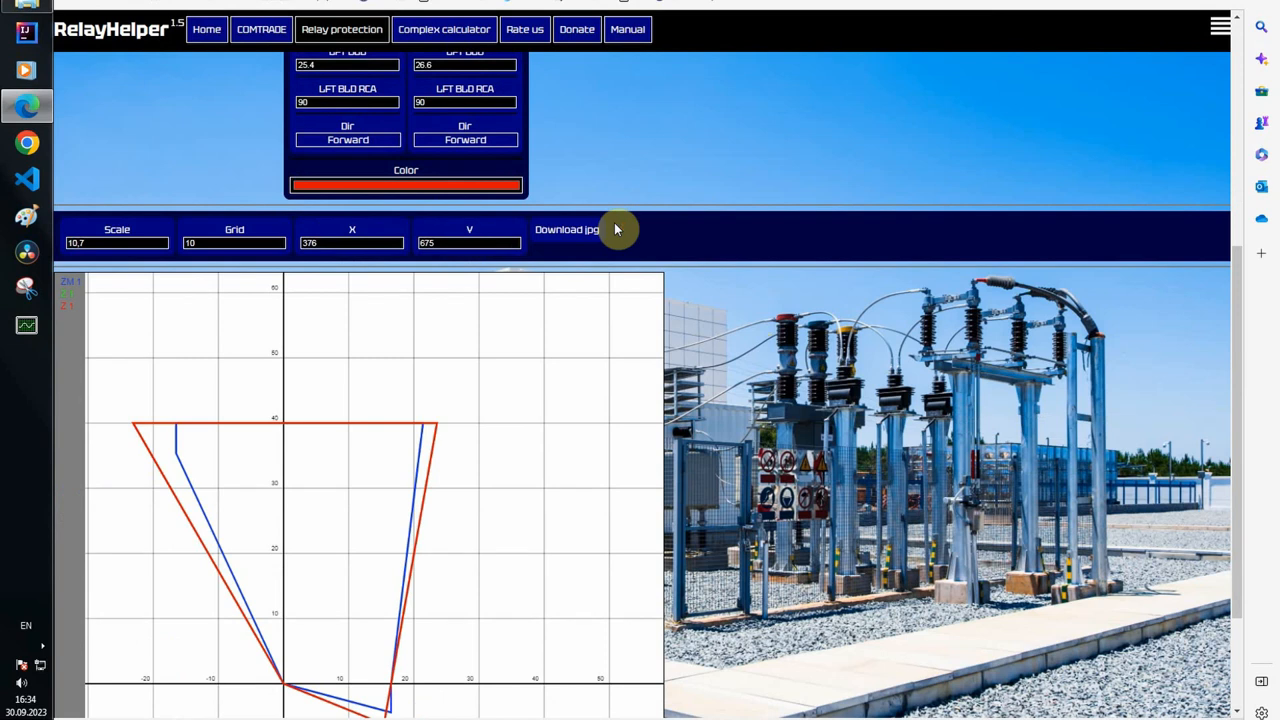
{"action": "mouse_move", "coordinate": [436, 212]}
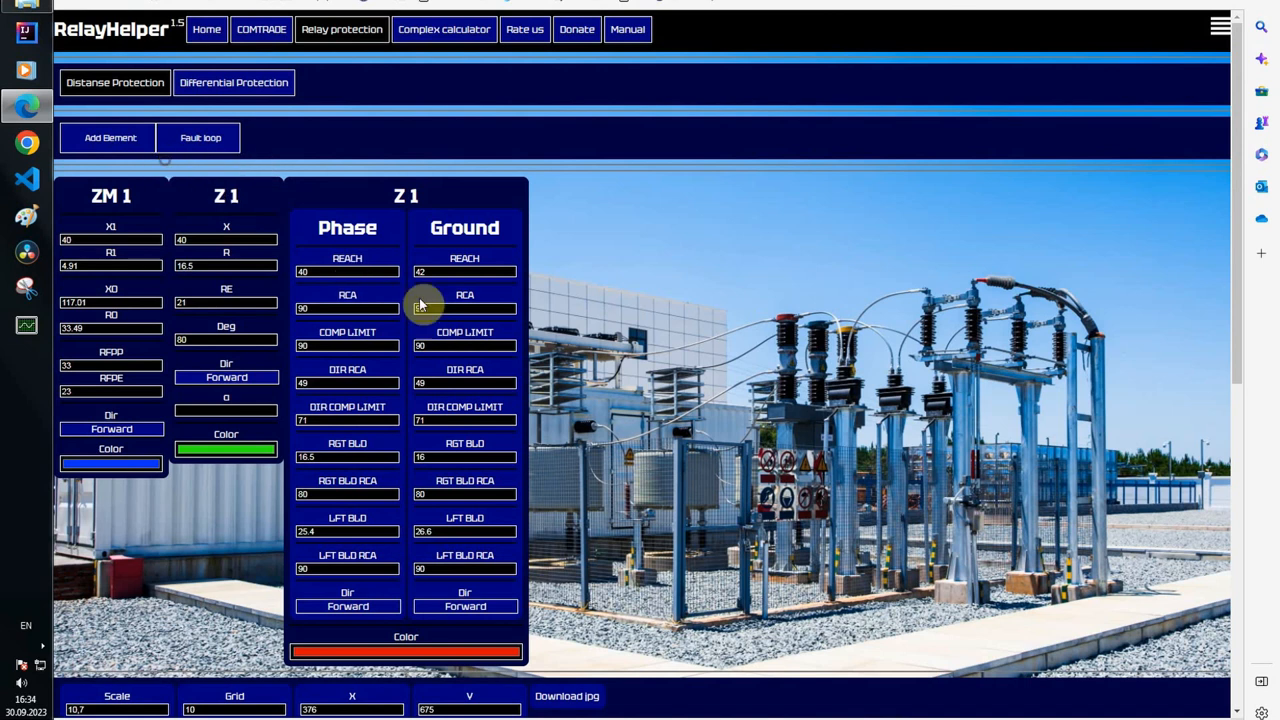
{"action": "scroll", "scroll_direction": "down", "scroll_amount": 3}
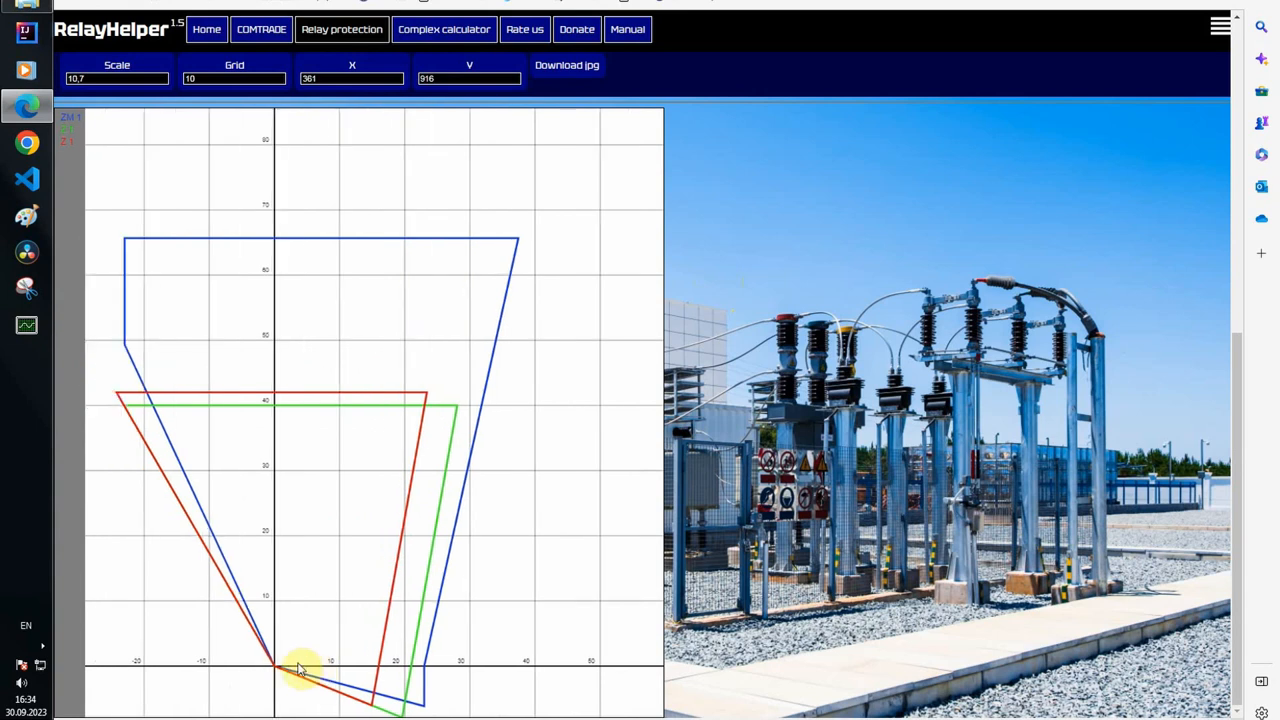
{"action": "mouse_move", "coordinate": [736, 318]}
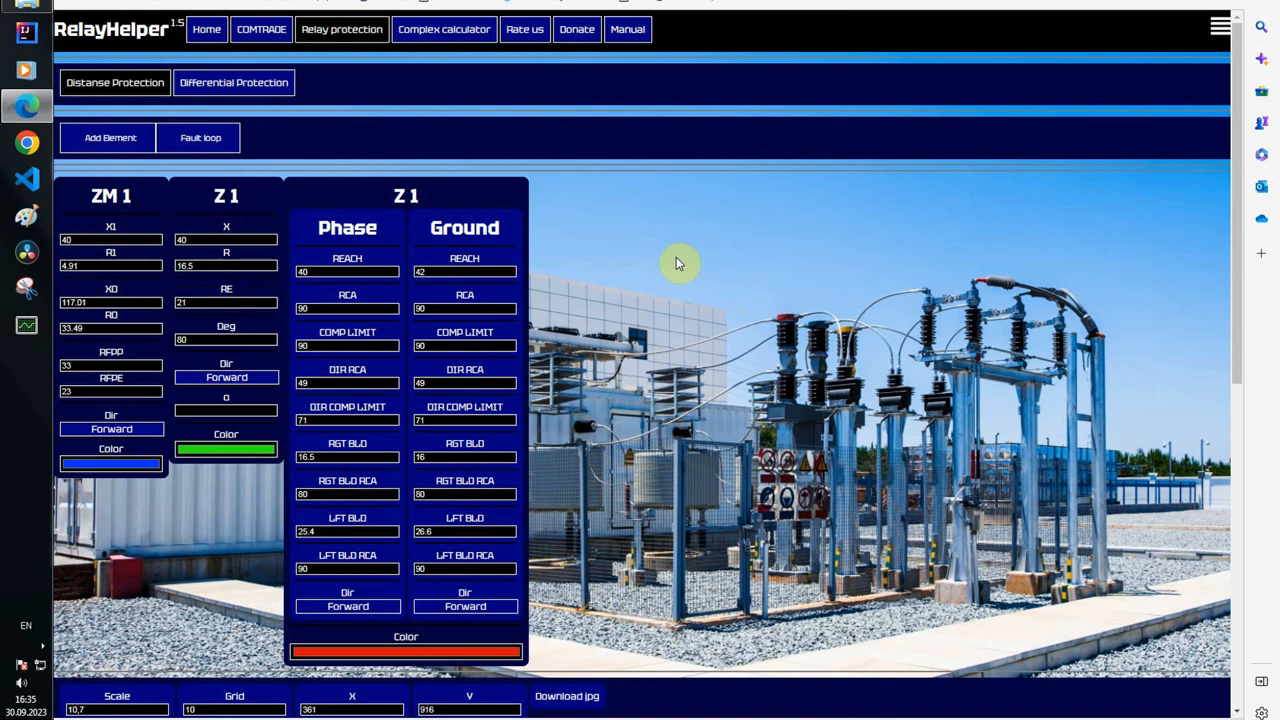
Step: Add REL670, 7SA and L60 impedance calculators with Kr 0.75, 3.25 and -1 compensation values
{"action": "left_click", "coordinate": [110, 136]}
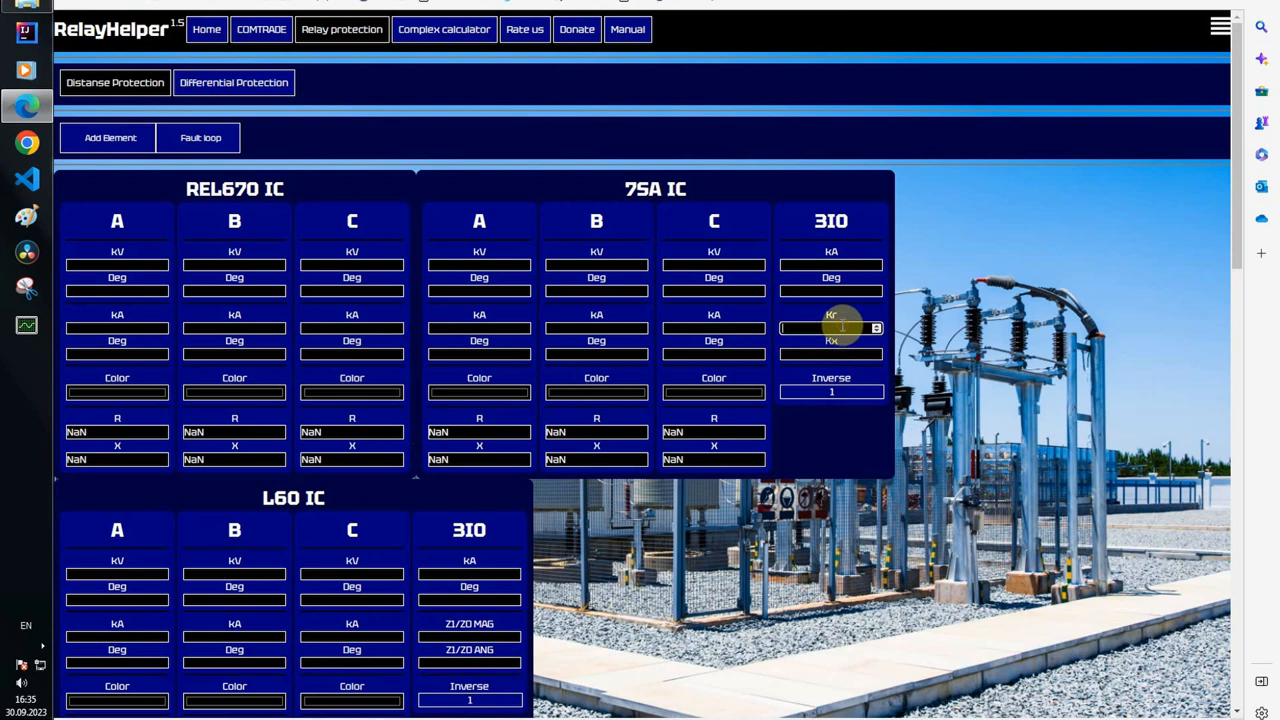
{"action": "type", "text": "0.75"}
{"action": "left_click", "coordinate": [832, 354]}
{"action": "type", "text": "1.498"}
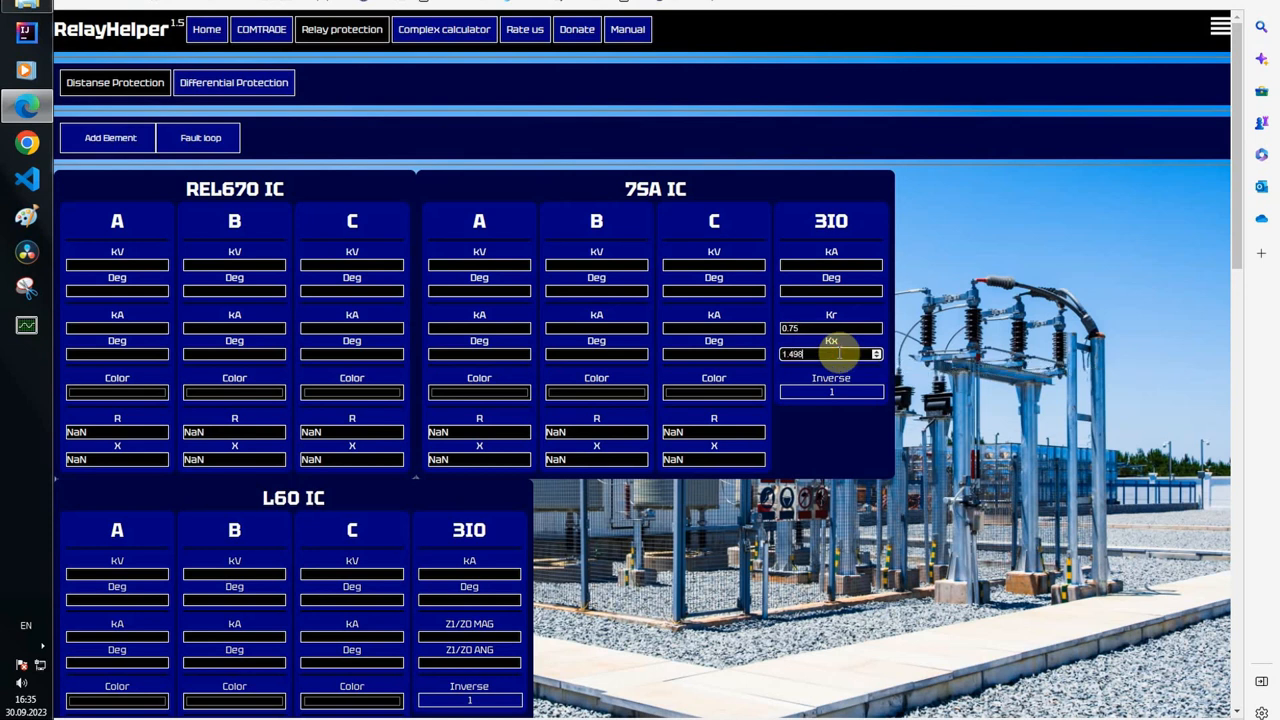
{"action": "scroll", "scroll_direction": "down", "scroll_amount": 3}
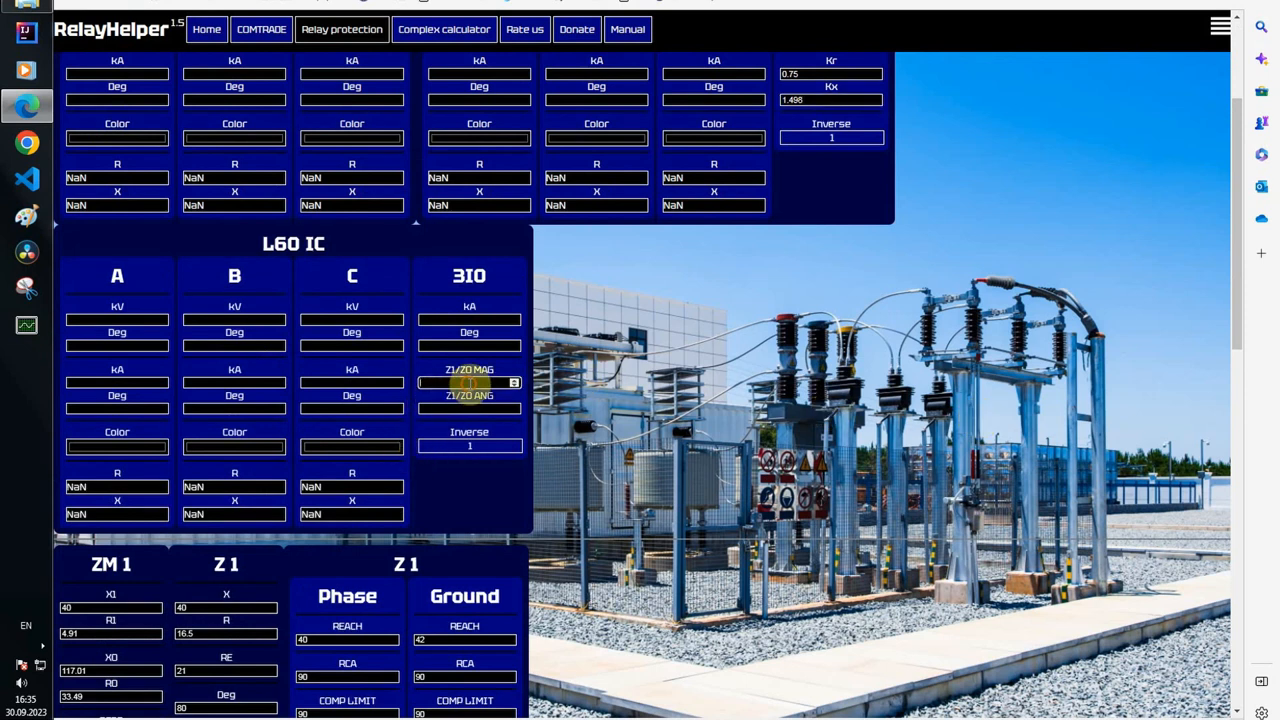
{"action": "type", "text": "3.25"}
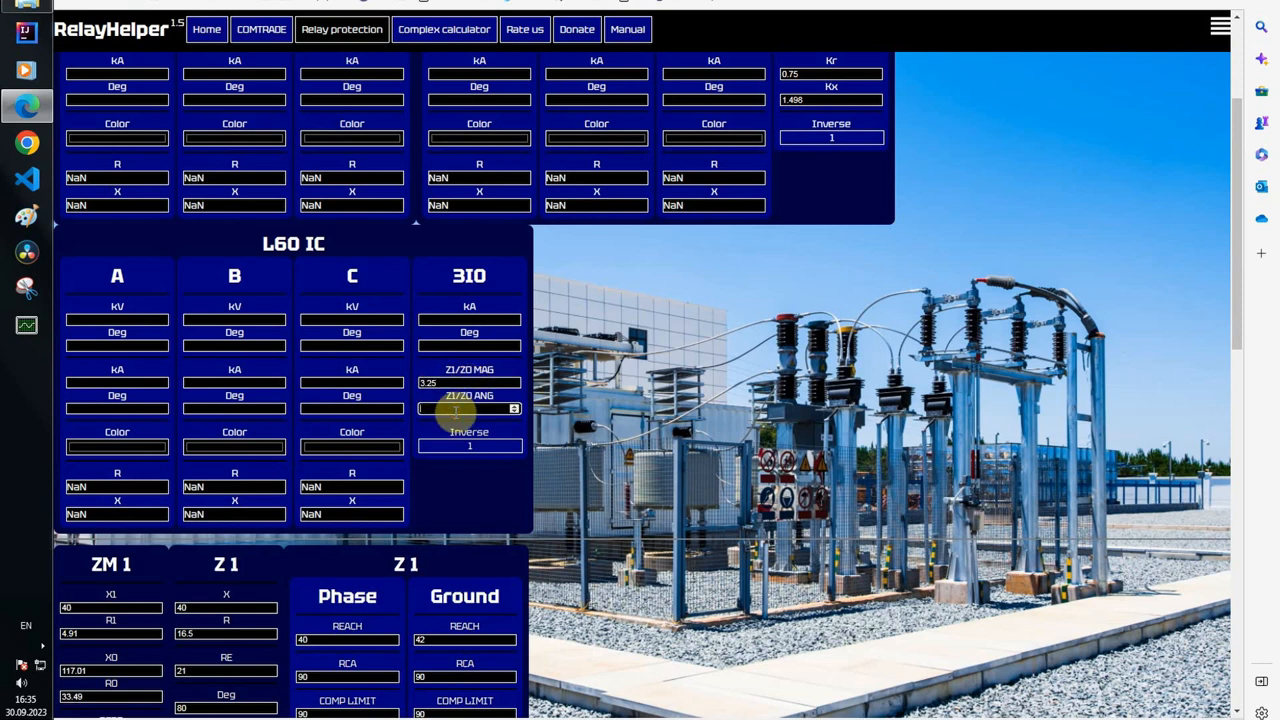
{"action": "type", "text": "-1"}
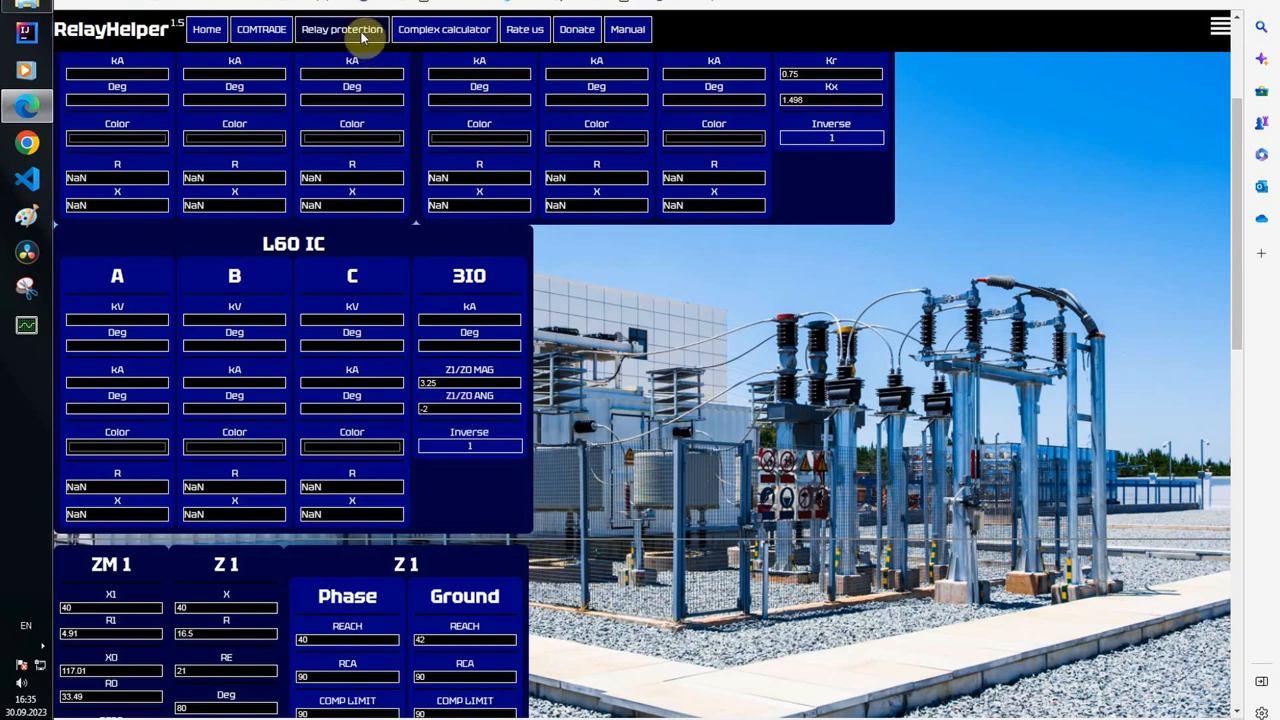
Step: Enable Display relay protection so the zone-1 plot shows beside the COMTRADE waveforms
{"action": "left_click", "coordinate": [260, 30]}
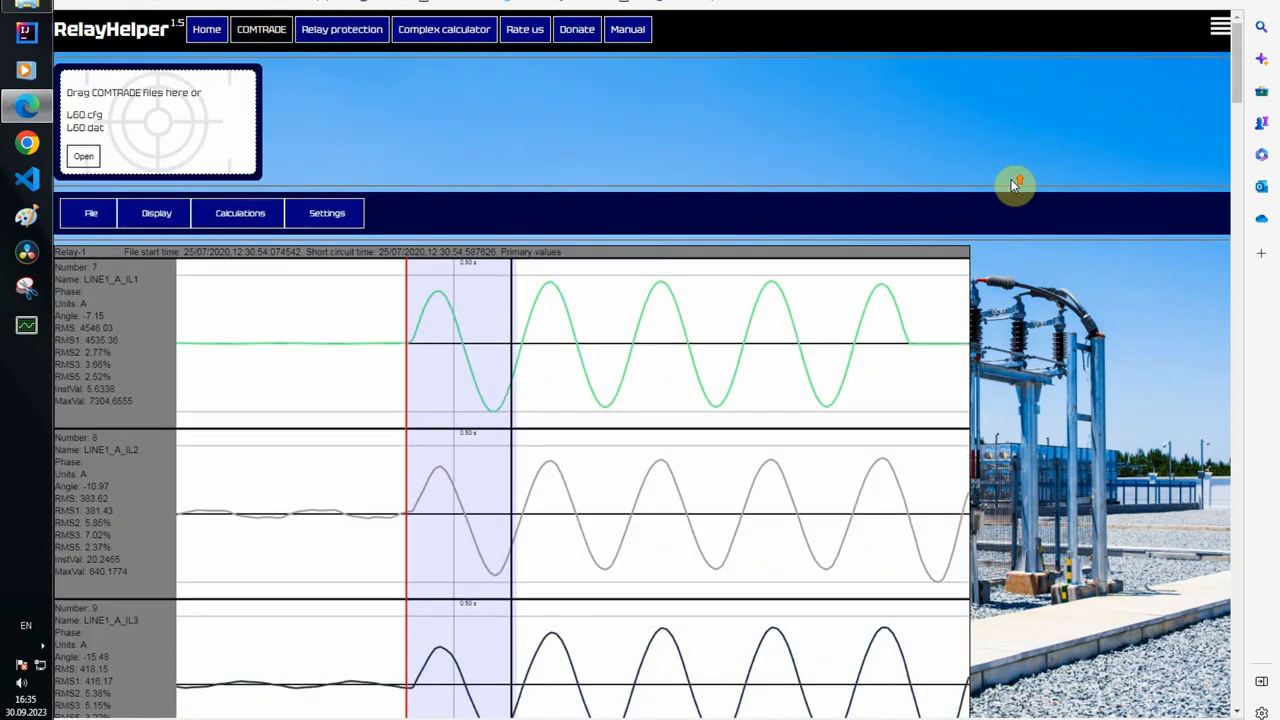
{"action": "left_click", "coordinate": [156, 212]}
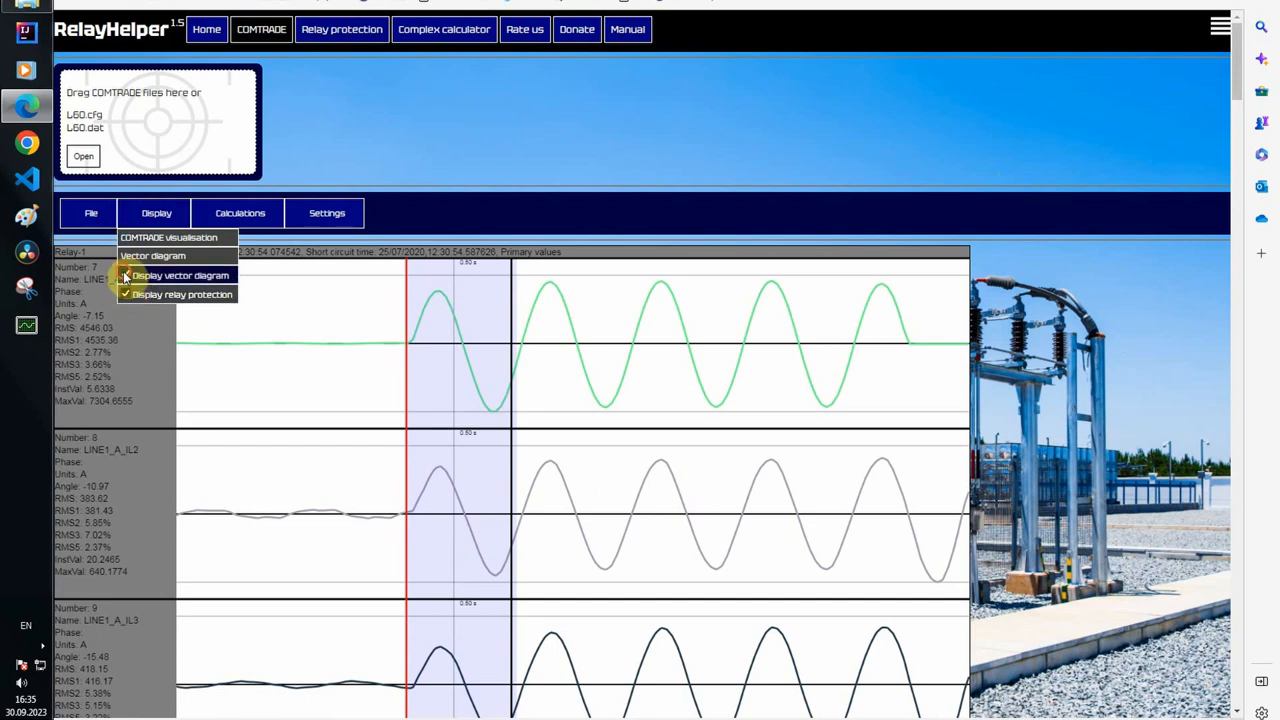
{"action": "left_click", "coordinate": [180, 276]}
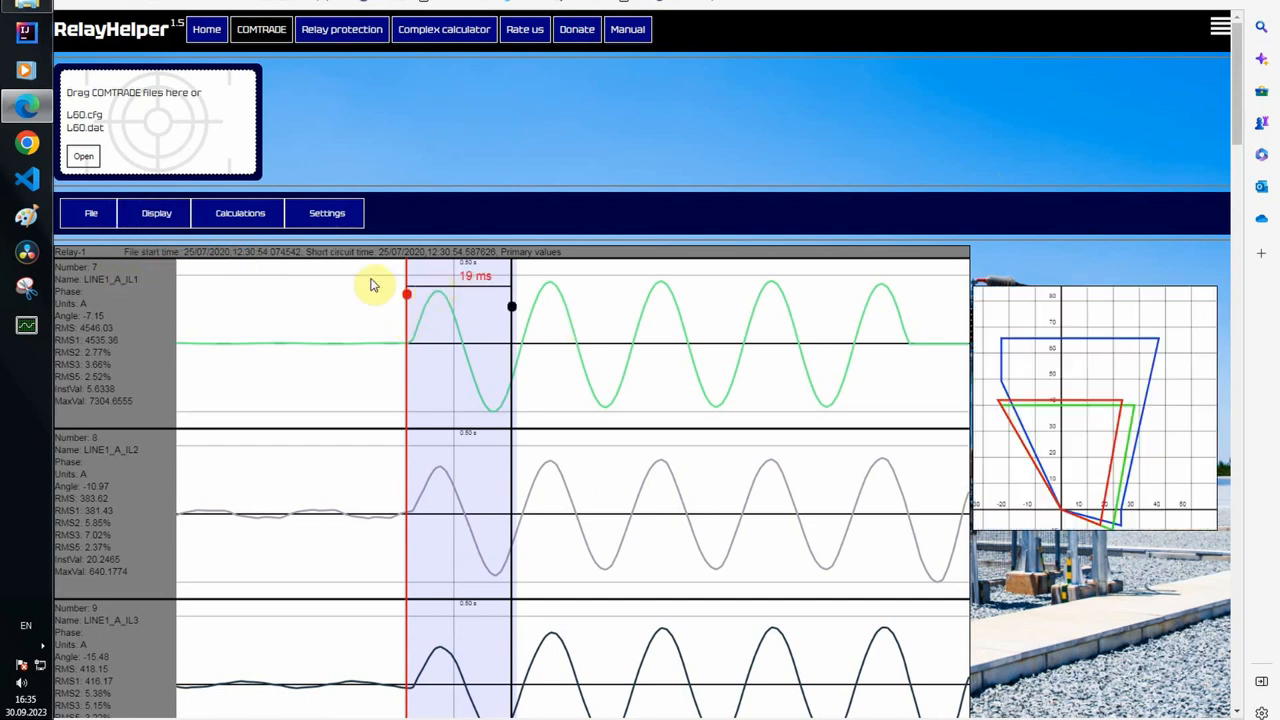
Step: Link recorded channels to each impedance calculator so trajectories plot on the characteristics
{"action": "left_click", "coordinate": [240, 212]}
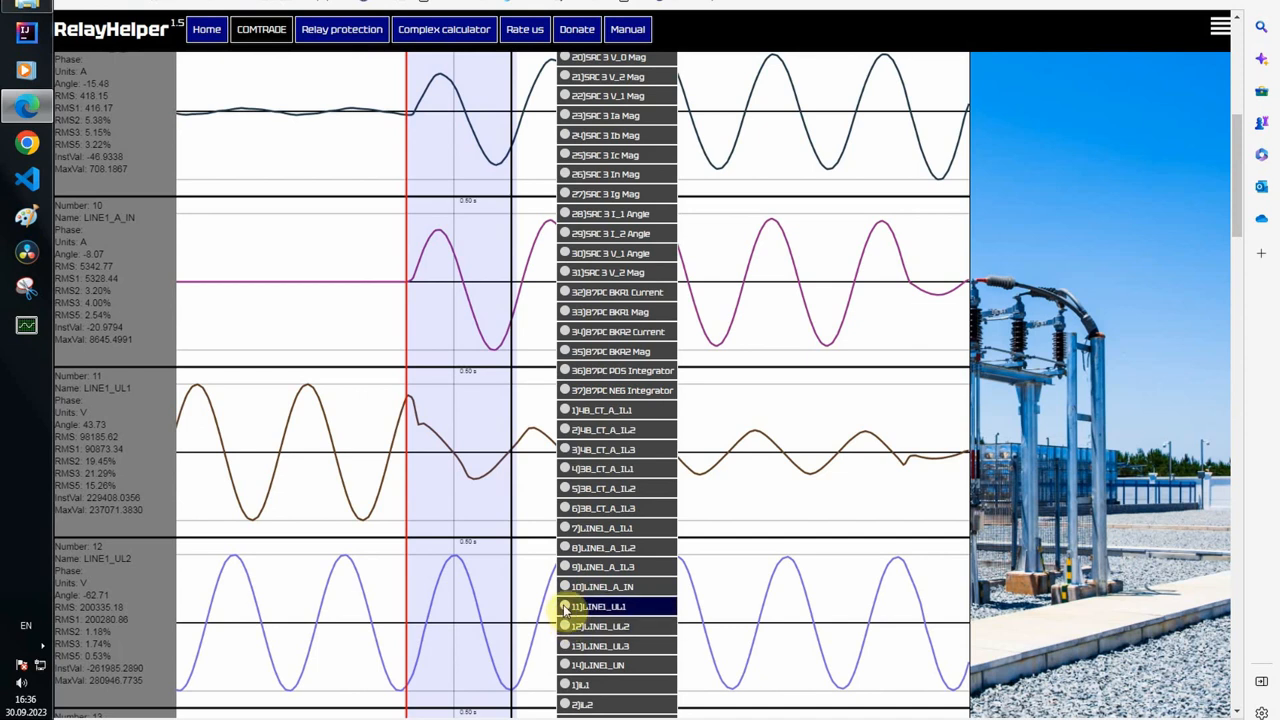
{"action": "scroll", "scroll_direction": "down", "scroll_amount": 3}
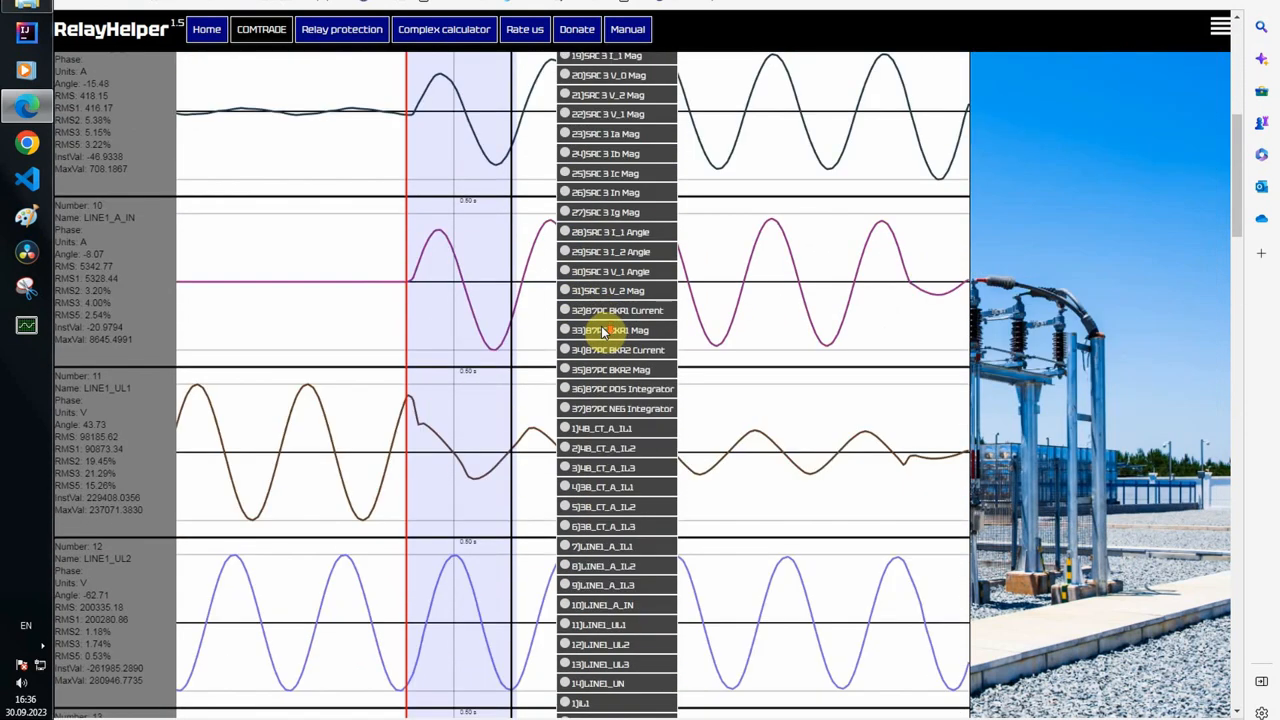
{"action": "left_click", "coordinate": [240, 212]}
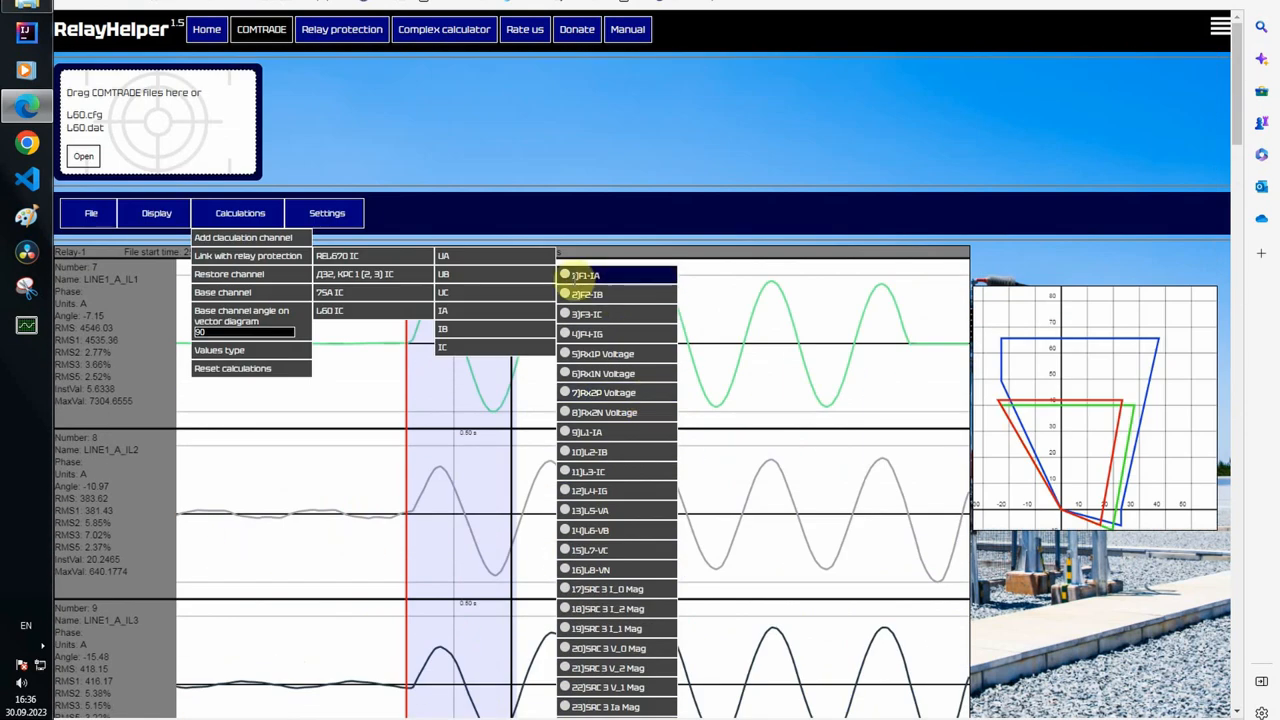
{"action": "scroll", "scroll_direction": "down", "scroll_amount": 3}
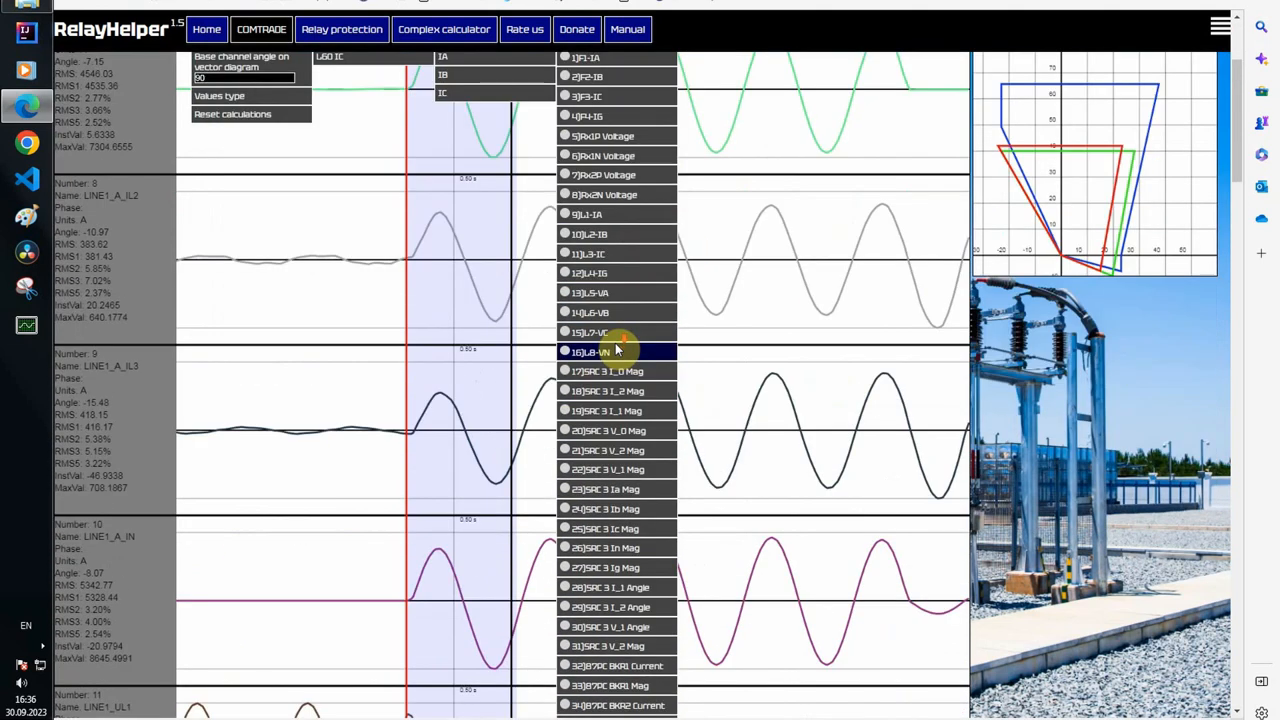
{"action": "scroll", "scroll_direction": "down", "scroll_amount": 3}
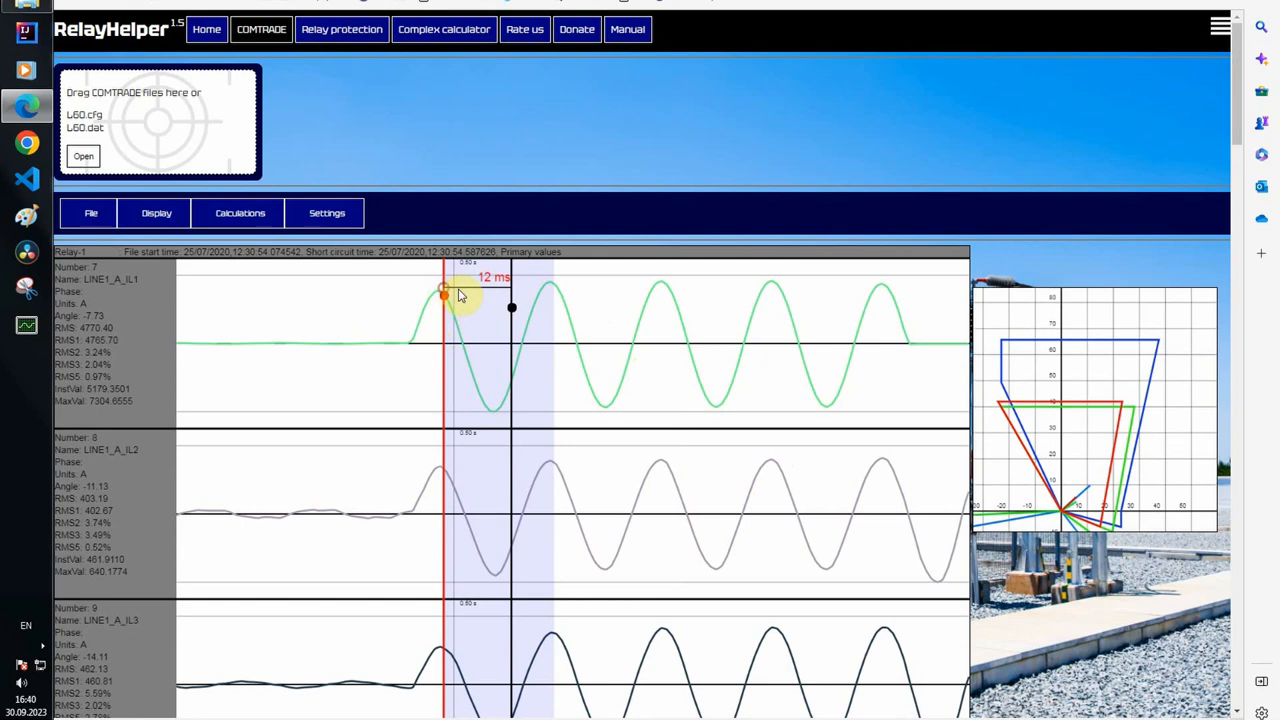
Step: Sweep the cursor from fault inception through 23, 57 and 67 ms, then back into pre-fault
{"action": "left_click_drag", "start_coordinate": [444, 292], "coordinate": [488, 296]}
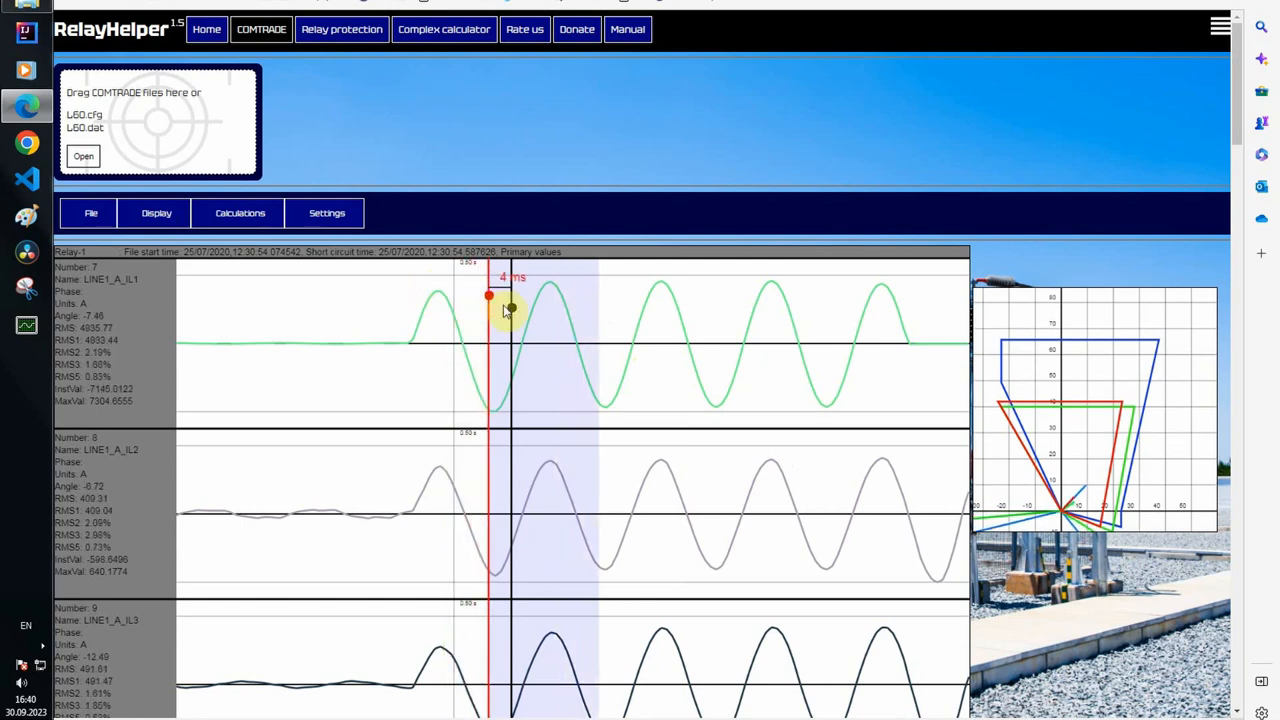
{"action": "left_click_drag", "start_coordinate": [490, 296], "coordinate": [640, 296]}
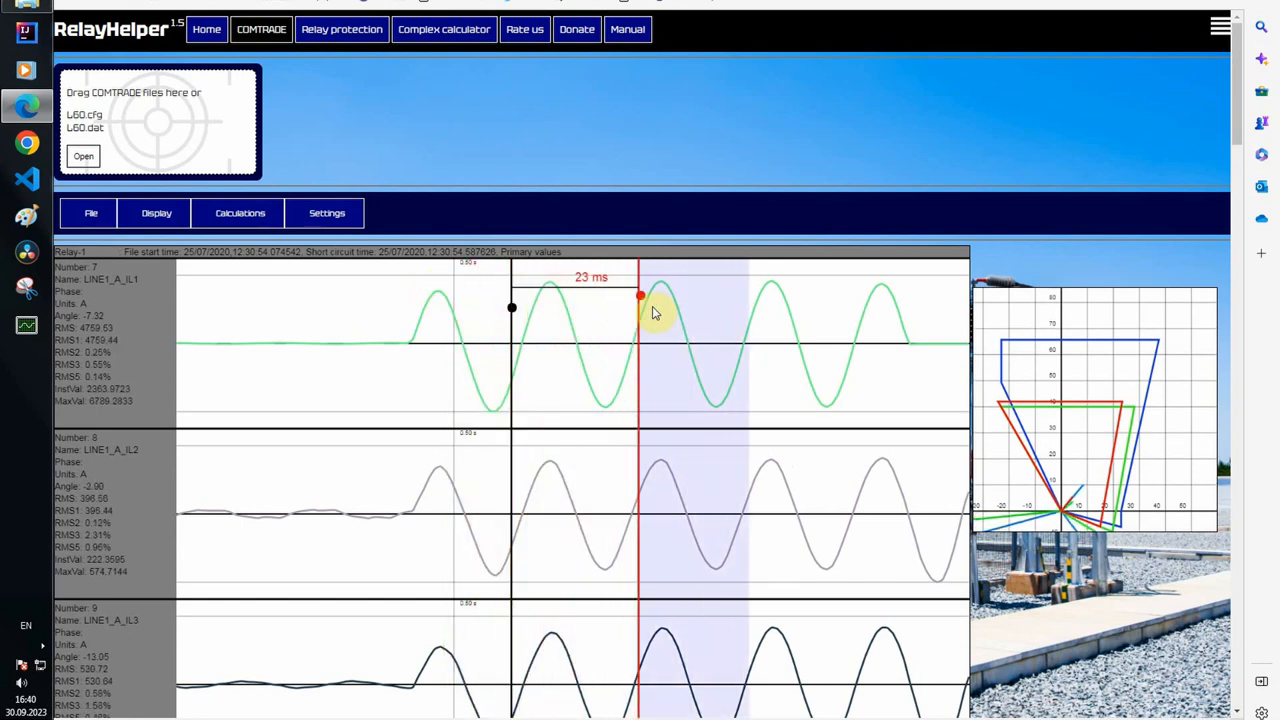
{"action": "left_click_drag", "start_coordinate": [640, 296], "coordinate": [828, 296]}
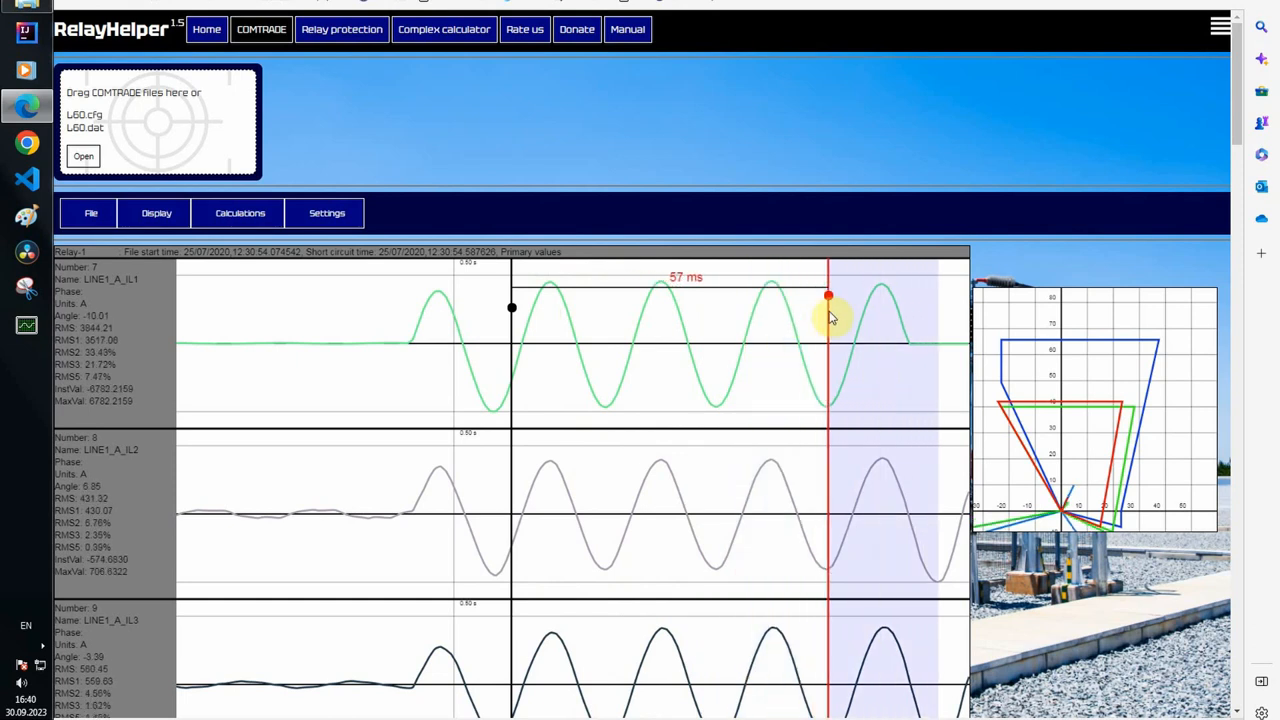
{"action": "left_click_drag", "start_coordinate": [828, 296], "coordinate": [890, 296]}
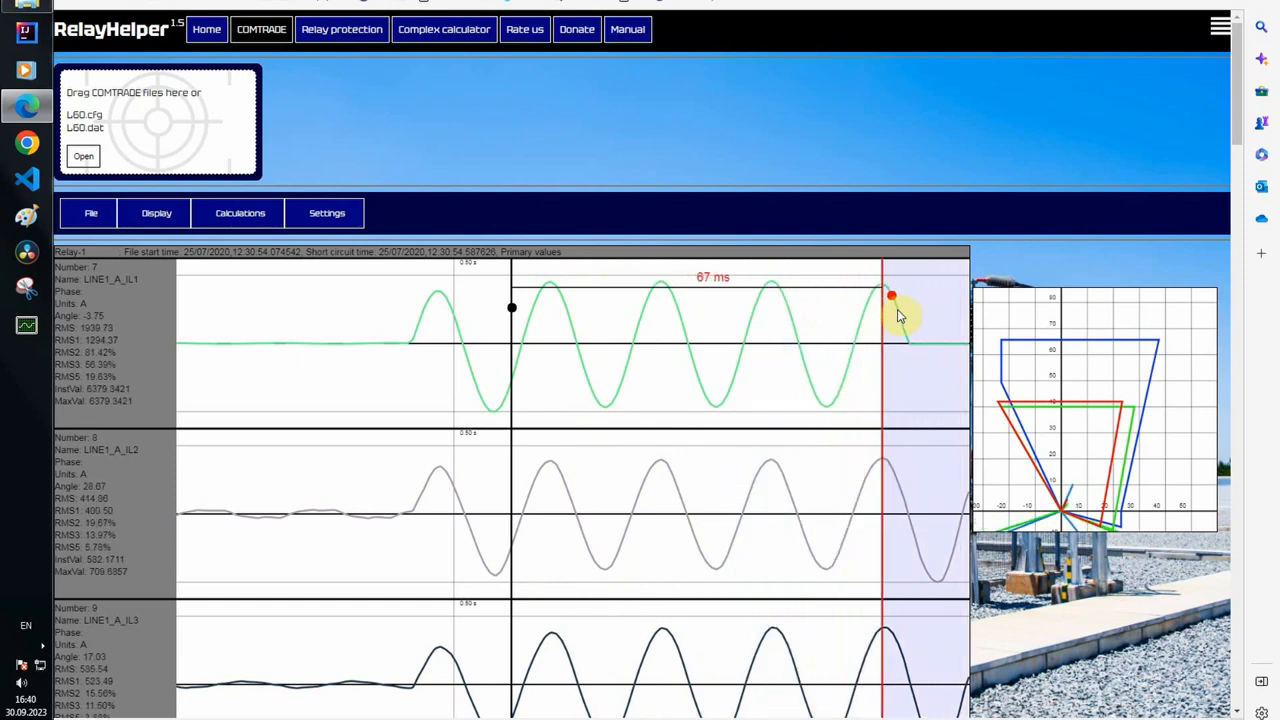
{"action": "left_click_drag", "start_coordinate": [890, 296], "coordinate": [336, 296]}
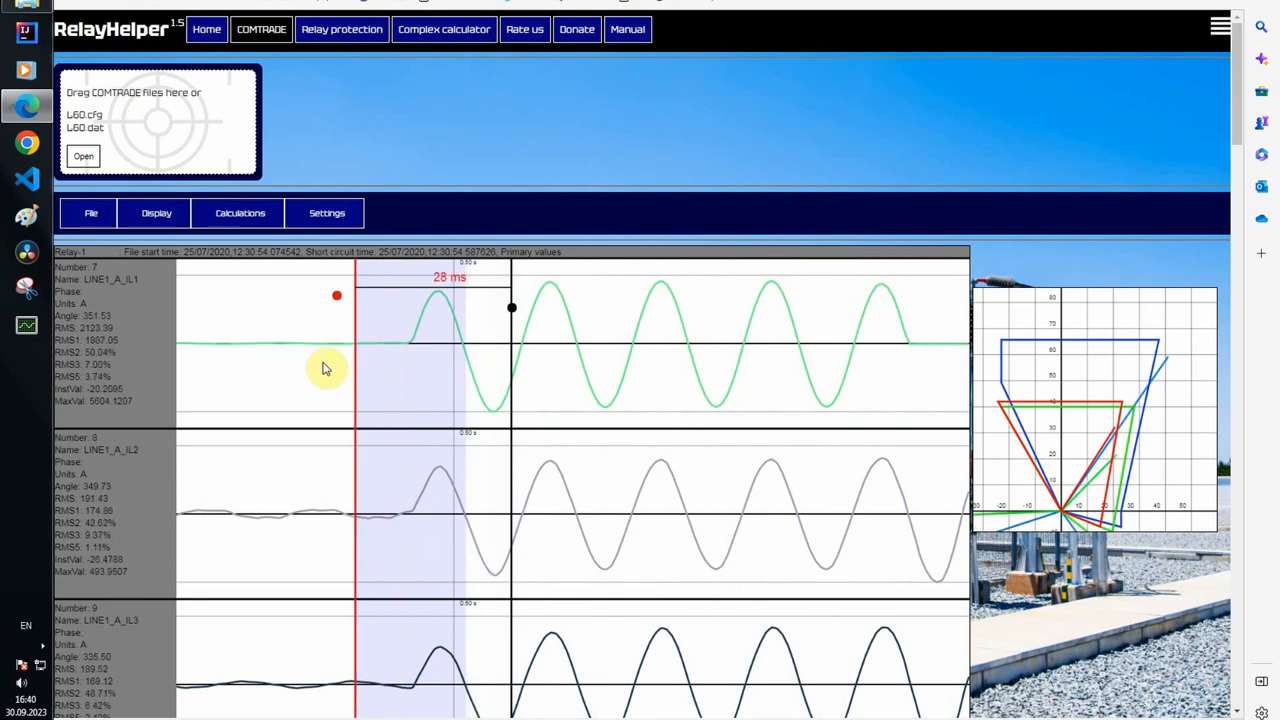
{"action": "left_click_drag", "start_coordinate": [336, 296], "coordinate": [258, 296]}
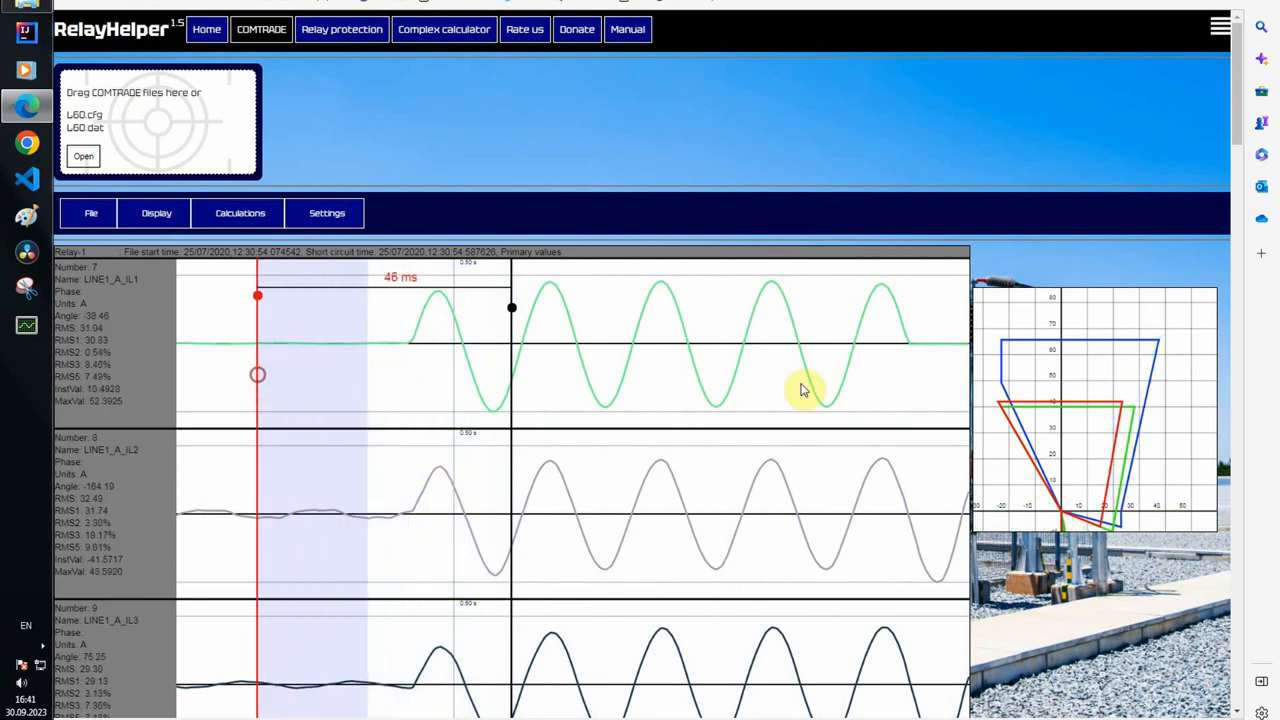